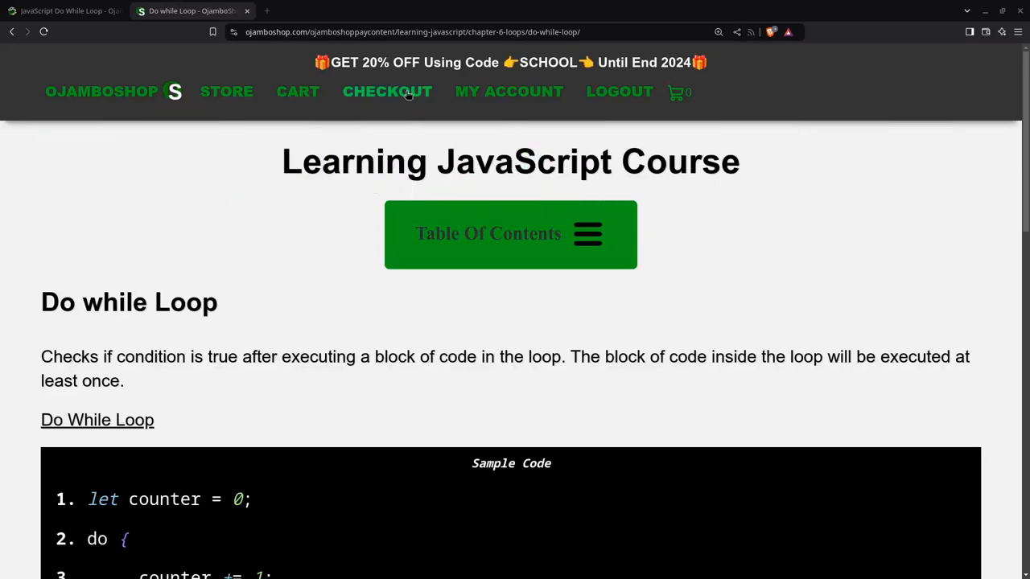
Step: Open the course table of contents and move into the lesson page
{"action": "left_click", "coordinate": [510, 234]}
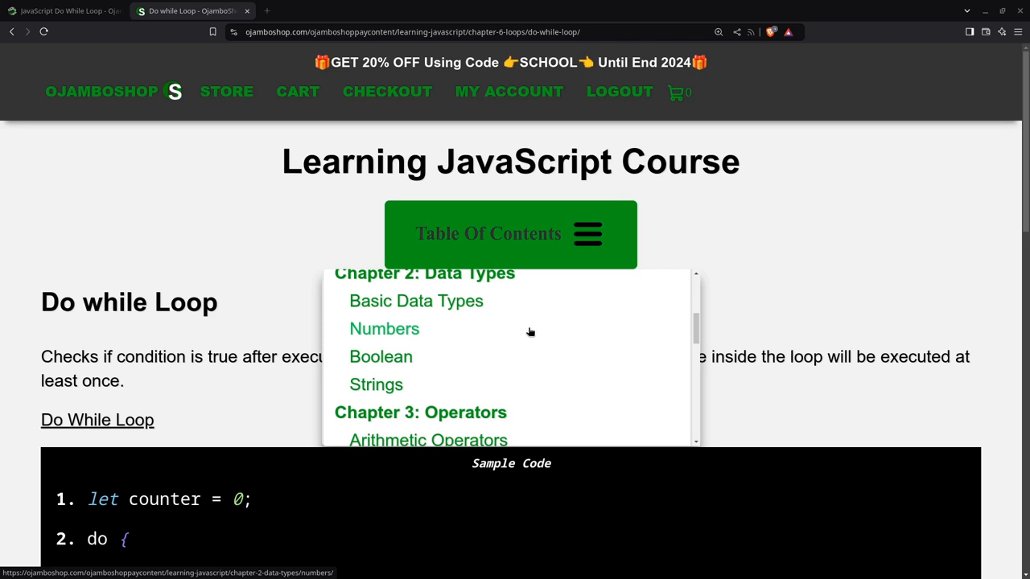
{"action": "scroll", "scroll_direction": "down", "scroll_amount": 3}
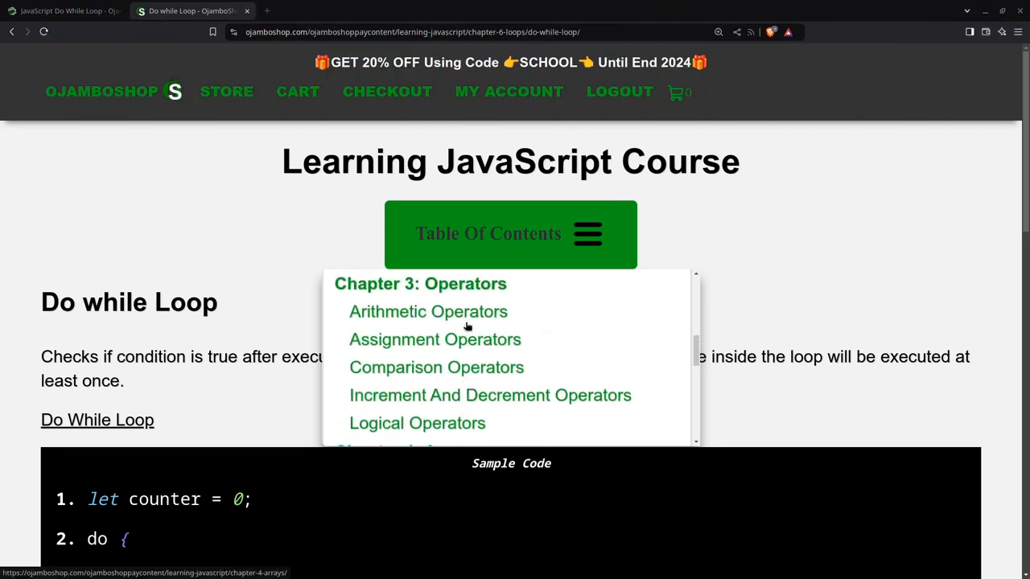
{"action": "scroll", "scroll_direction": "down", "scroll_amount": 3}
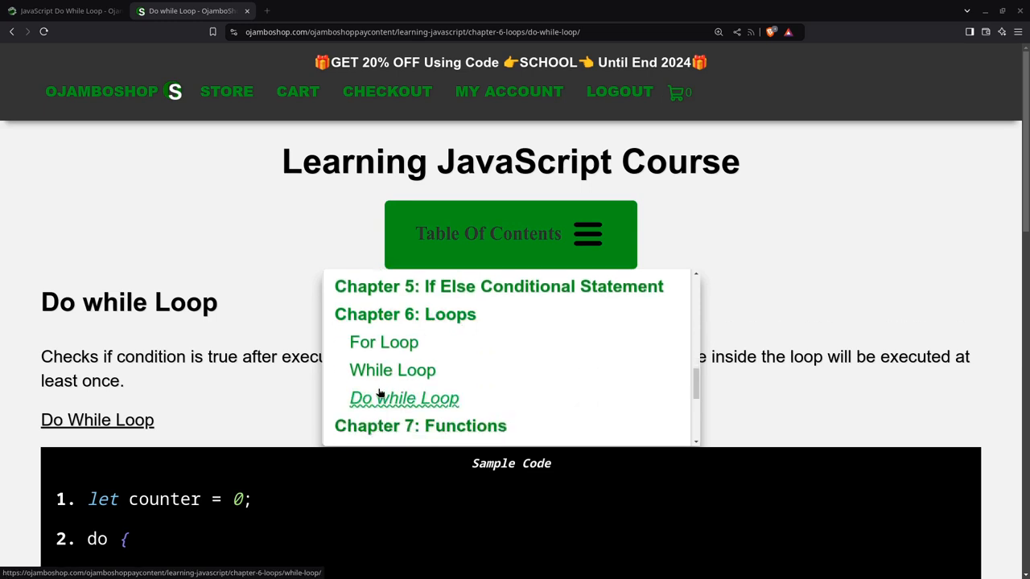
{"action": "mouse_move", "coordinate": [411, 320]}
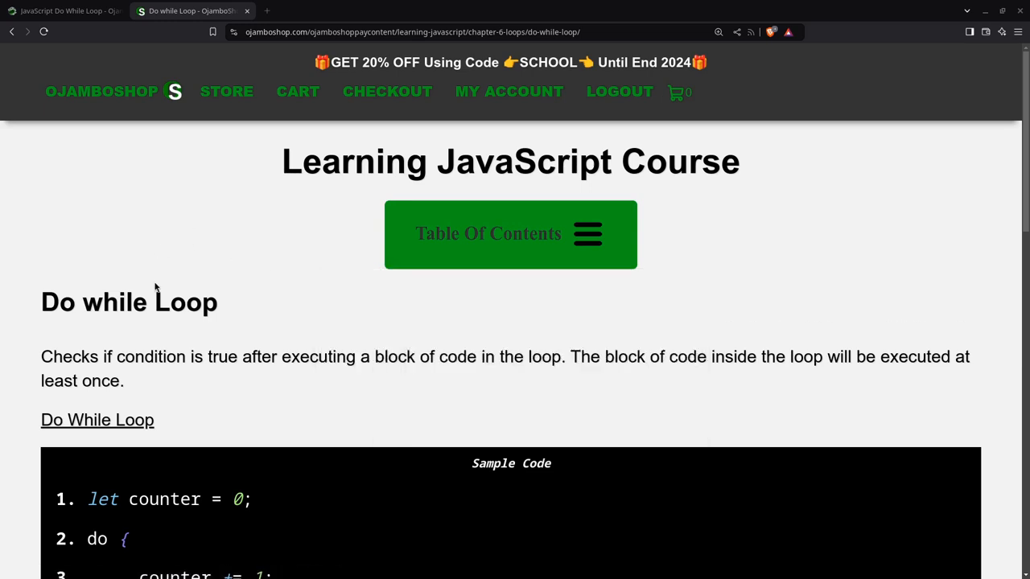
{"action": "mouse_move", "coordinate": [198, 328]}
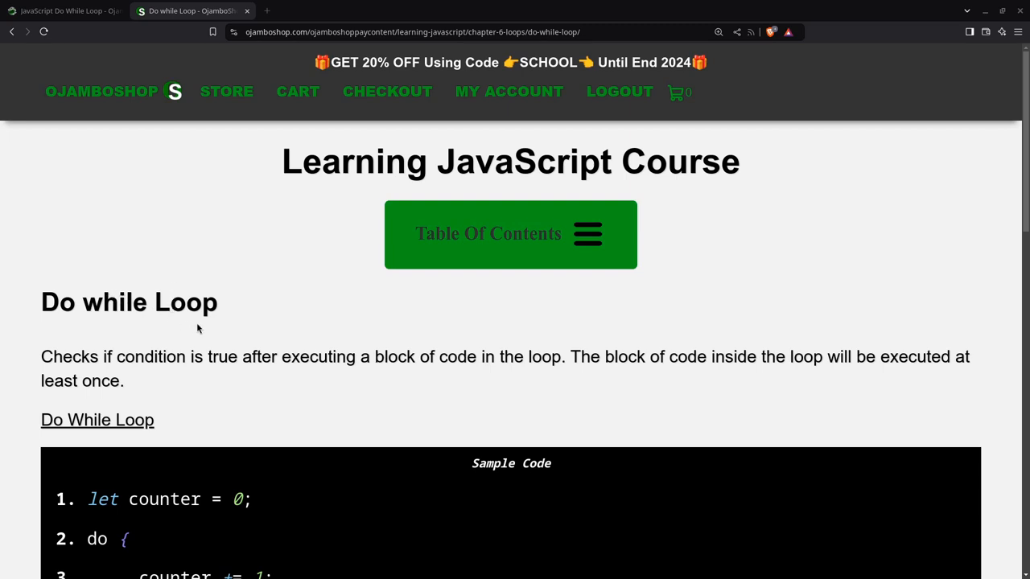
{"action": "mouse_move", "coordinate": [605, 366]}
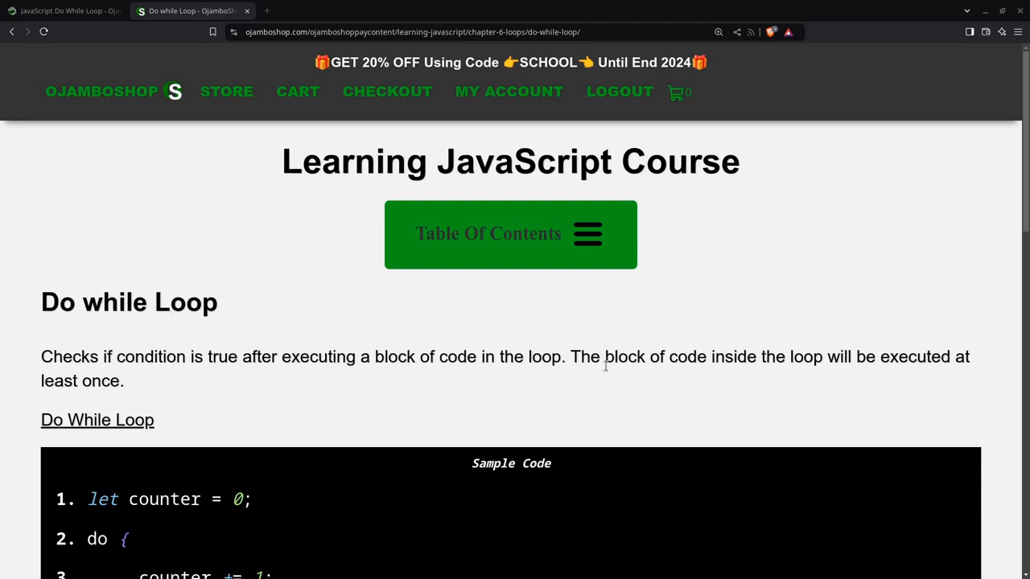
{"action": "mouse_move", "coordinate": [736, 354]}
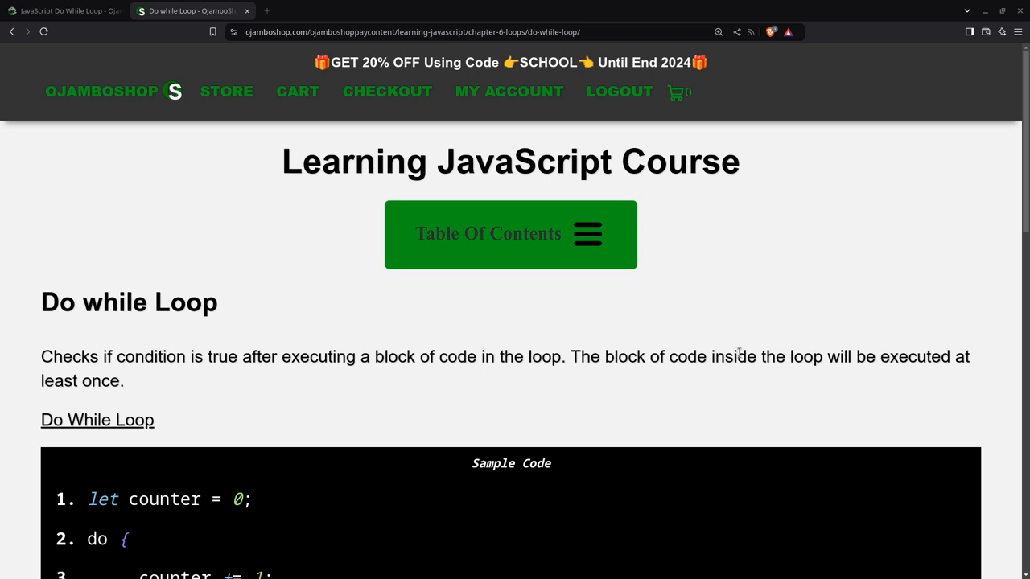
{"action": "mouse_move", "coordinate": [770, 355]}
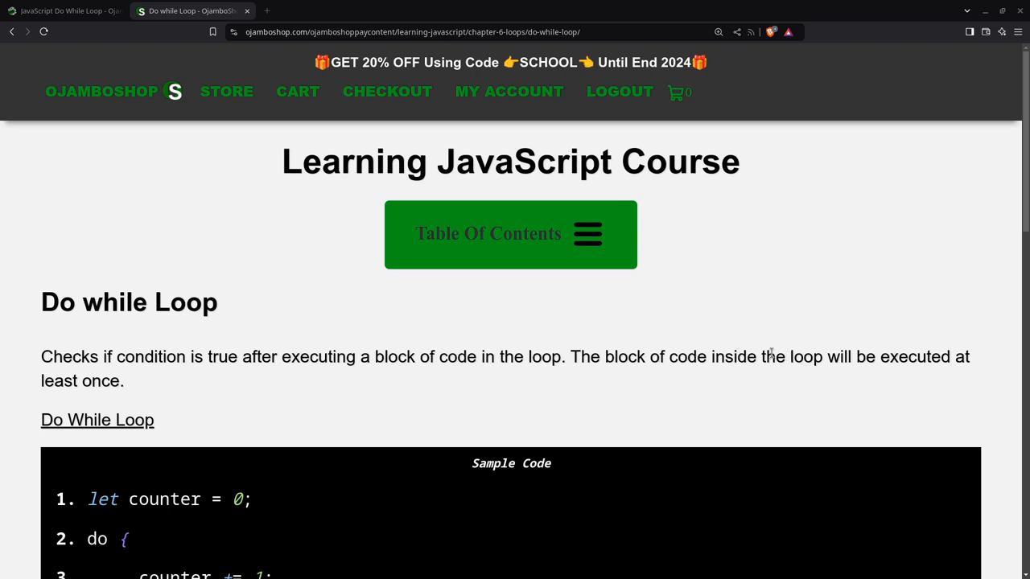
{"action": "mouse_move", "coordinate": [749, 351]}
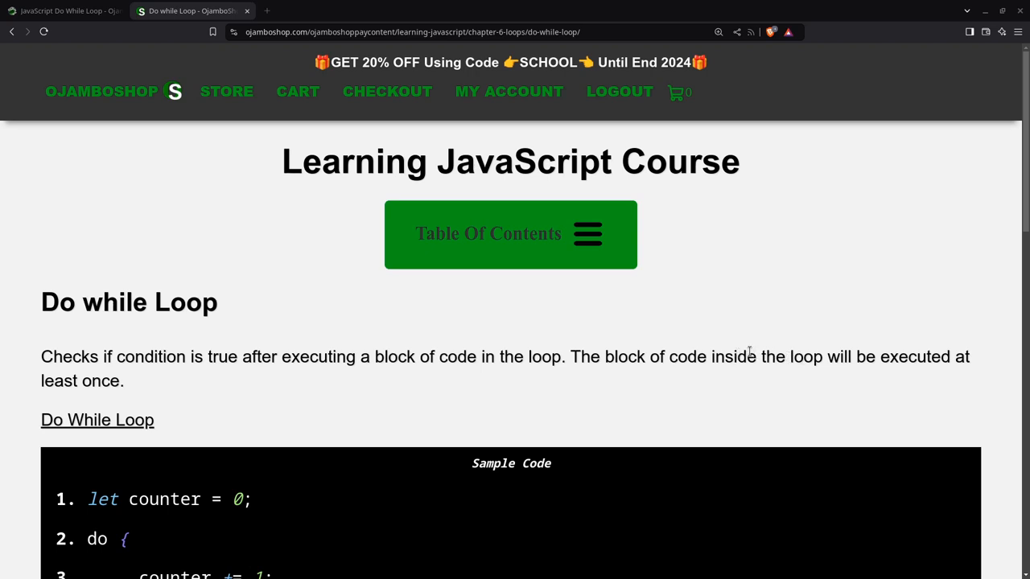
Step: Read the full eleven-line Do While Loop sample code down to the empty Code IDE Input
{"action": "scroll", "scroll_direction": "down", "scroll_amount": 3}
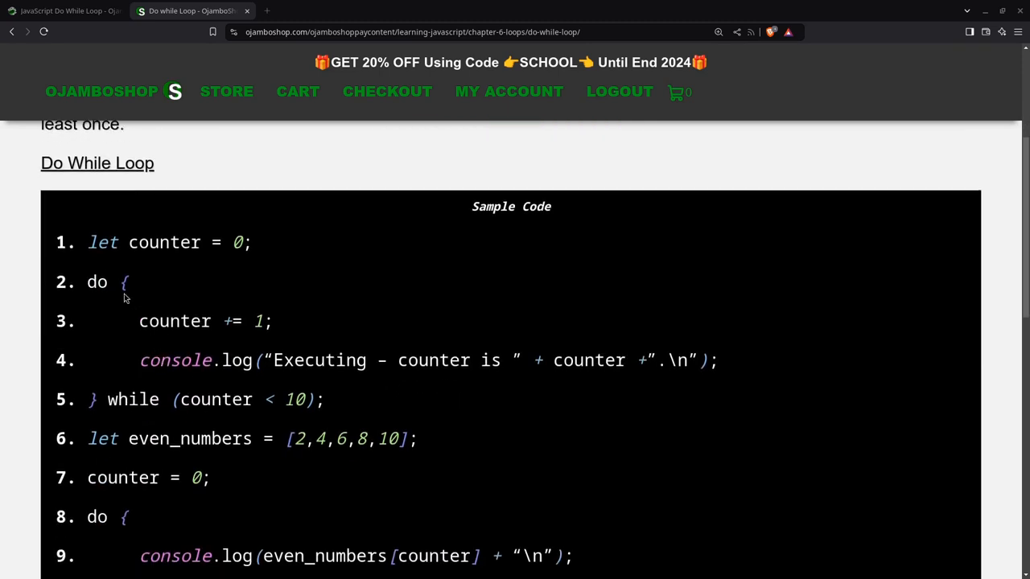
{"action": "mouse_move", "coordinate": [115, 322]}
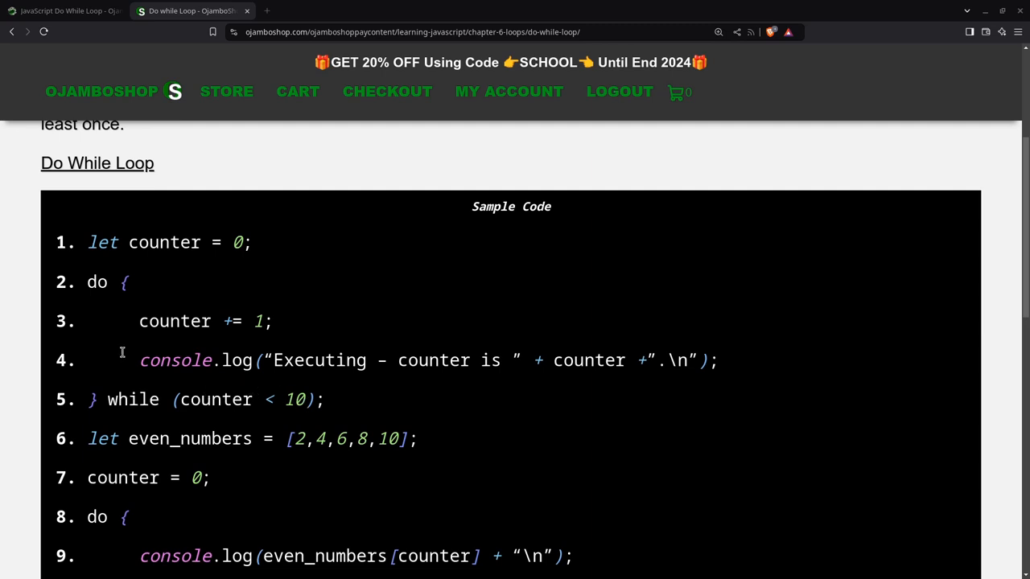
{"action": "mouse_move", "coordinate": [170, 329]}
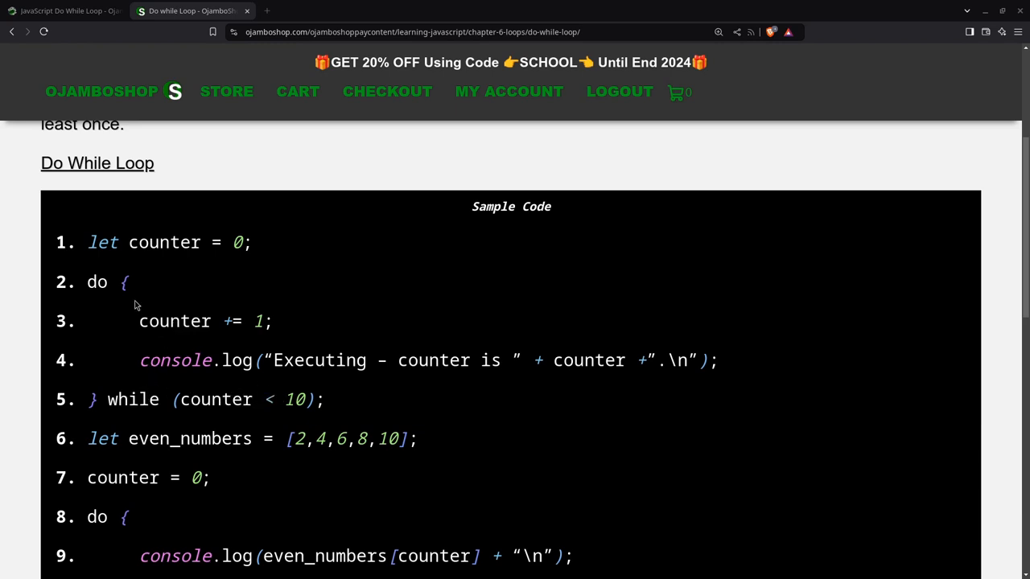
{"action": "mouse_move", "coordinate": [158, 323]}
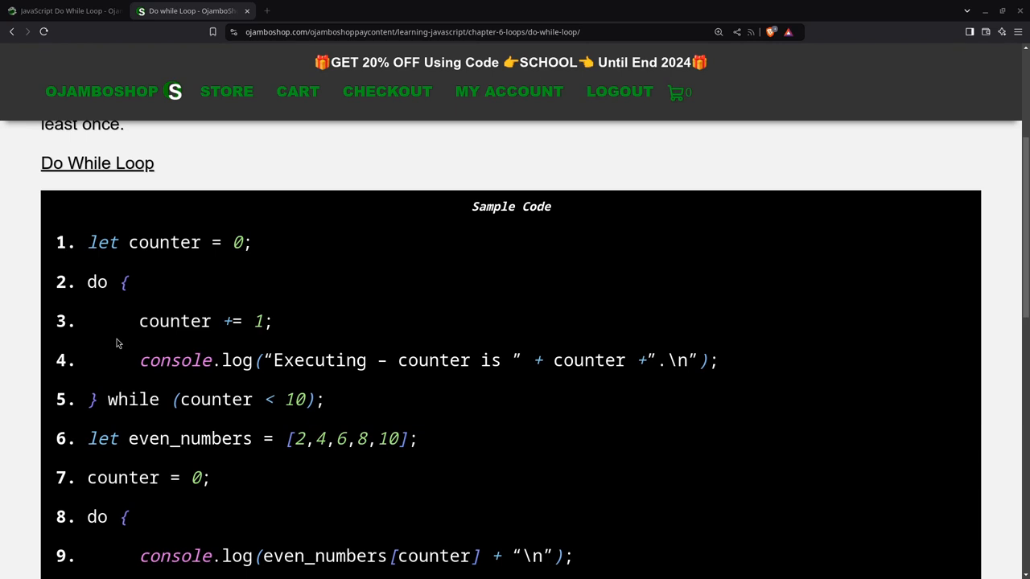
{"action": "scroll", "scroll_direction": "down", "scroll_amount": 3}
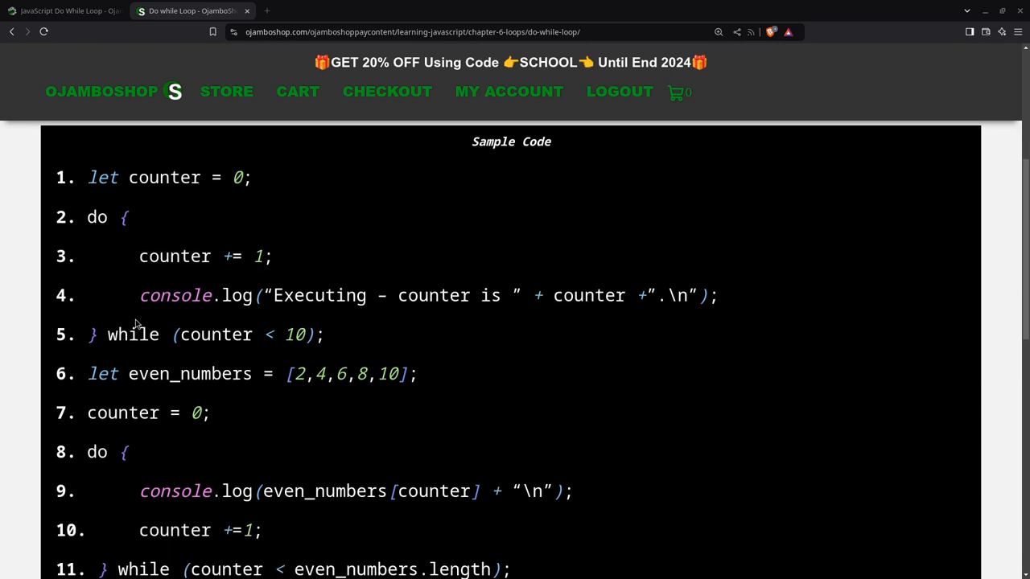
{"action": "scroll", "scroll_direction": "up", "scroll_amount": 3}
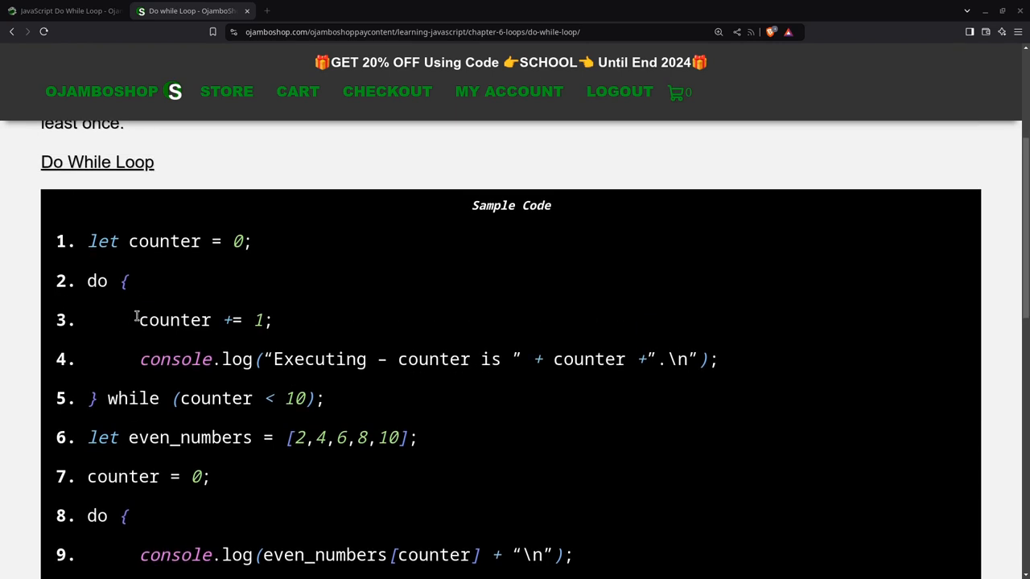
{"action": "scroll", "scroll_direction": "down", "scroll_amount": 3}
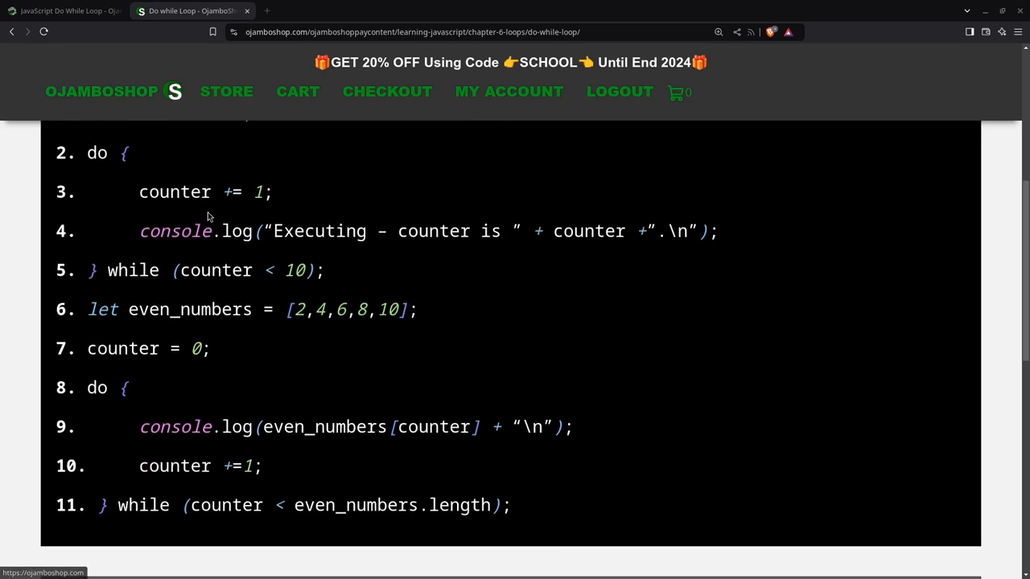
{"action": "scroll", "scroll_direction": "down", "scroll_amount": 3}
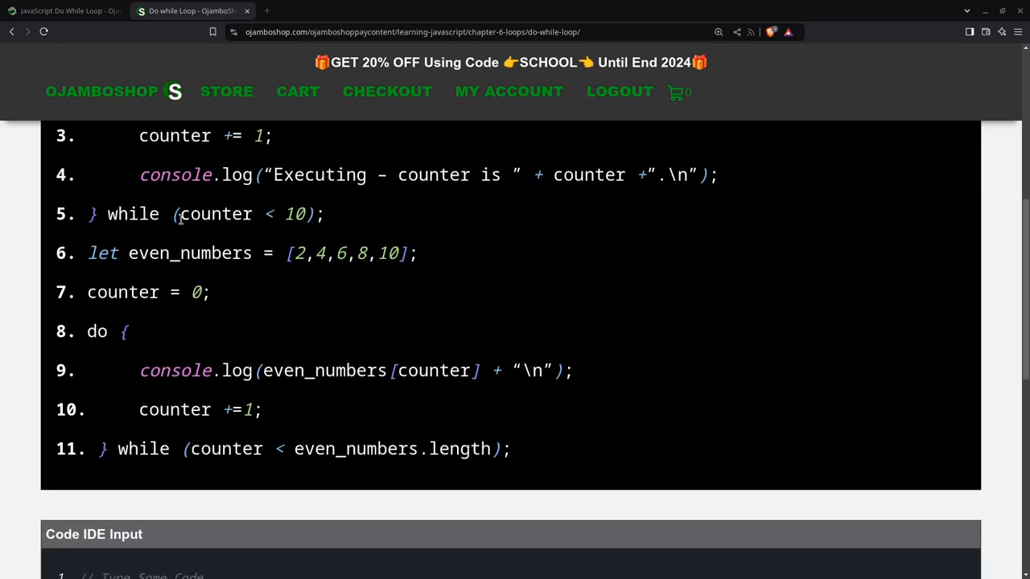
{"action": "scroll", "scroll_direction": "down", "scroll_amount": 3}
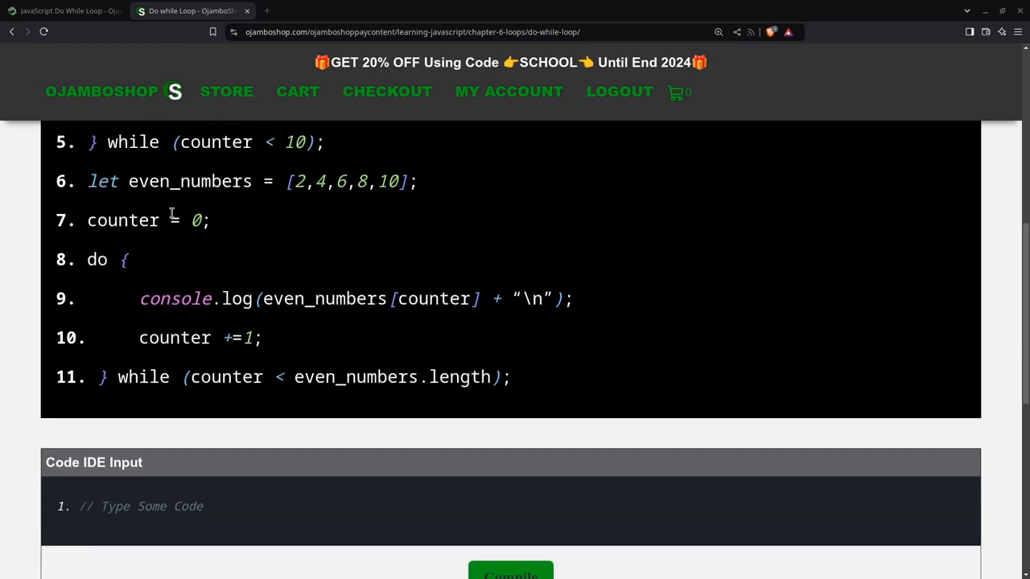
Step: Bring the empty code input with its Compile and Clear options into view
{"action": "scroll", "scroll_direction": "down", "scroll_amount": 3}
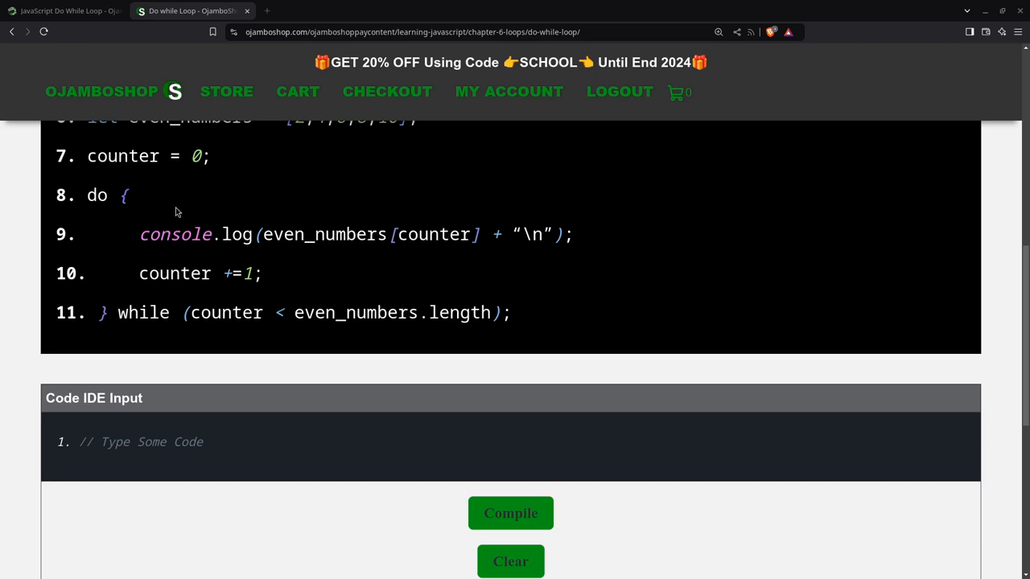
{"action": "mouse_move", "coordinate": [130, 201]}
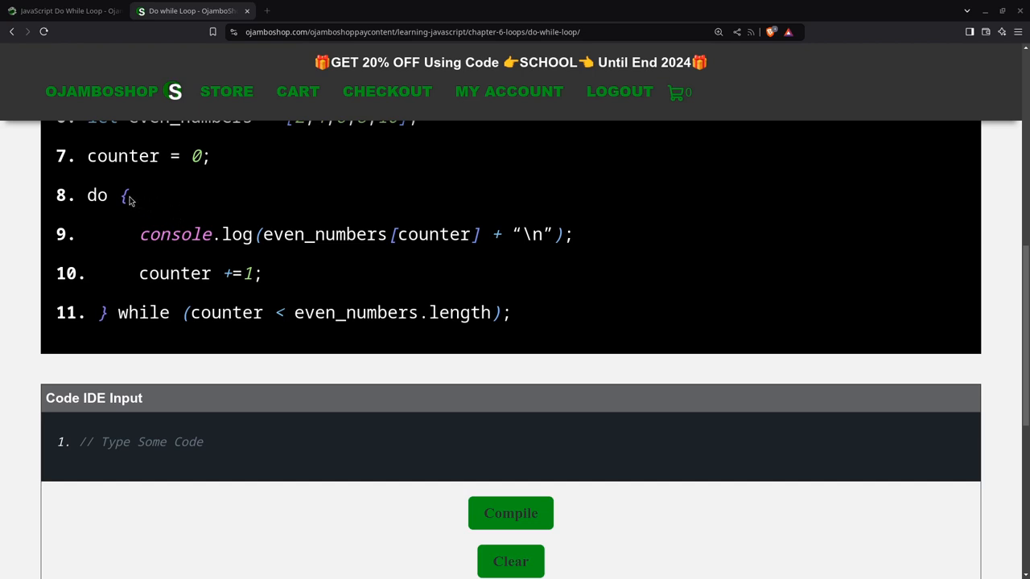
{"action": "mouse_move", "coordinate": [182, 214]}
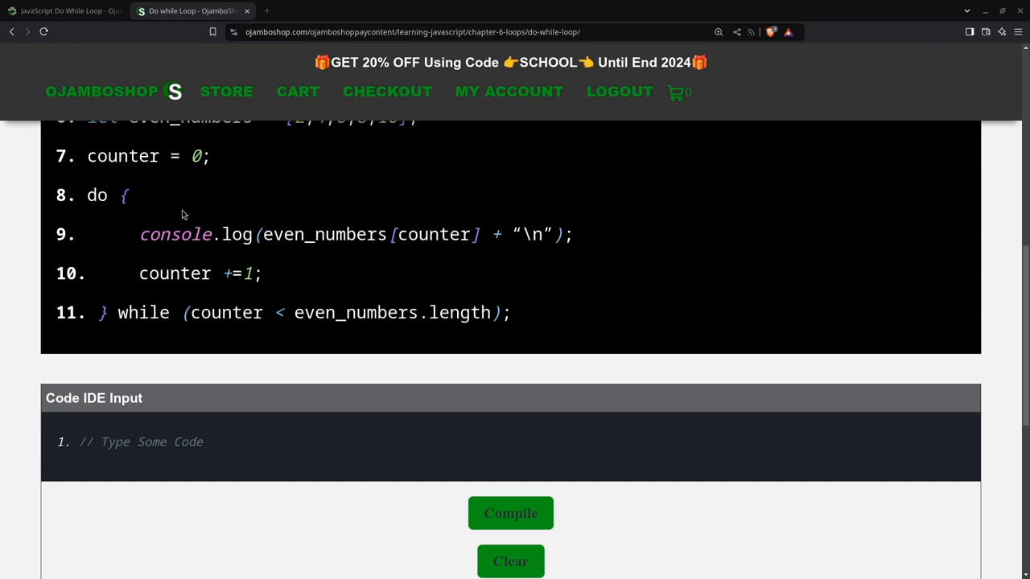
{"action": "mouse_move", "coordinate": [138, 219]}
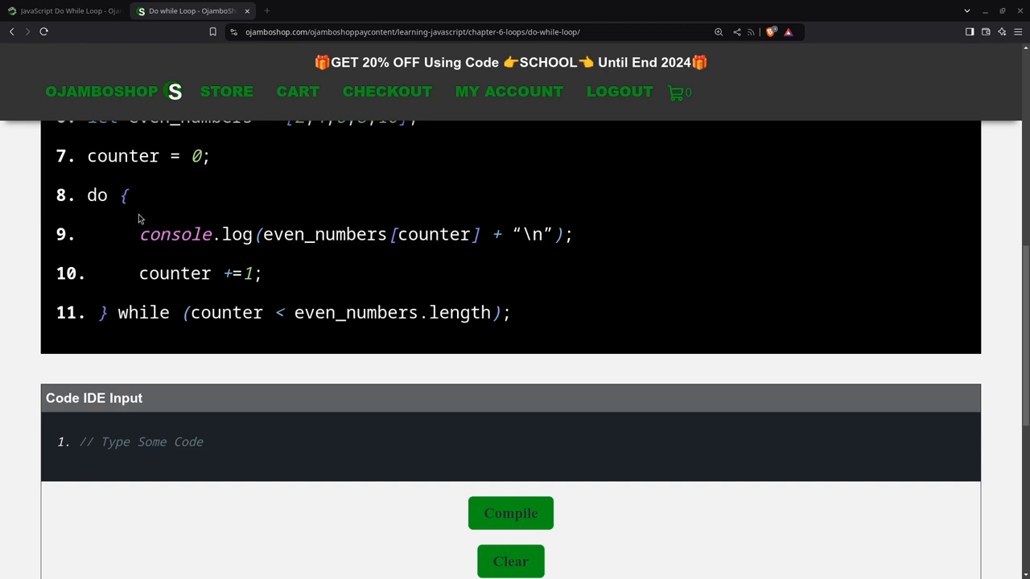
{"action": "mouse_move", "coordinate": [244, 258]}
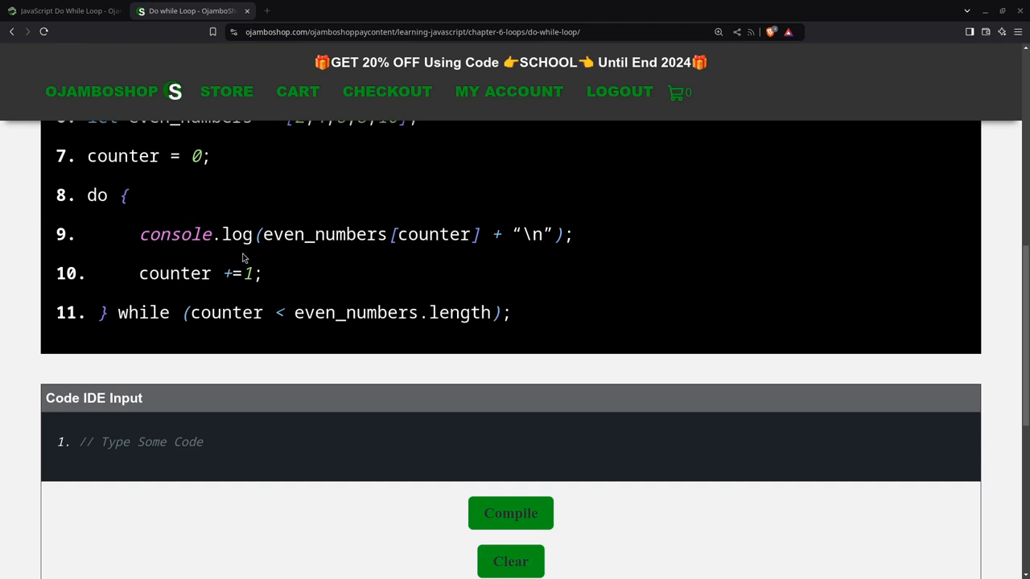
{"action": "mouse_move", "coordinate": [205, 379]}
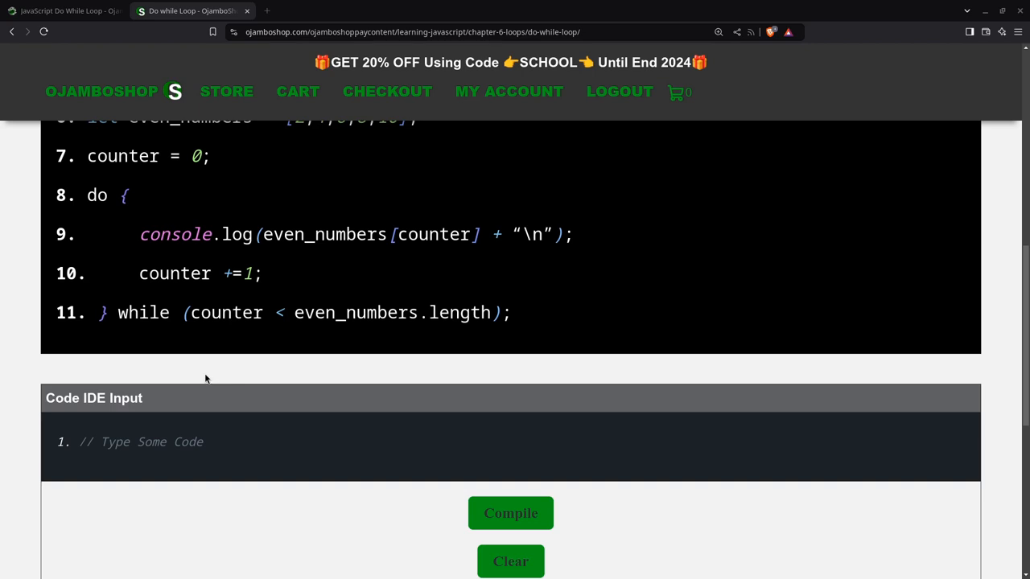
{"action": "mouse_move", "coordinate": [158, 380]}
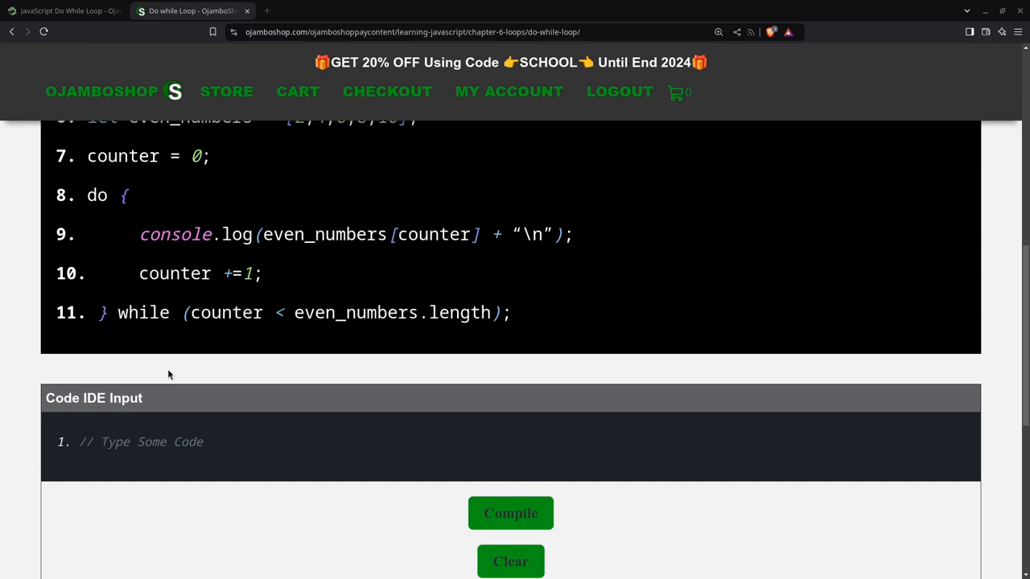
{"action": "mouse_move", "coordinate": [212, 417]}
{"action": "type", "text": "// OjamboShop.com Learning JavaScript Do While Loop Tutoria"}
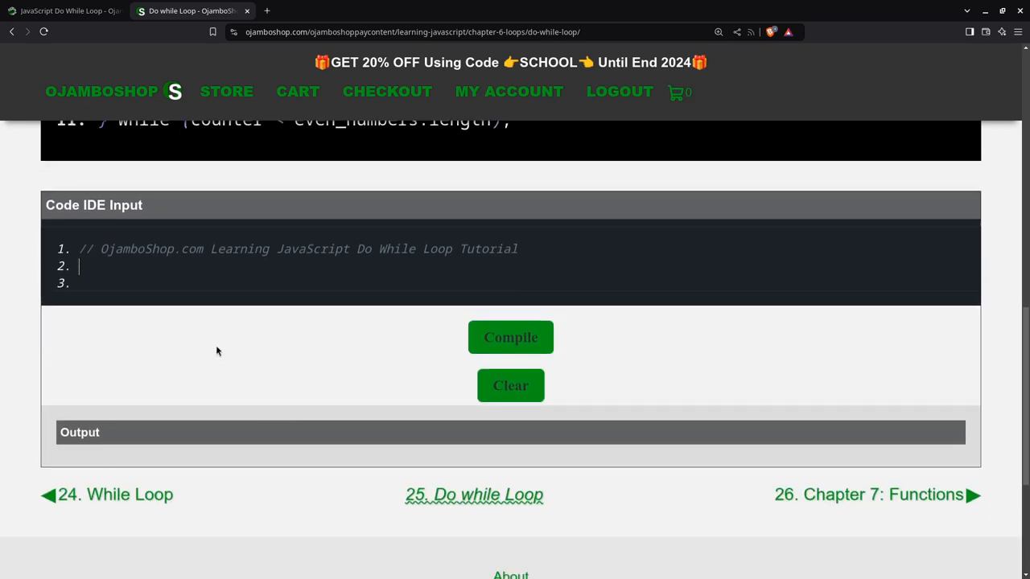
Step: Declare the pickup_truck object with brand Ford, model F-Series and year 1984
{"action": "type", "text": "let"}
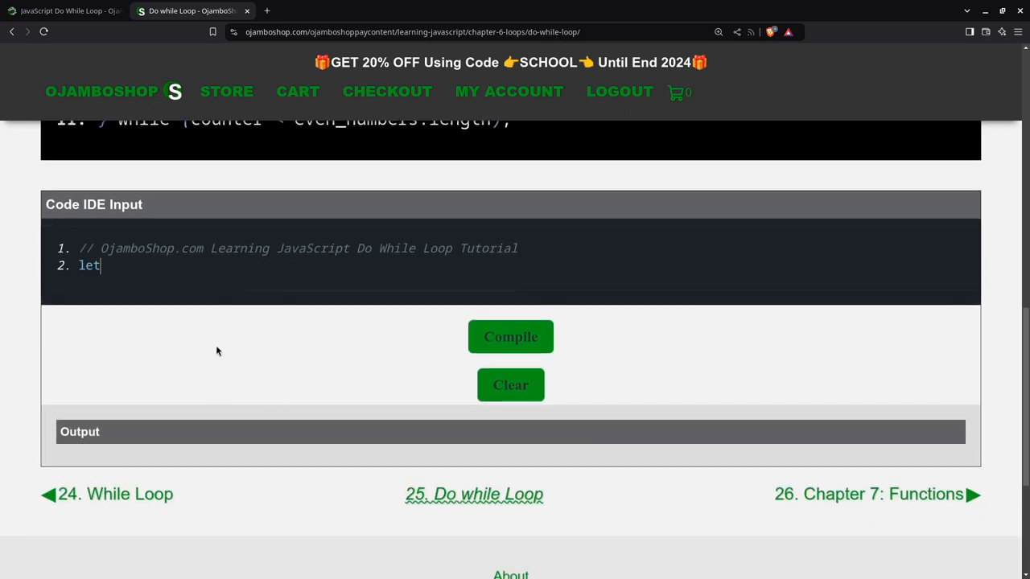
{"action": "type", "text": "pickup_"}
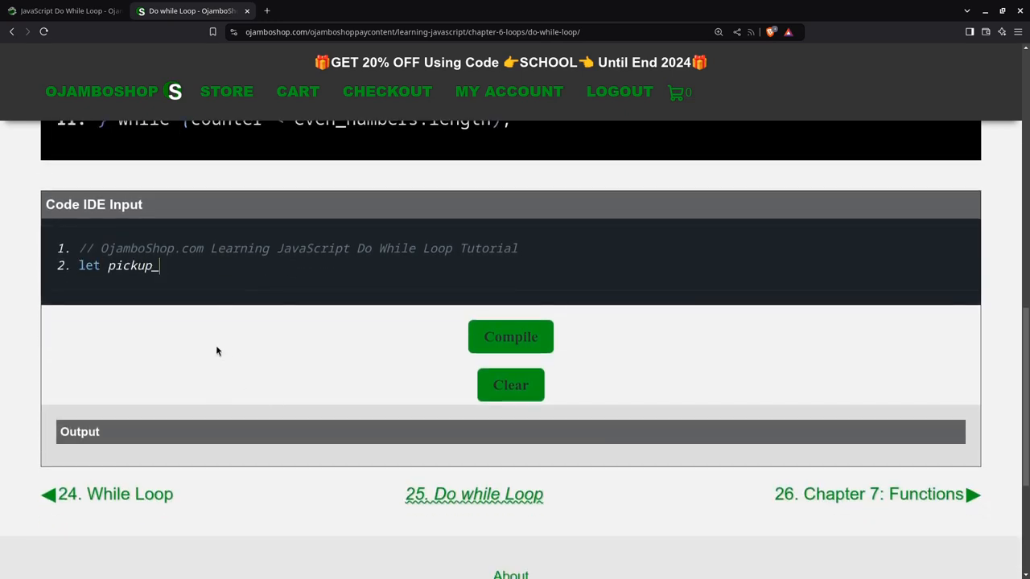
{"action": "type", "text": "_truck"}
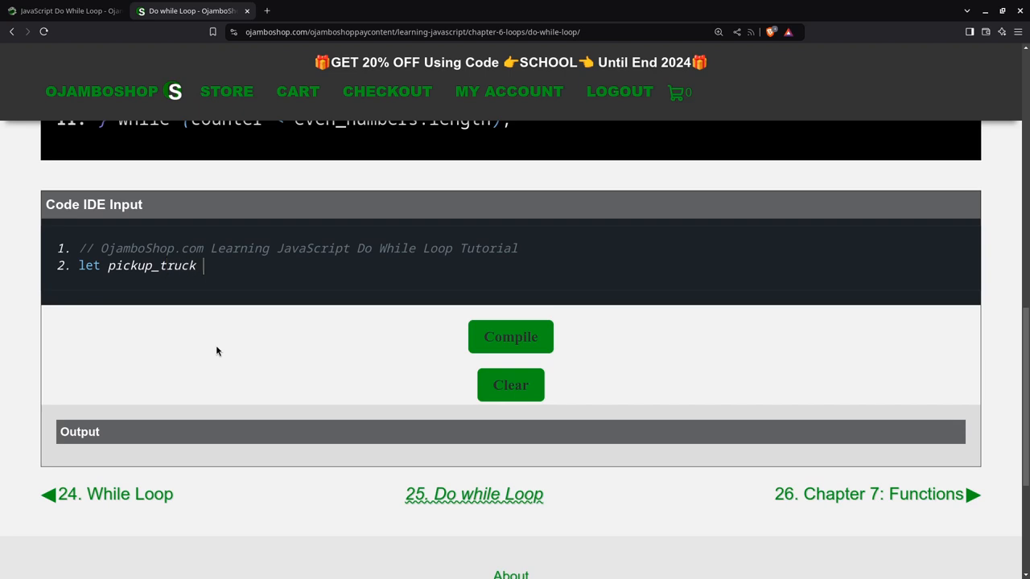
{"action": "type", "text": "= {"}
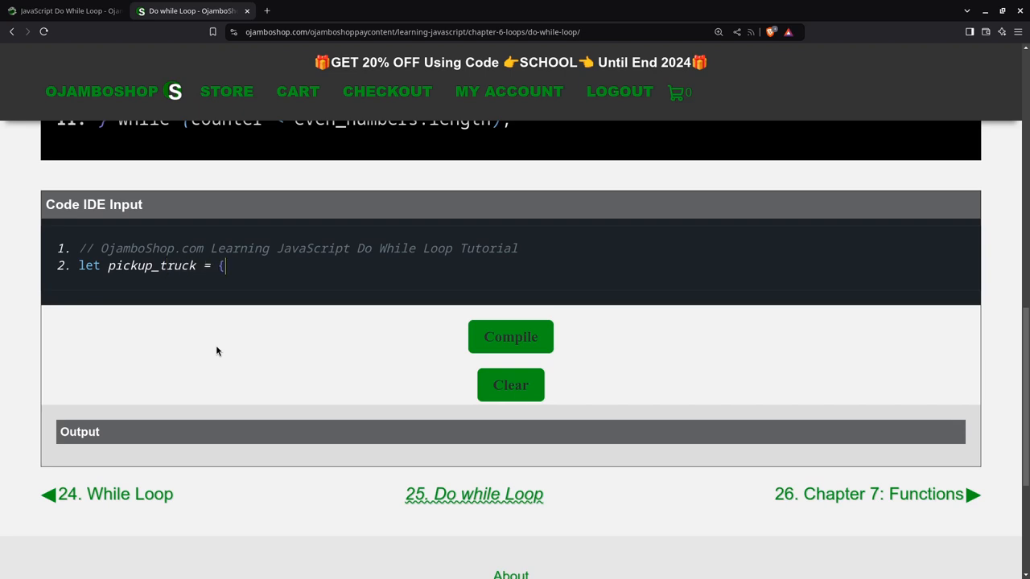
{"action": "type", "text": "\"bran"}
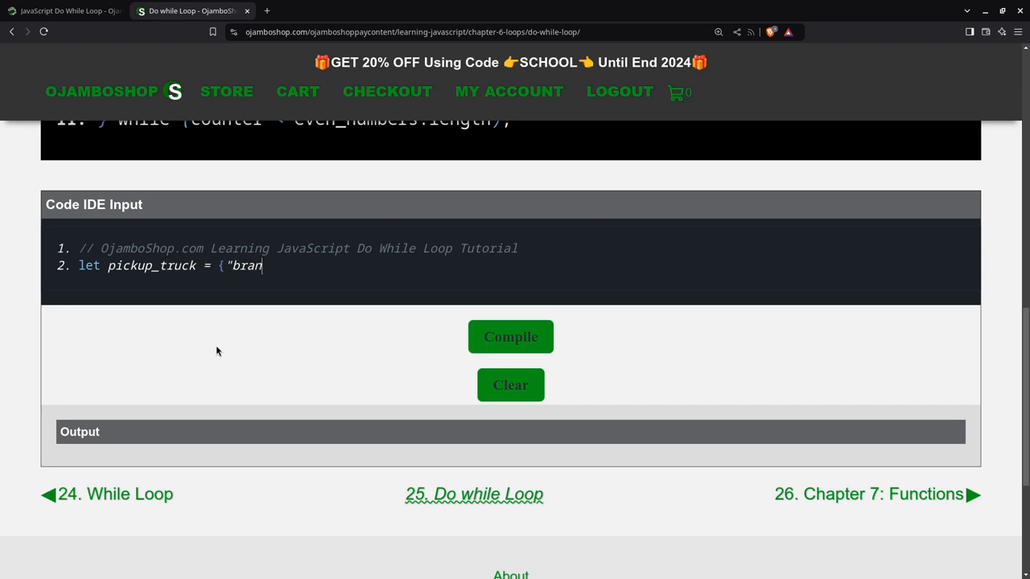
{"action": "type", "text": "d:\""}
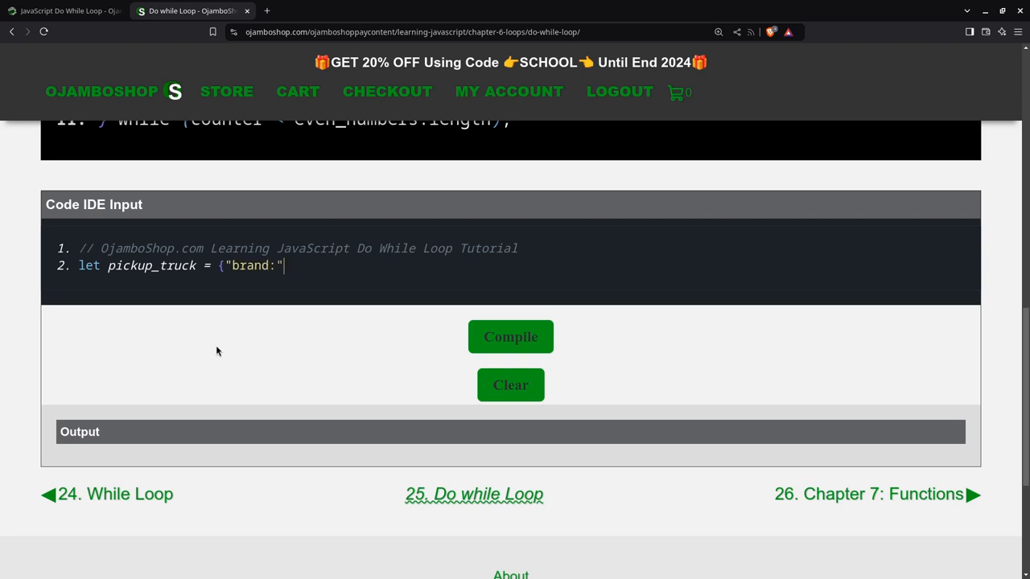
{"action": "key", "text": "Backspace"}
{"action": "type", "text": "\""}
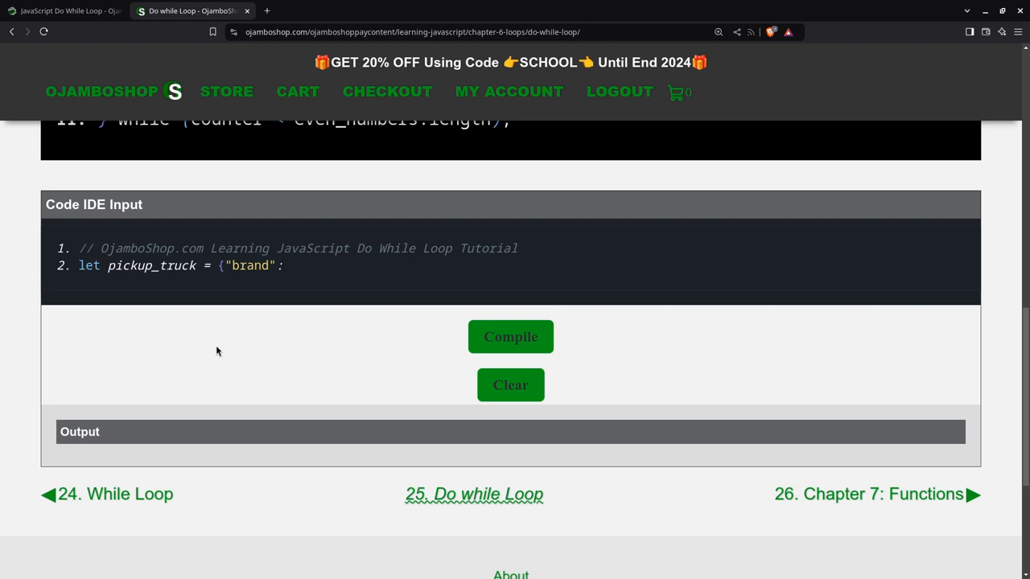
{"action": "type", "text": ":\"Ford\""}
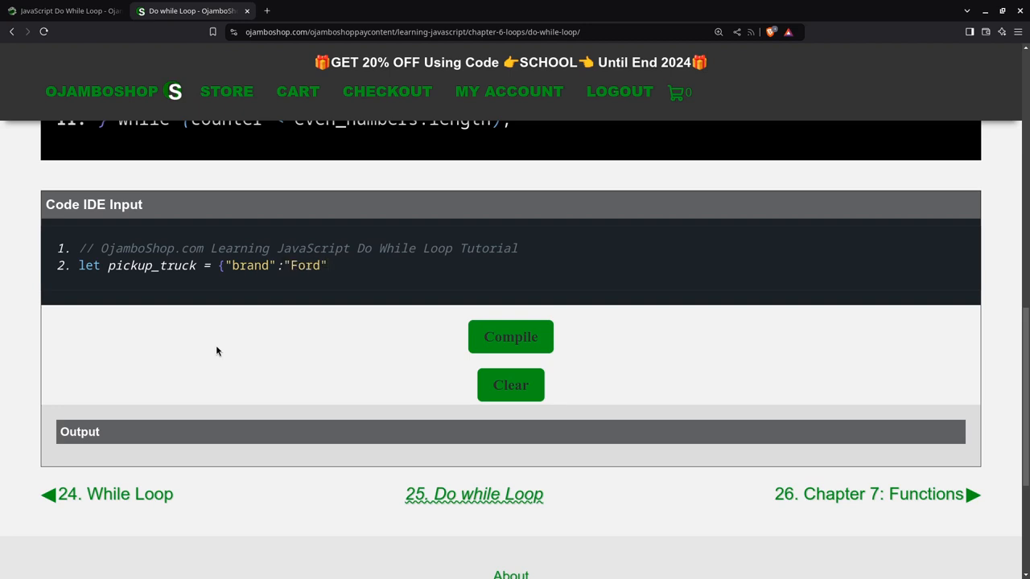
{"action": "type", "text": ", \"mo"}
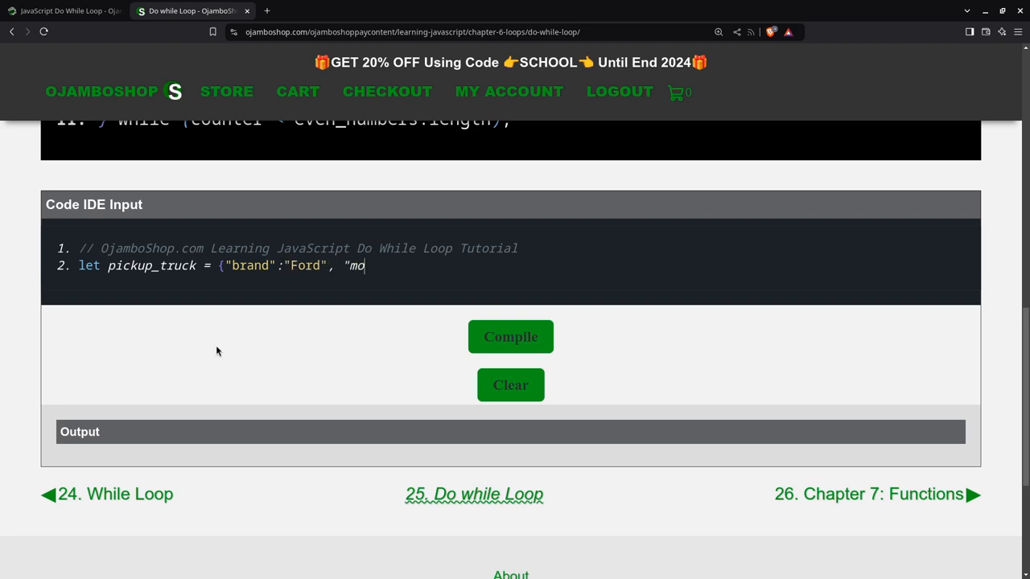
{"action": "type", "text": "del\":\""}
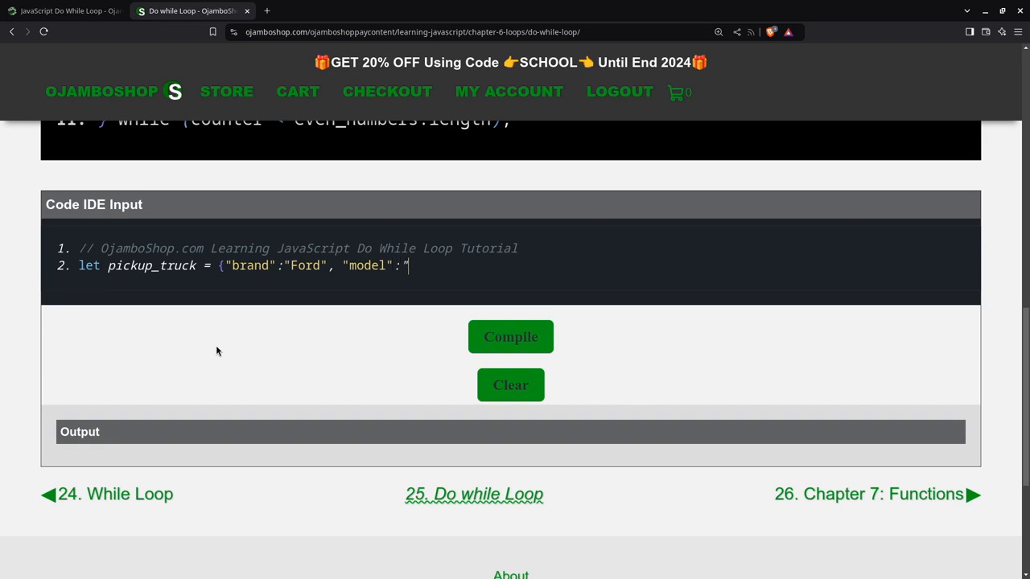
{"action": "type", "text": "F-Seri"}
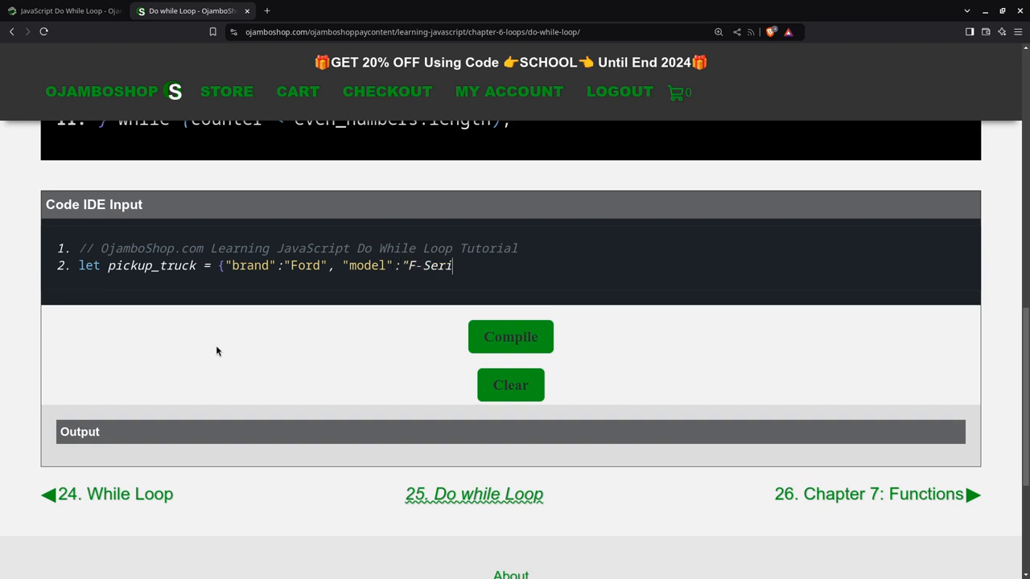
{"action": "type", "text": "es"}
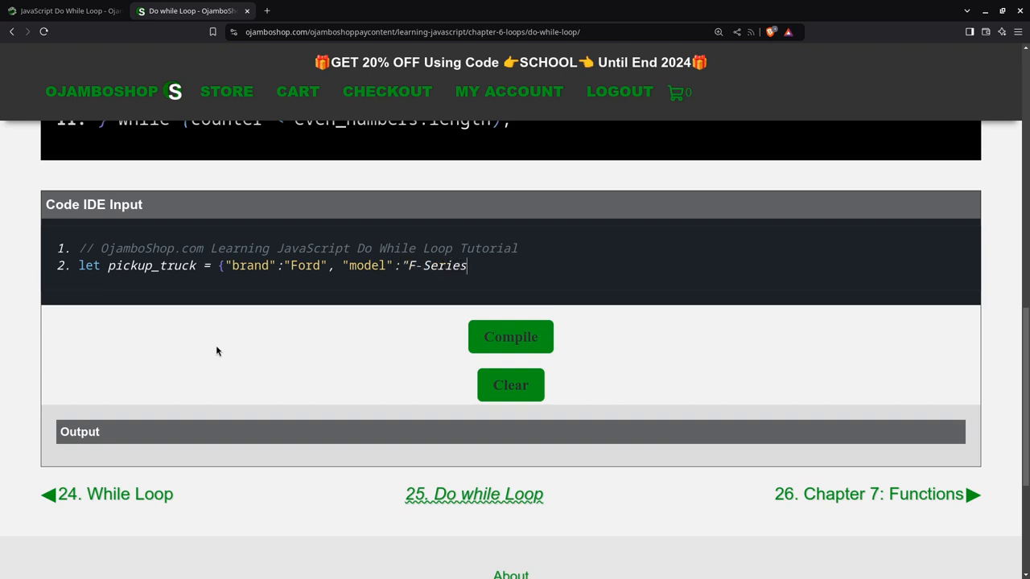
{"action": "type", "text": "\", \""}
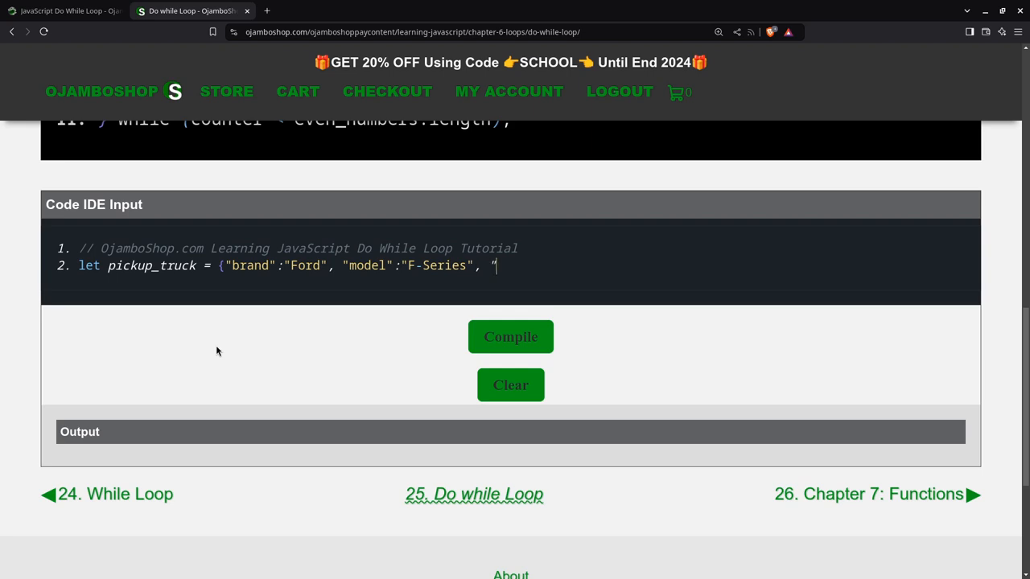
{"action": "type", "text": "year"}
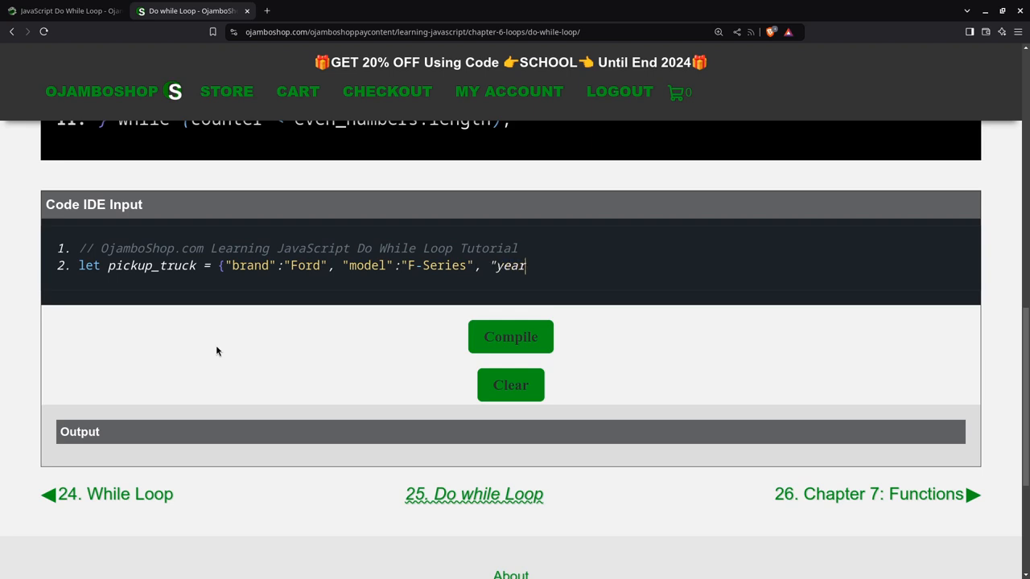
{"action": "type", "text": "\":1"}
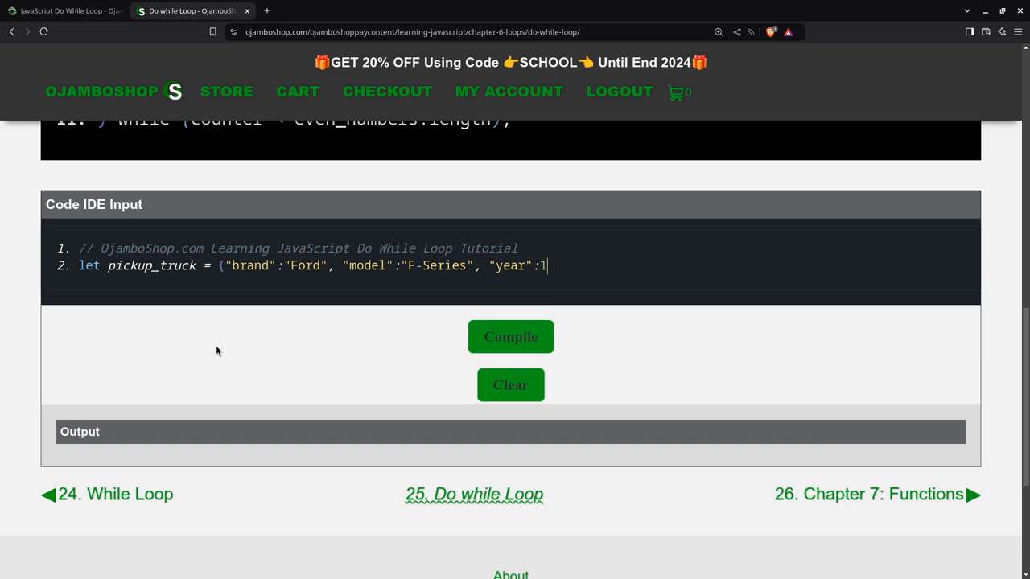
{"action": "type", "text": "984"}
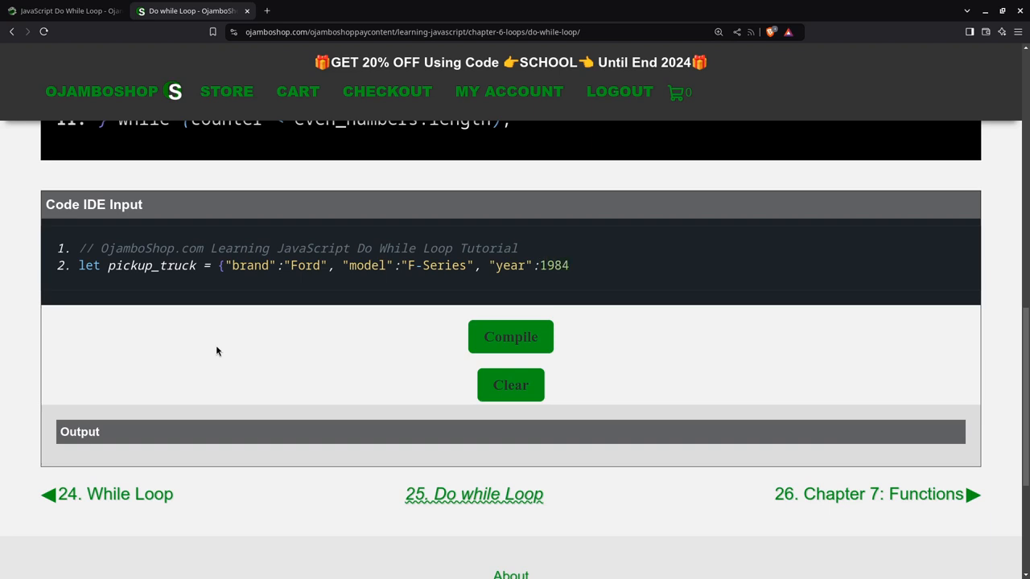
{"action": "type", "text": "};"}
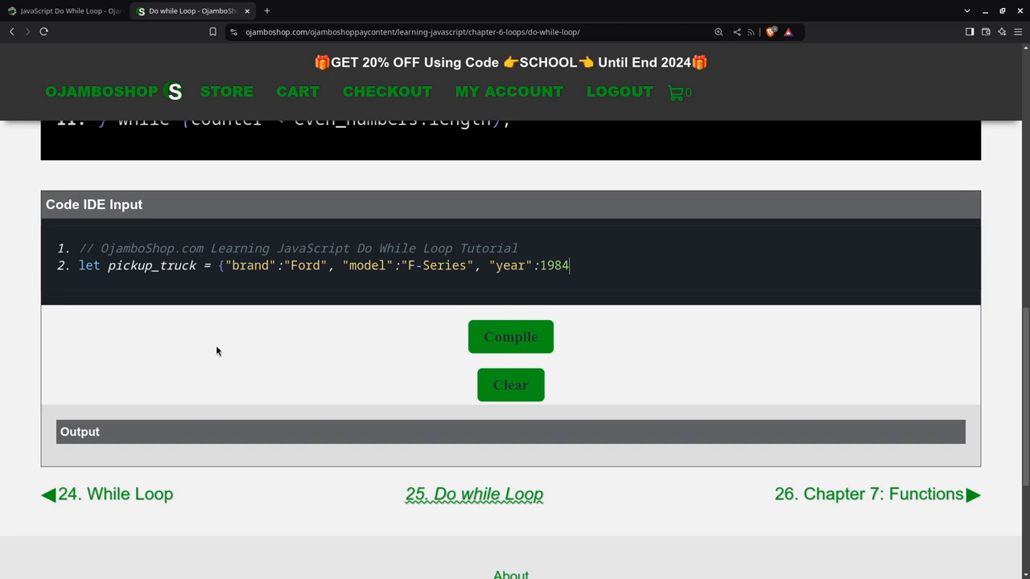
{"action": "type", "text": "};"}
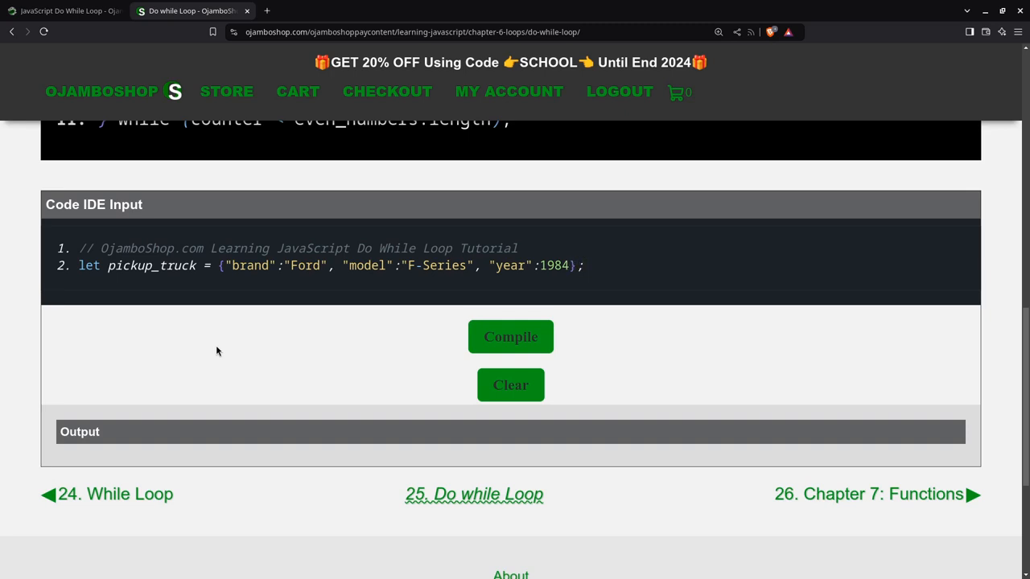
Step: On the next line, declare let even_numbers = [2,4,6,8,10]
{"action": "left_click", "coordinate": [583, 266]}
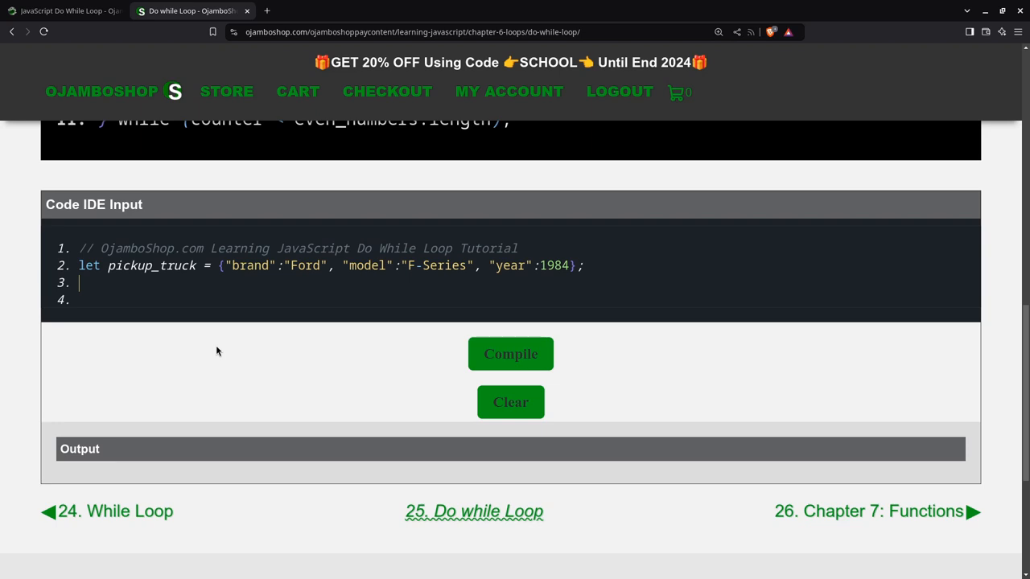
{"action": "type", "text": "let even_number"}
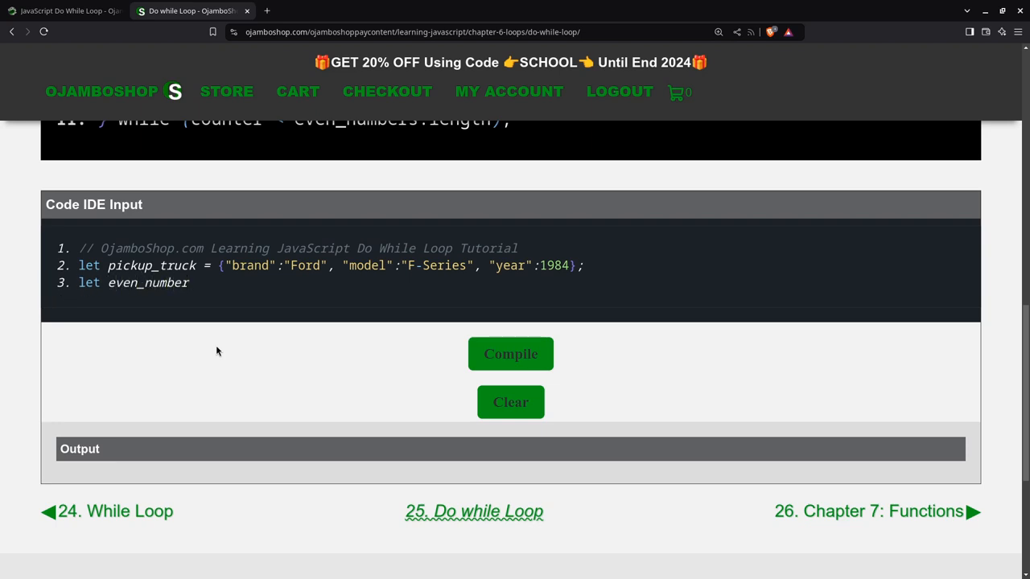
{"action": "type", "text": "s = [2"}
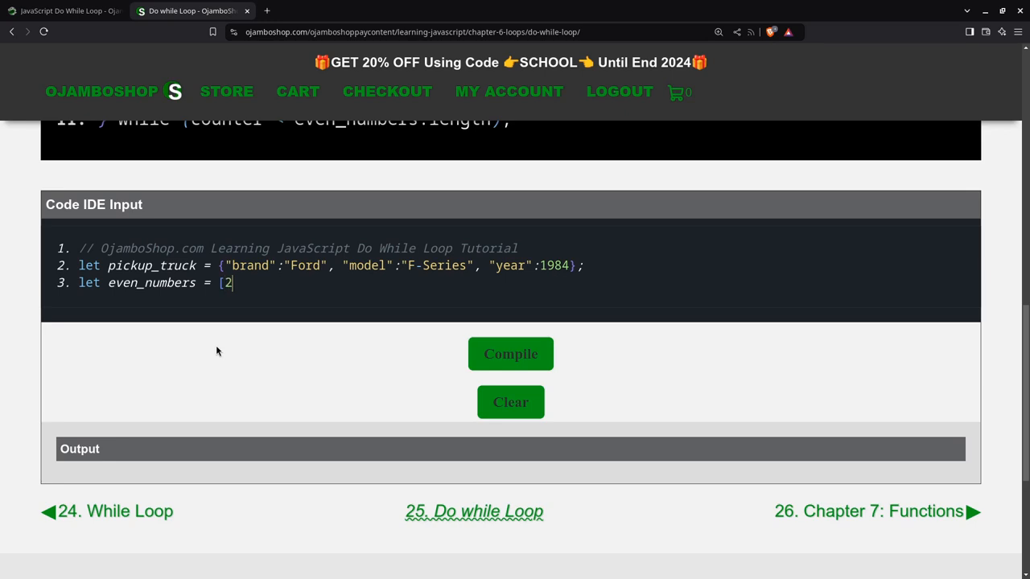
{"action": "type", "text": ",4,5,"}
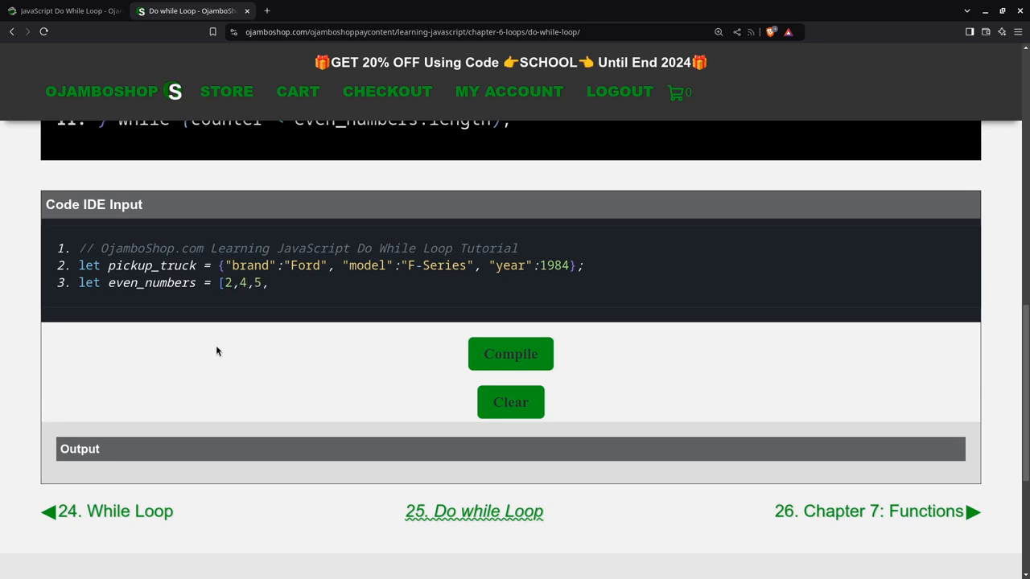
{"action": "key", "text": "Backspace"}
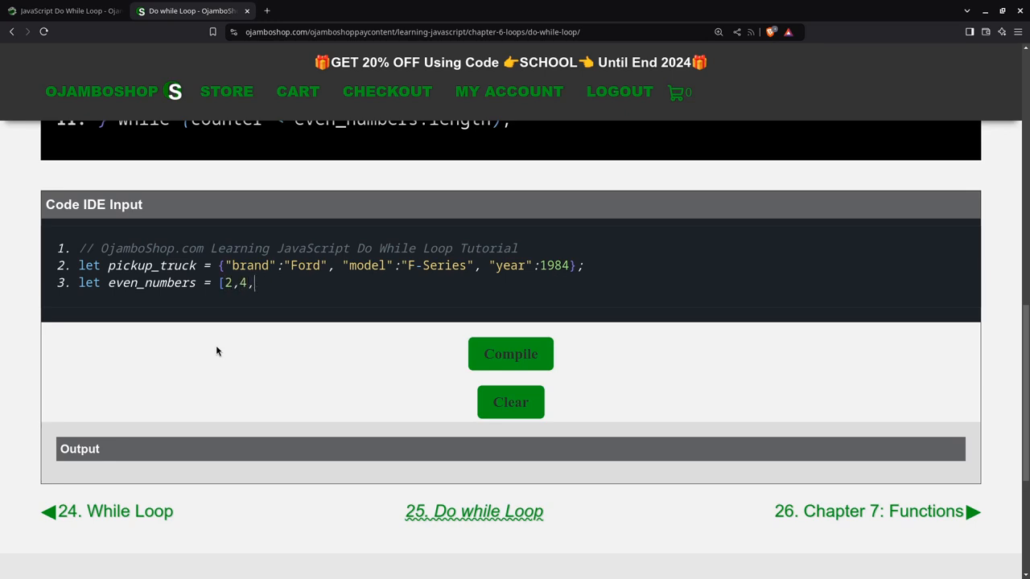
{"action": "type", "text": "6,8,10];"}
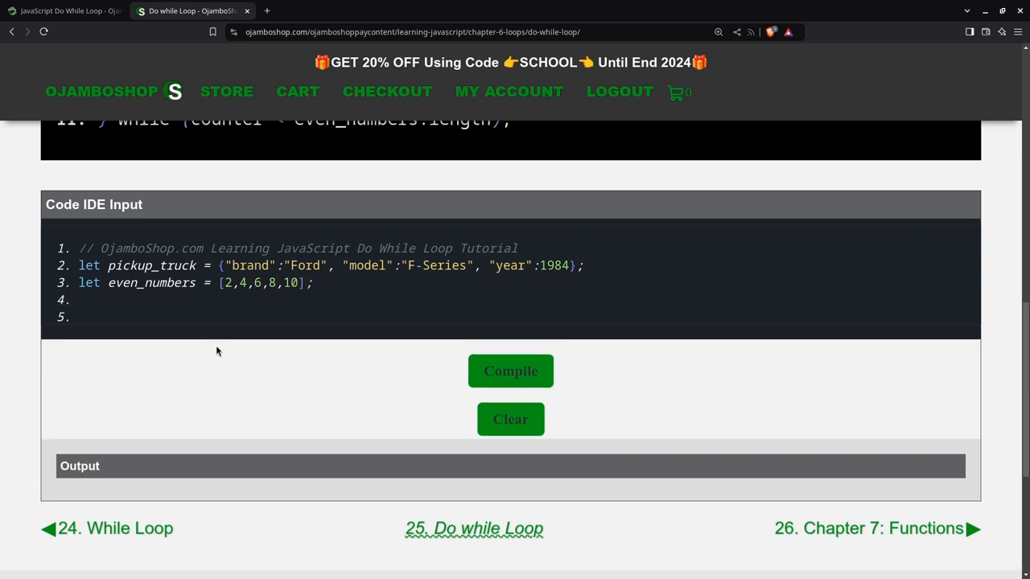
Step: Add a '// Without Loop' comment and log pickup_truck brand, model and year
{"action": "type", "text": "// With"}
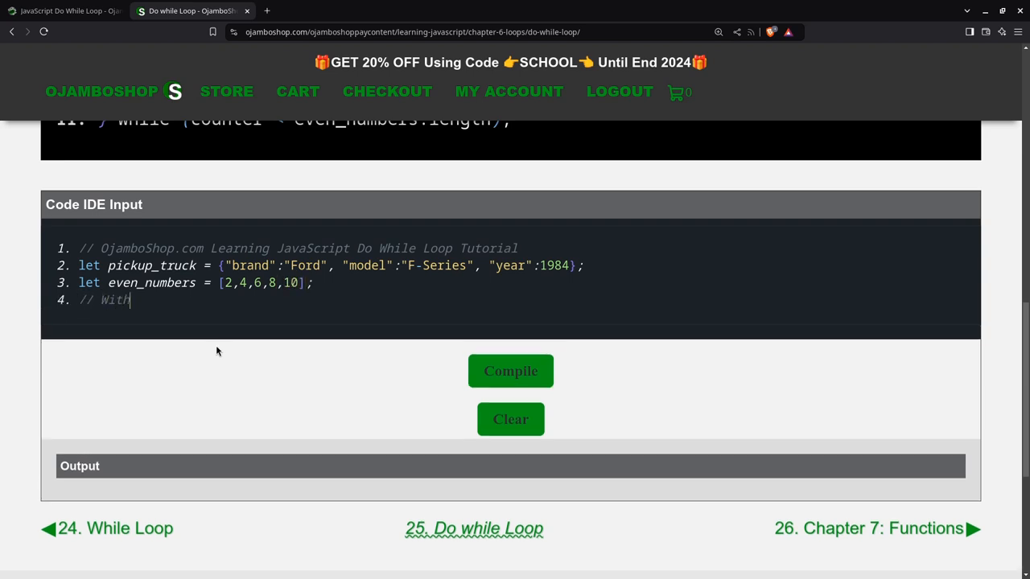
{"action": "type", "text": "out L"}
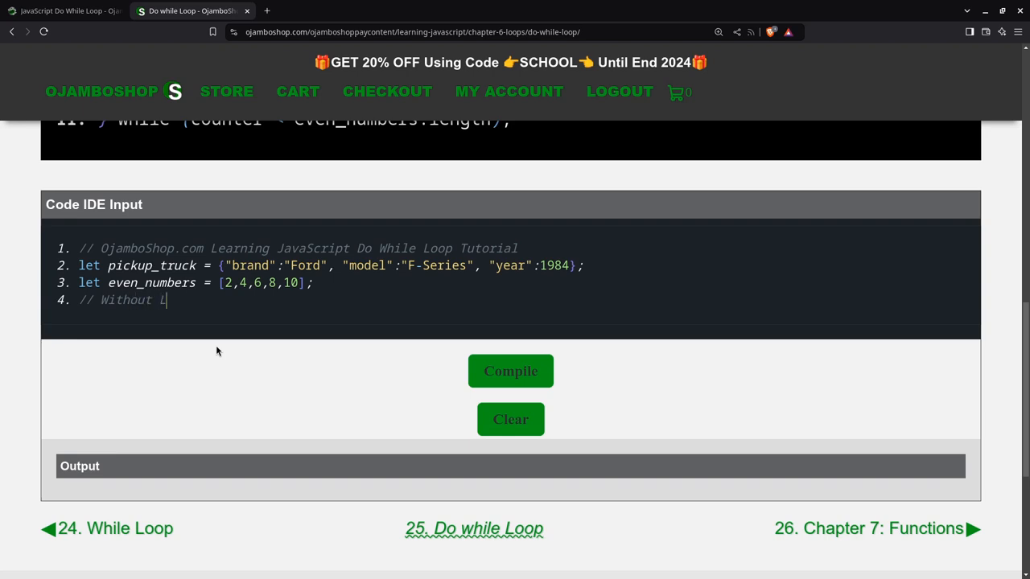
{"action": "type", "text": "oops"}
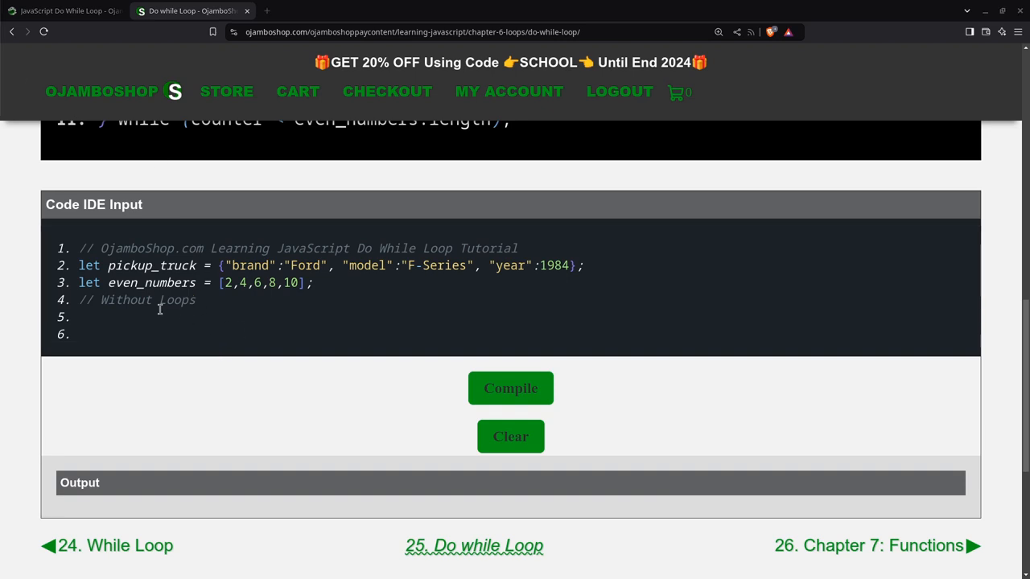
{"action": "mouse_move", "coordinate": [207, 308]}
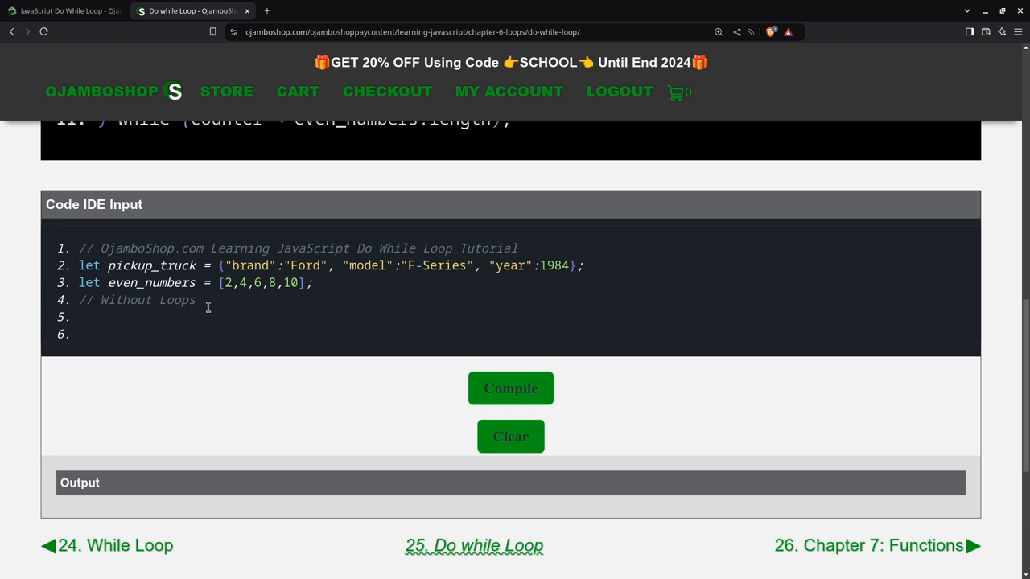
{"action": "type", "text": "console.log(pickup_truck["}
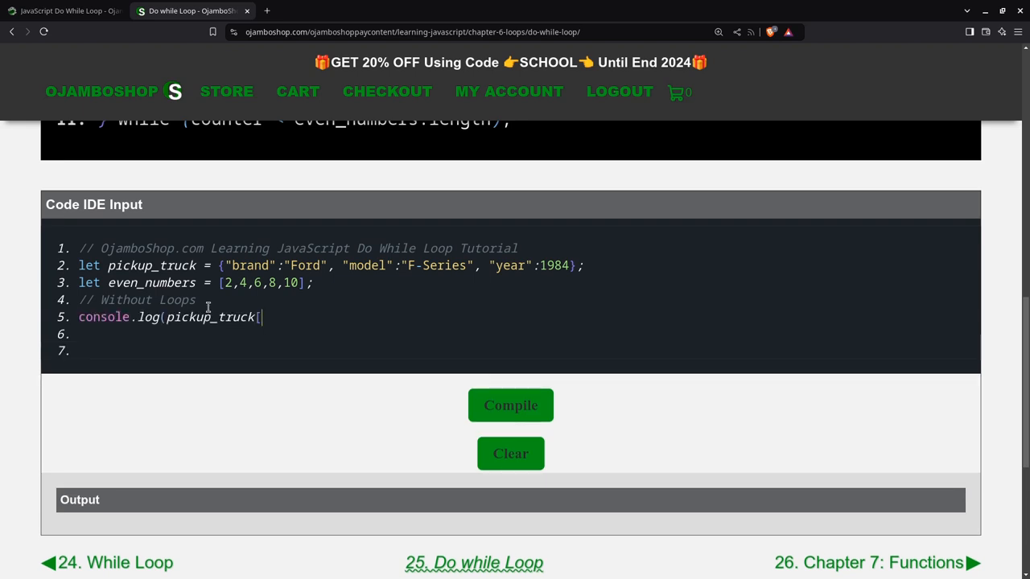
{"action": "type", "text": "\"brand\"];"}
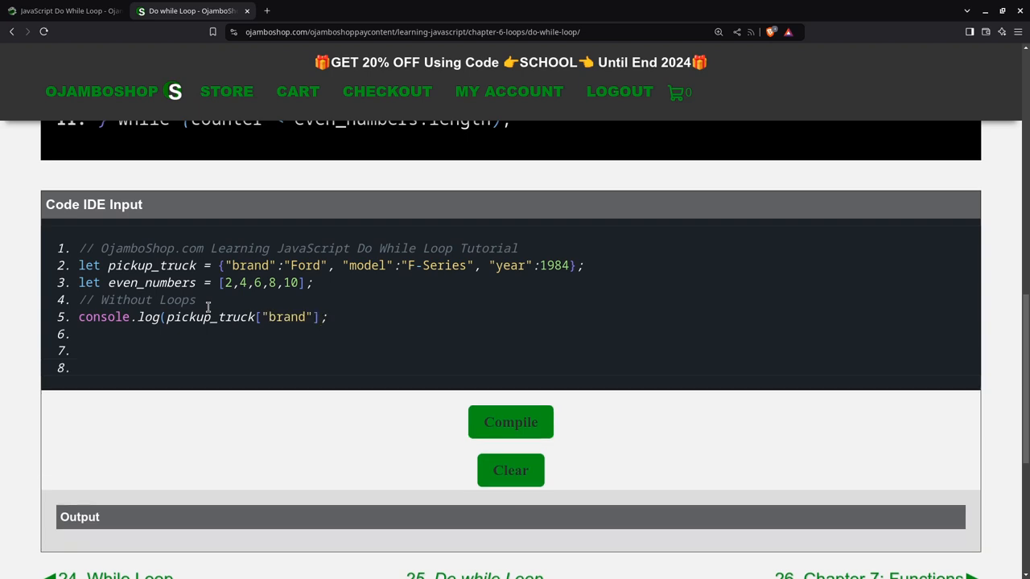
{"action": "type", "text": "console.log(pickup_truck"}
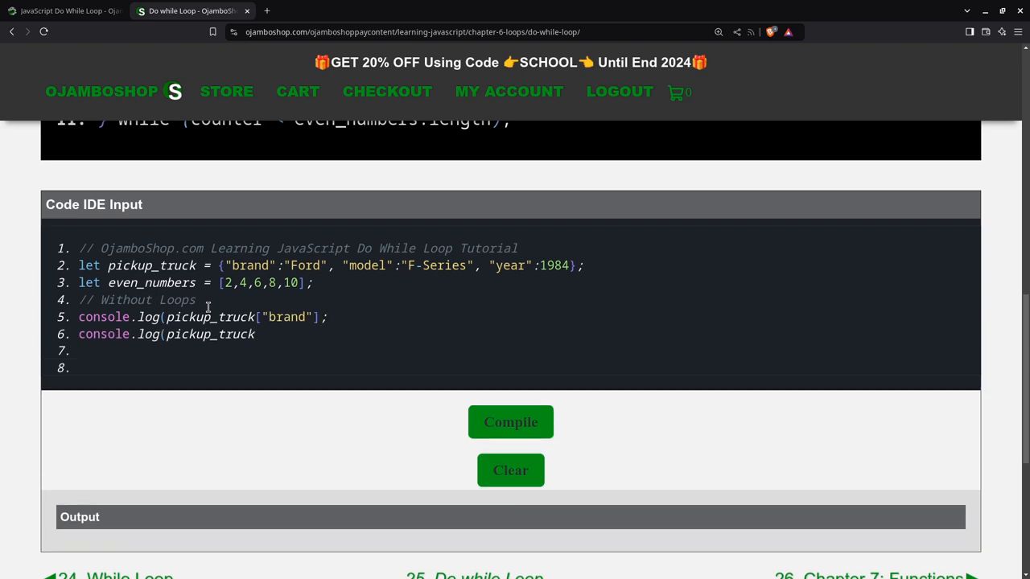
{"action": "type", "text": ".brand"}
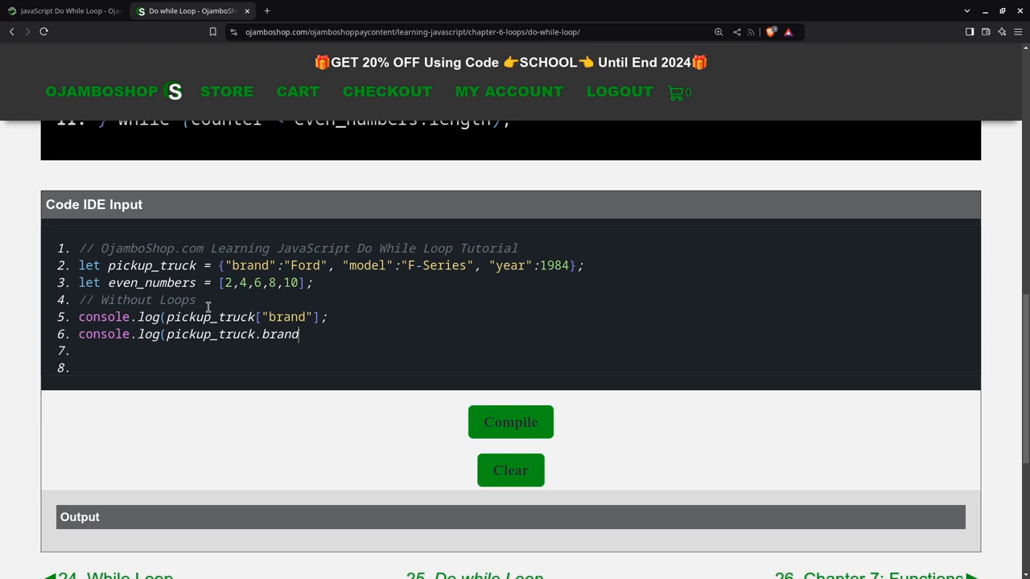
{"action": "type", "text": ");"}
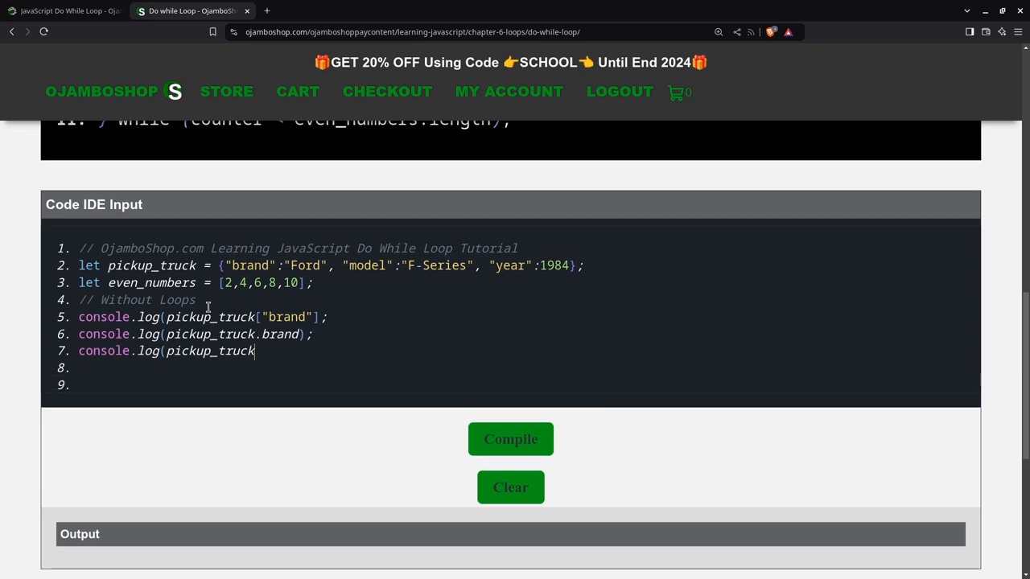
{"action": "type", "text": ".model"}
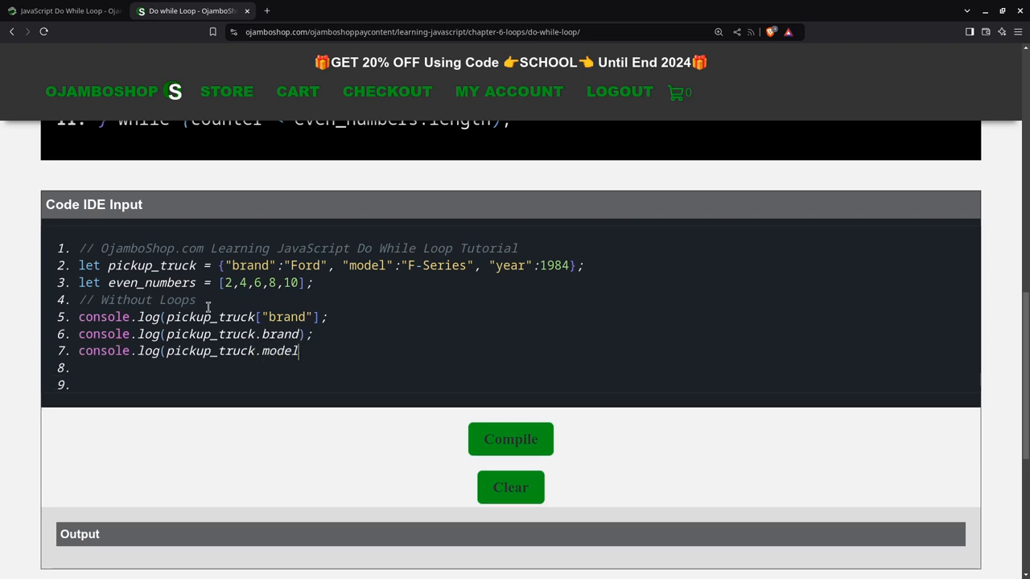
{"action": "type", "text": ");"}
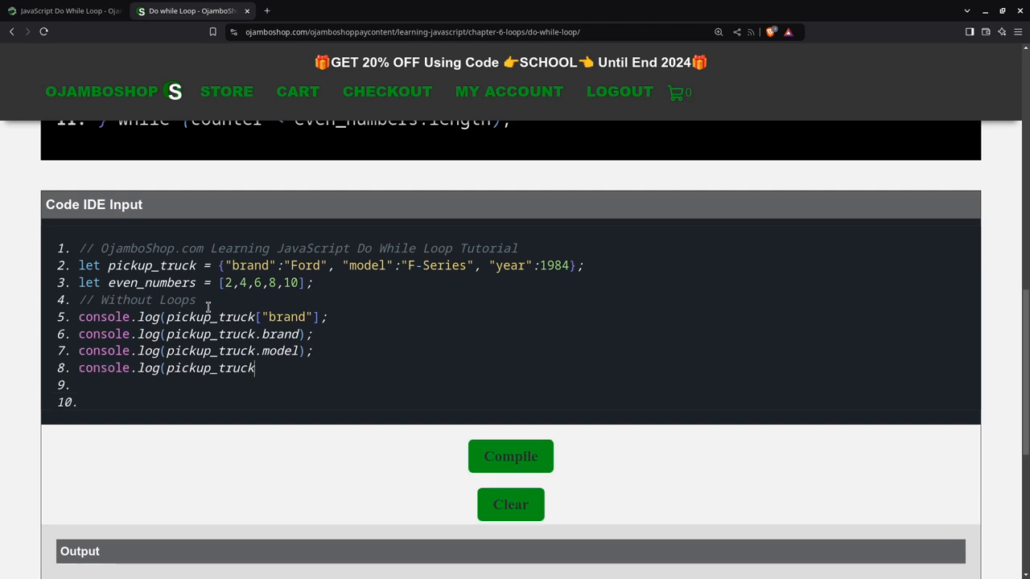
{"action": "type", "text": ".ue"}
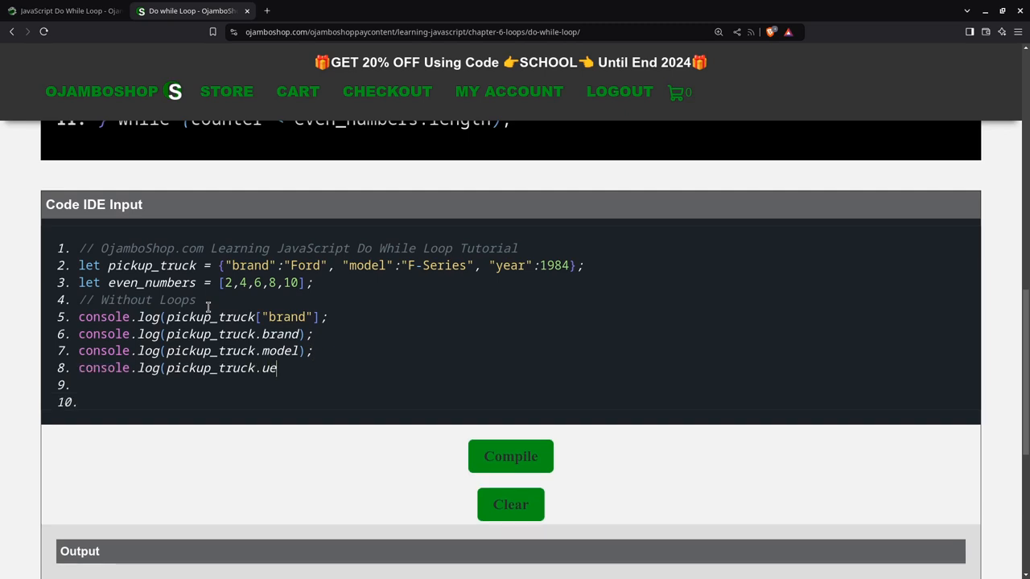
{"action": "key", "text": "Backspace"}
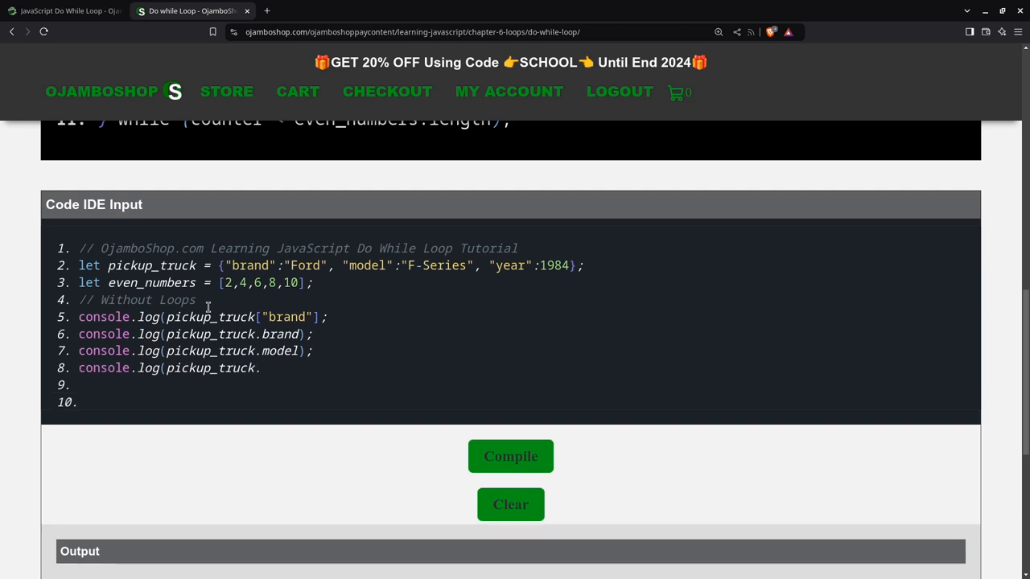
{"action": "type", "text": "year);"}
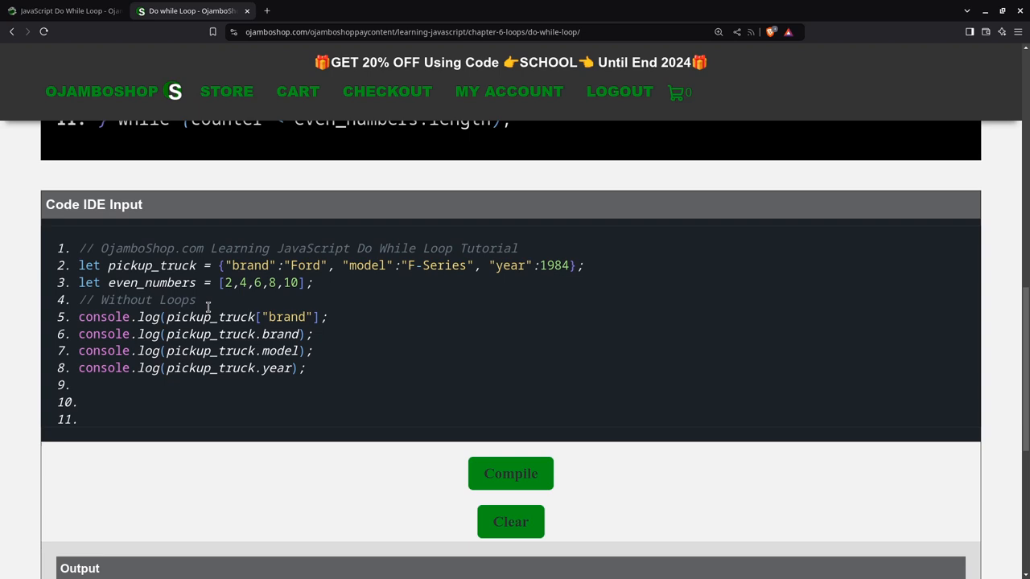
{"action": "mouse_move", "coordinate": [207, 307]}
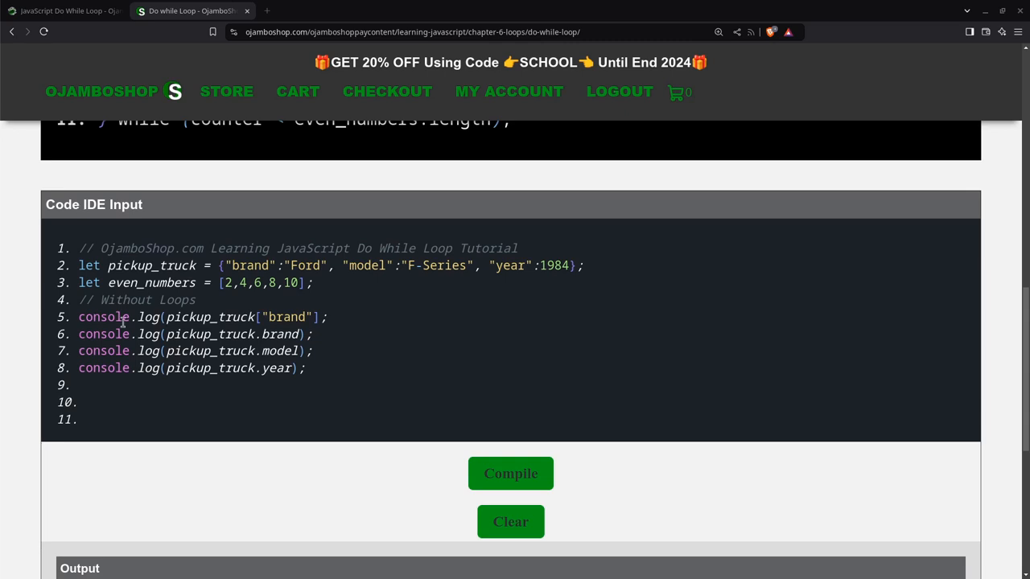
Step: Log even_numbers[0] through [4] and begin a '// With' comment
{"action": "type", "text": "console.log(even_numbers["}
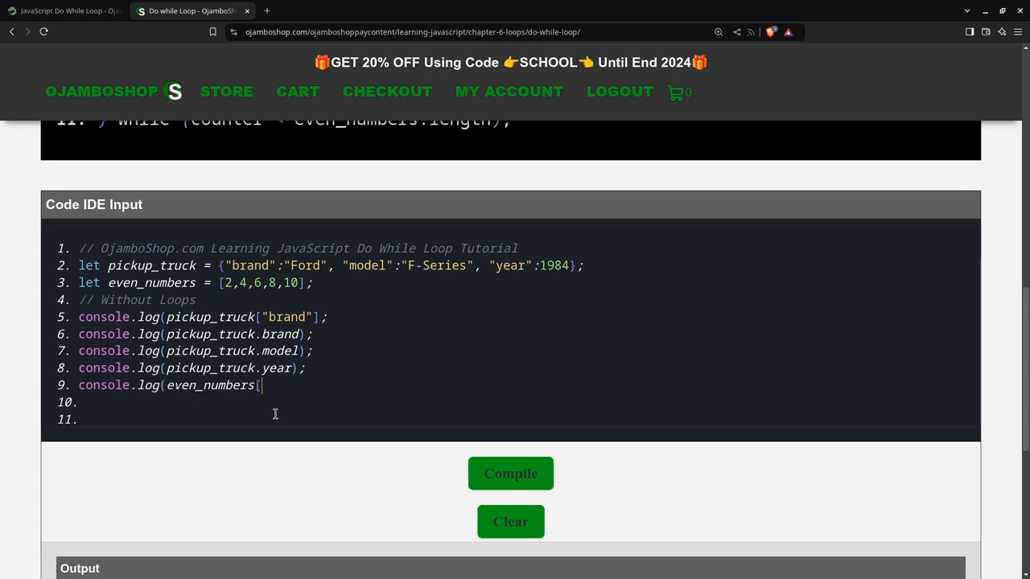
{"action": "type", "text": "0];"}
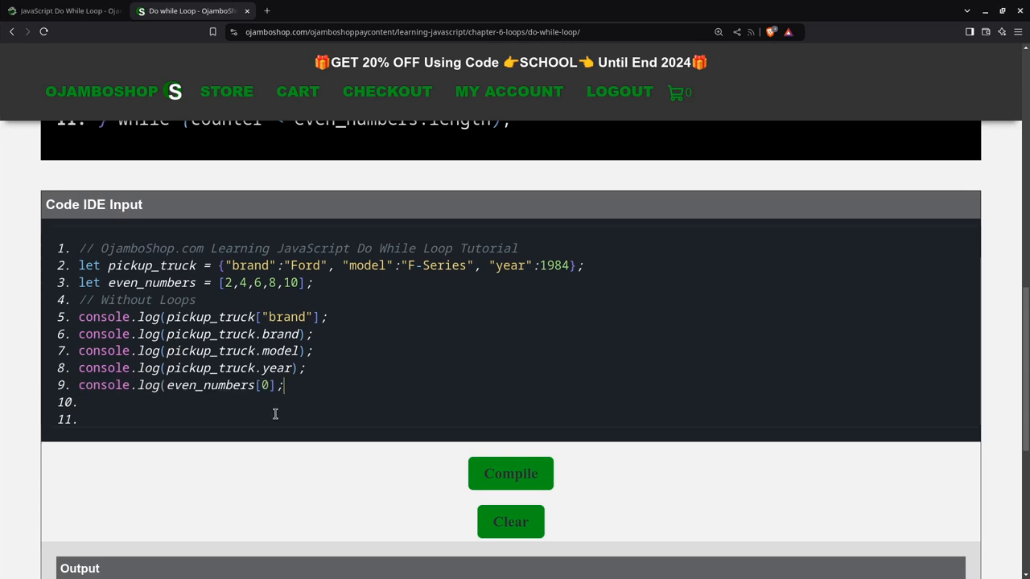
{"action": "type", "text": "console.log(even_numbers[1])"}
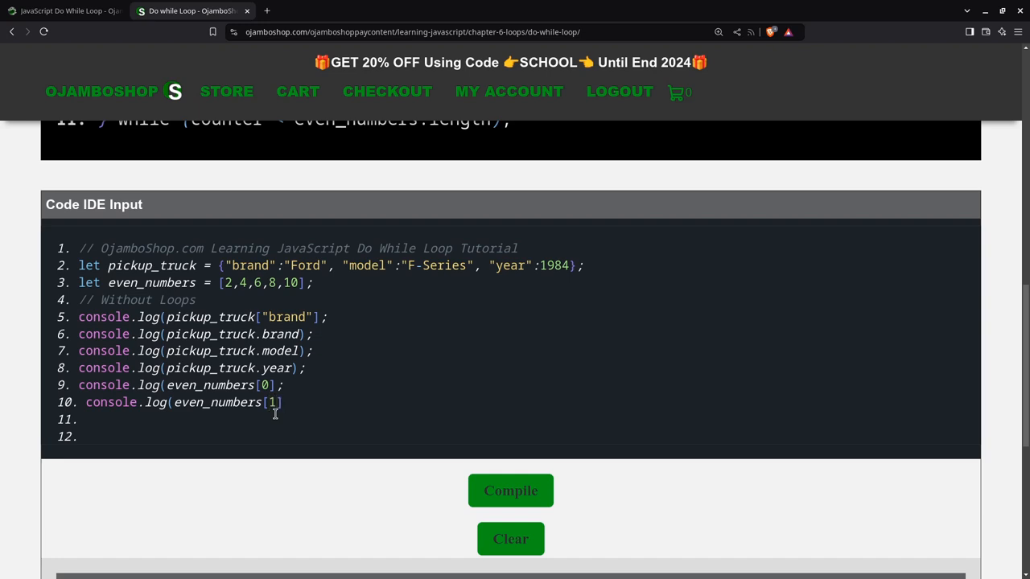
{"action": "type", "text": ");"}
{"action": "left_click", "coordinate": [514, 419]}
{"action": "type", "text": "console.log(even_numbers["}
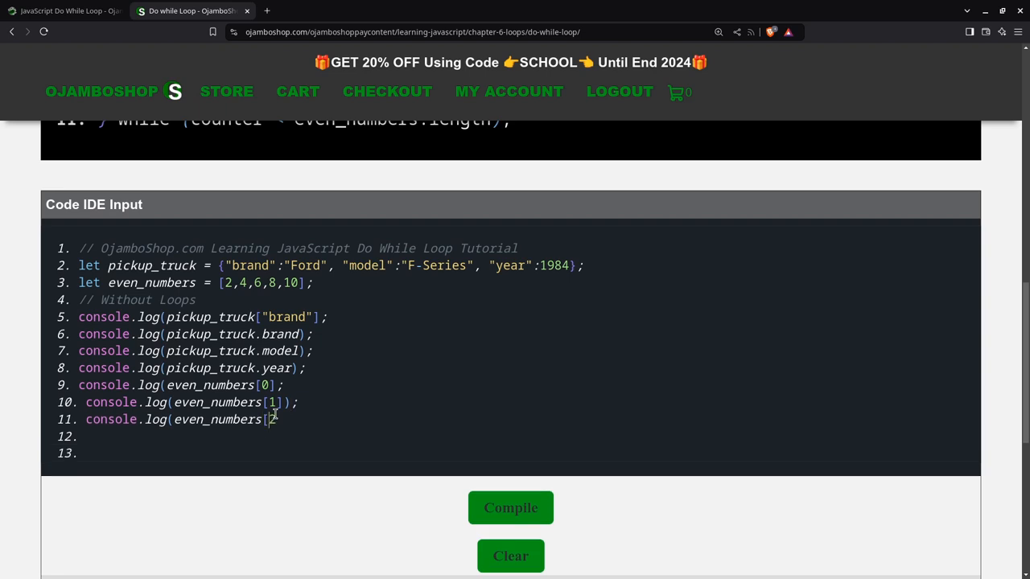
{"action": "type", "text": "2]);"}
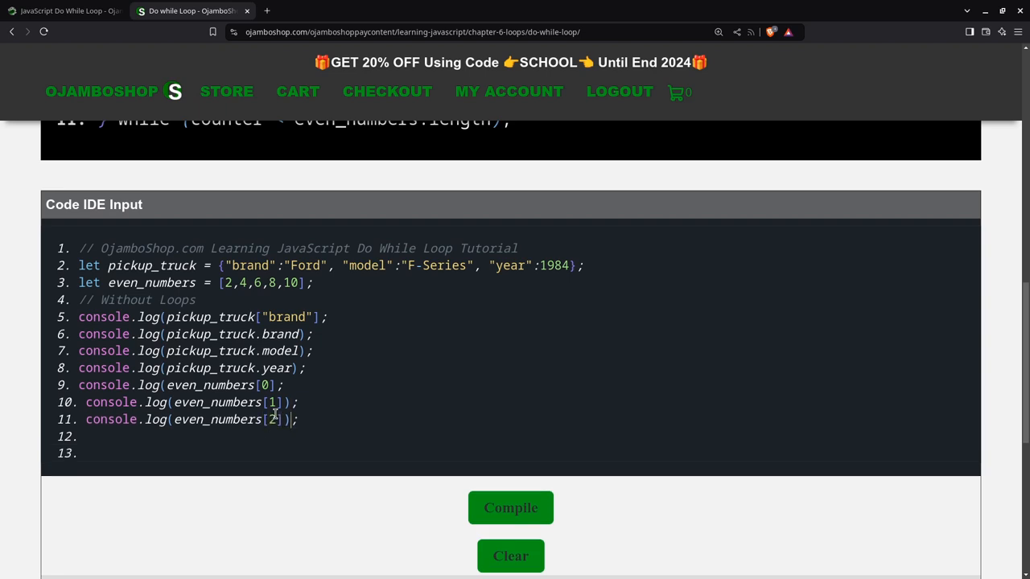
{"action": "type", "text": "console.log(even_numbers[3]);"}
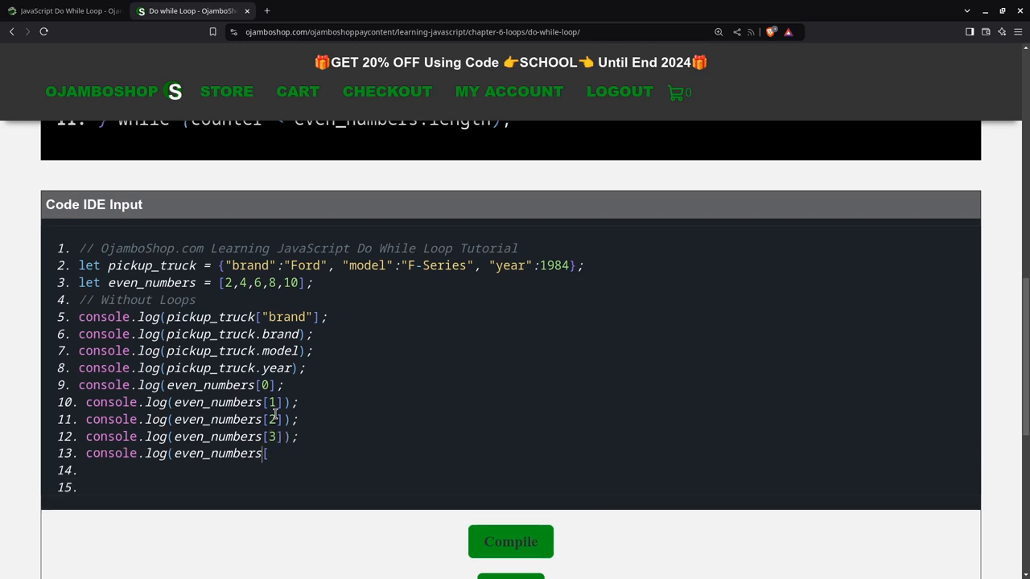
{"action": "type", "text": "["}
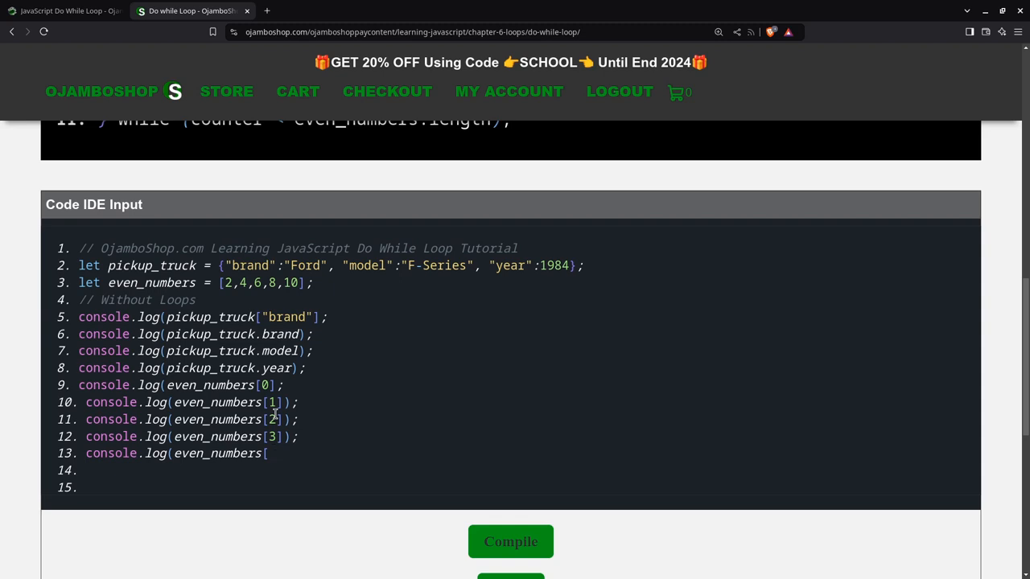
{"action": "type", "text": "4"}
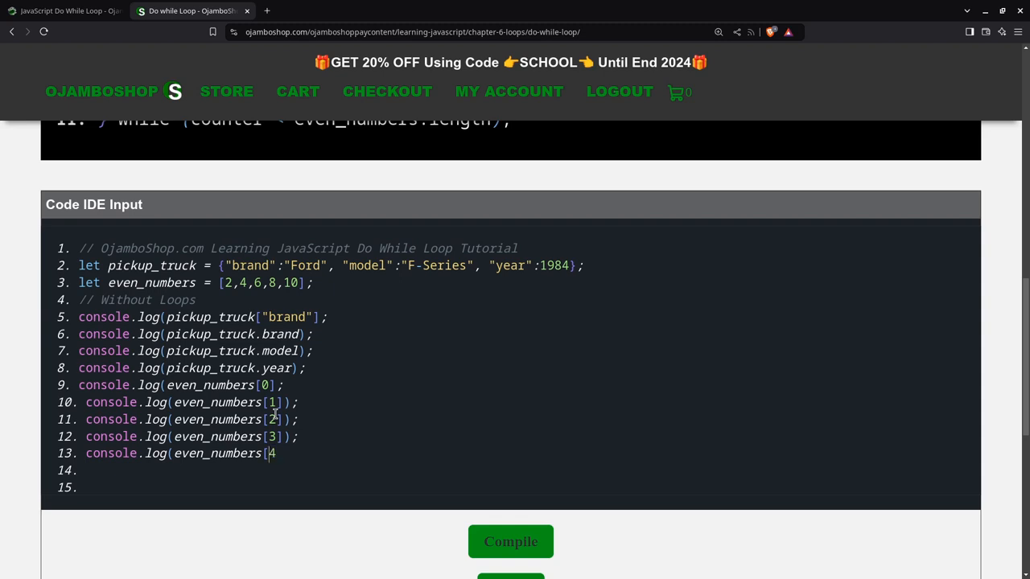
{"action": "type", "text": "]);"}
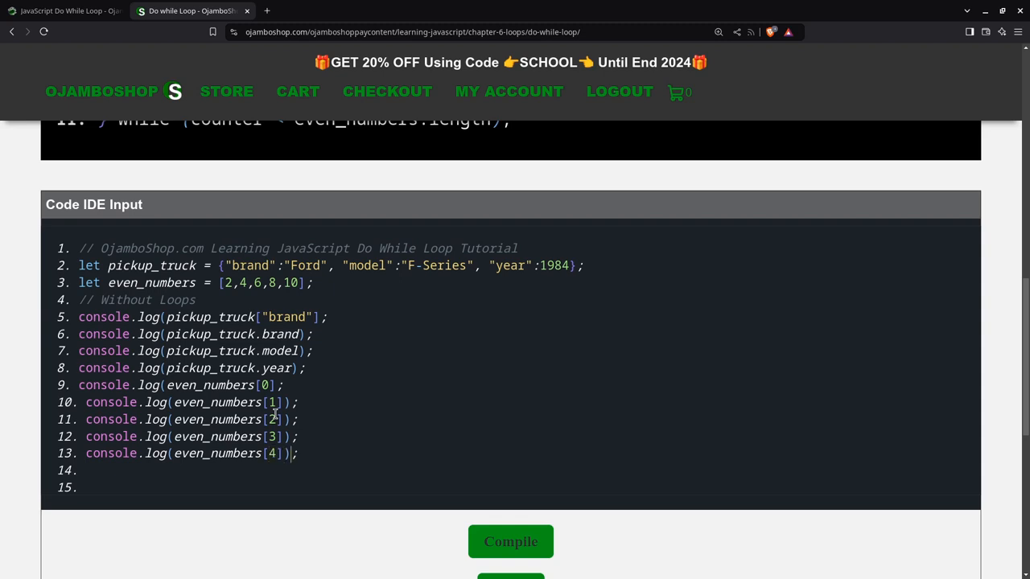
{"action": "type", "text": "// WIth"}
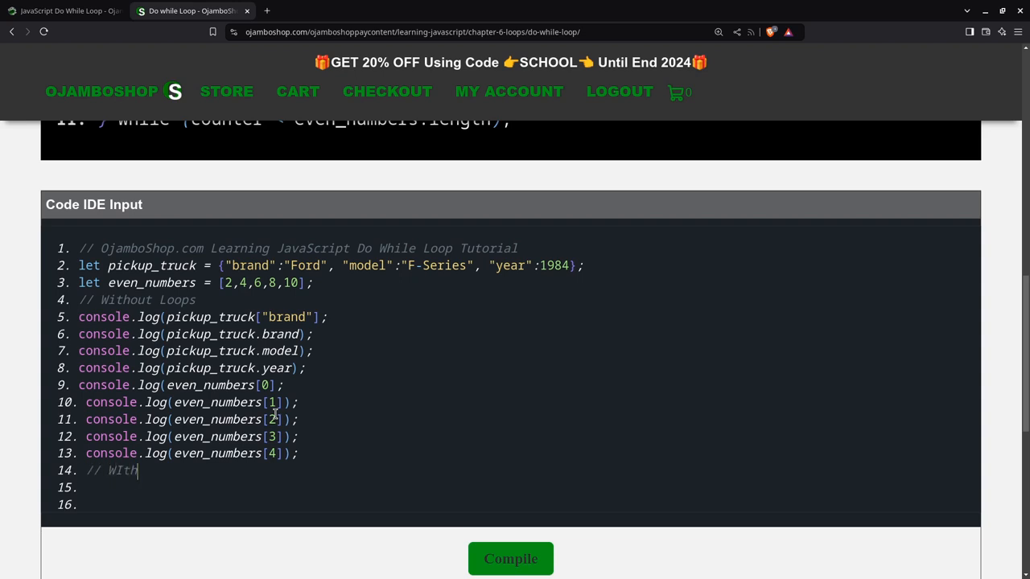
Step: Start the do-while loop, getting [key, value] from Object.entries(pickup_truck)[counter]
{"action": "type", "text": "Do While Loop"}
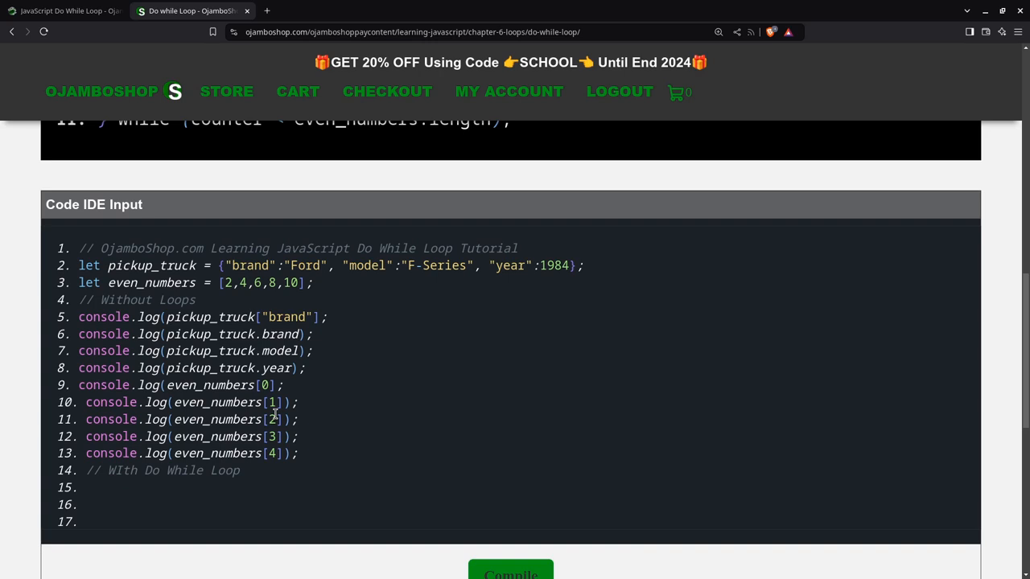
{"action": "type", "text": "let counter = 0;"}
{"action": "type", "text": "d"}
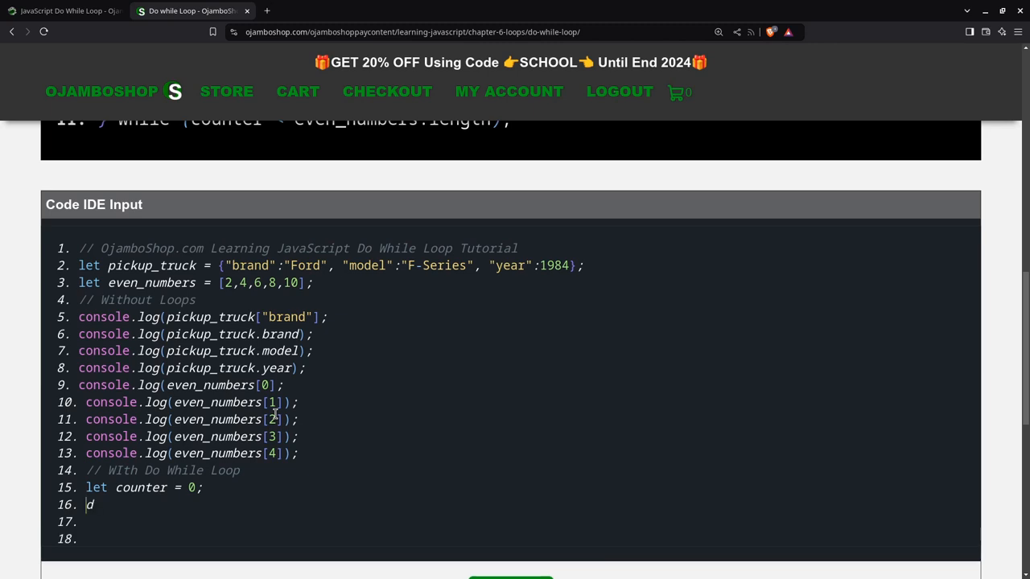
{"action": "type", "text": "o {"}
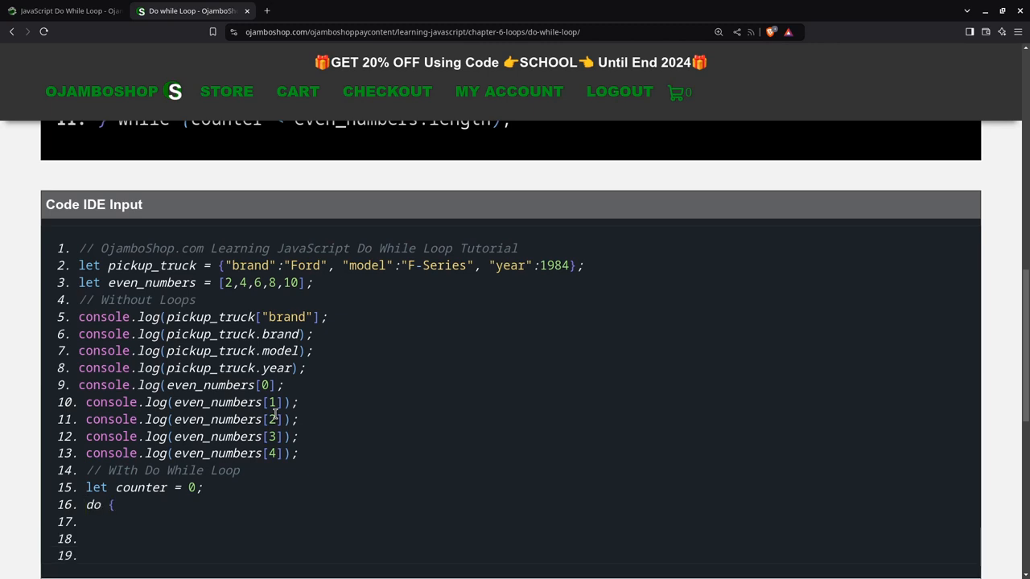
{"action": "type", "text": "console"}
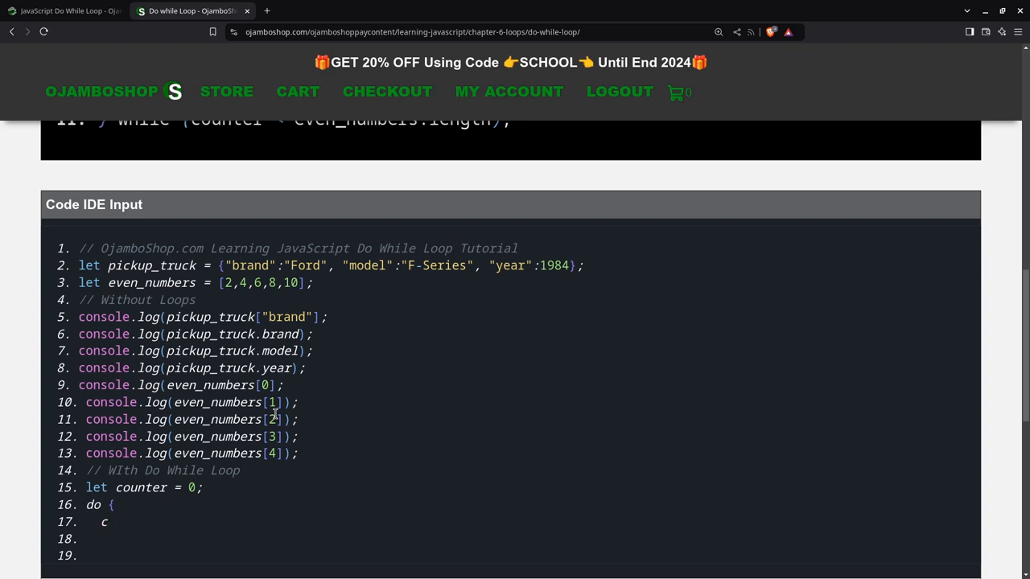
{"action": "type", "text": "et"}
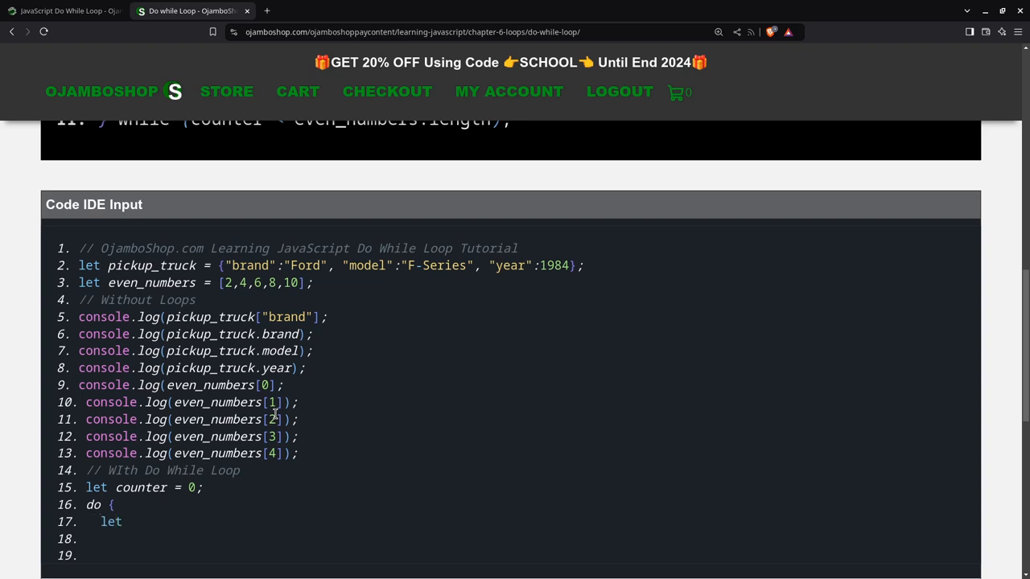
{"action": "type", "text": "[key"}
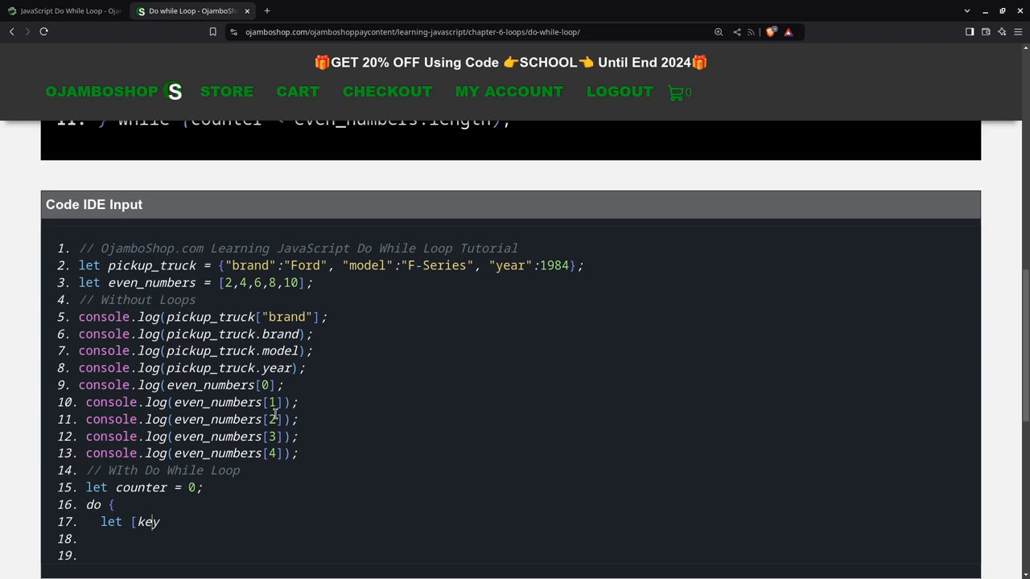
{"action": "type", "text": ", value"}
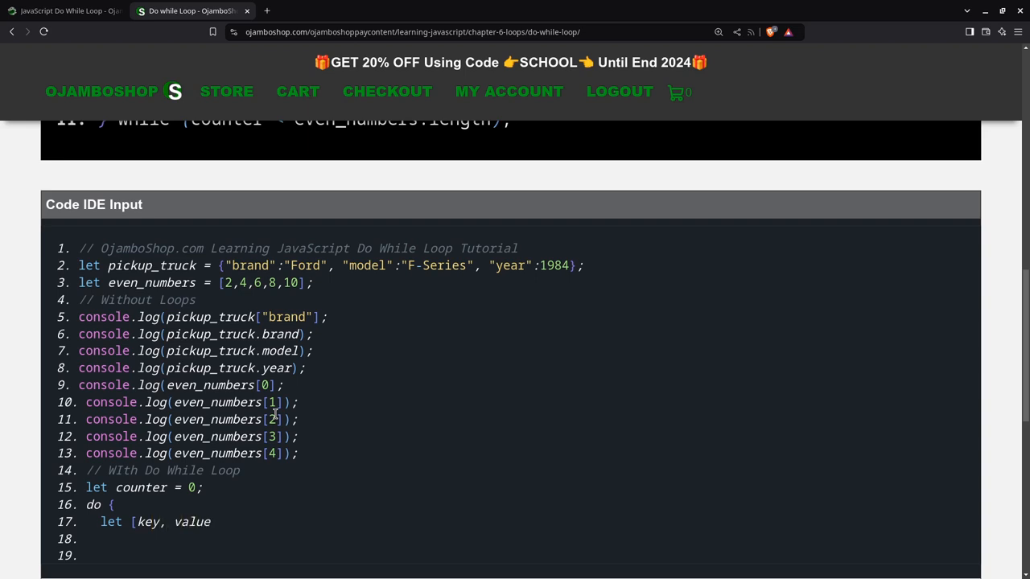
{"action": "type", "text": "] = Objec"}
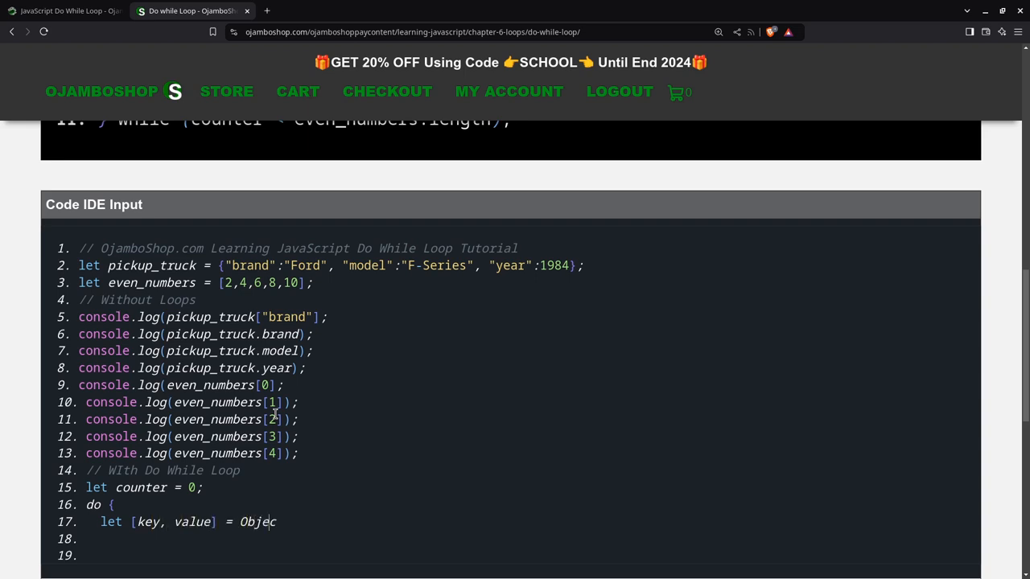
{"action": "type", "text": "t.entries"}
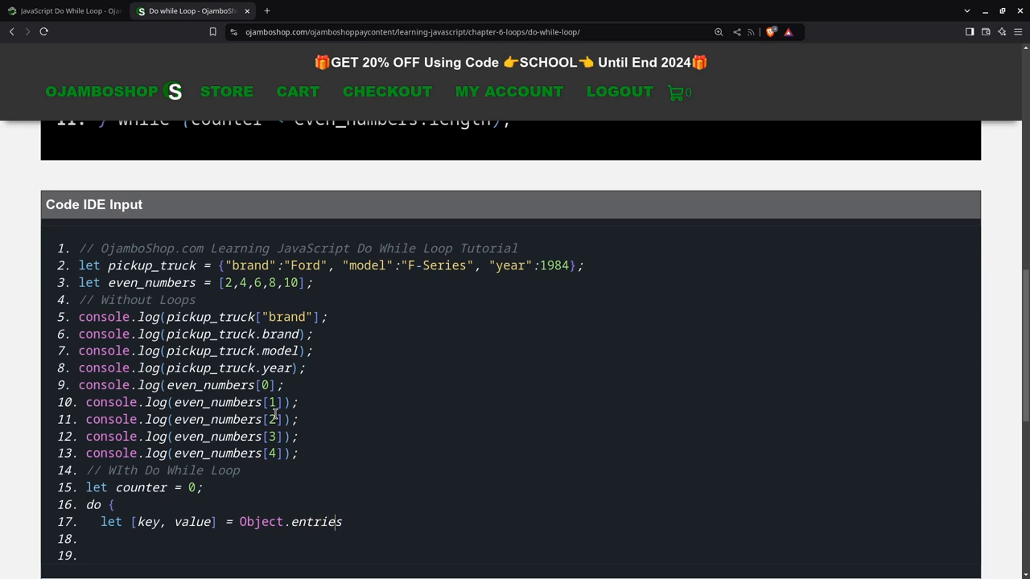
{"action": "type", "text": "(pickup_tr"}
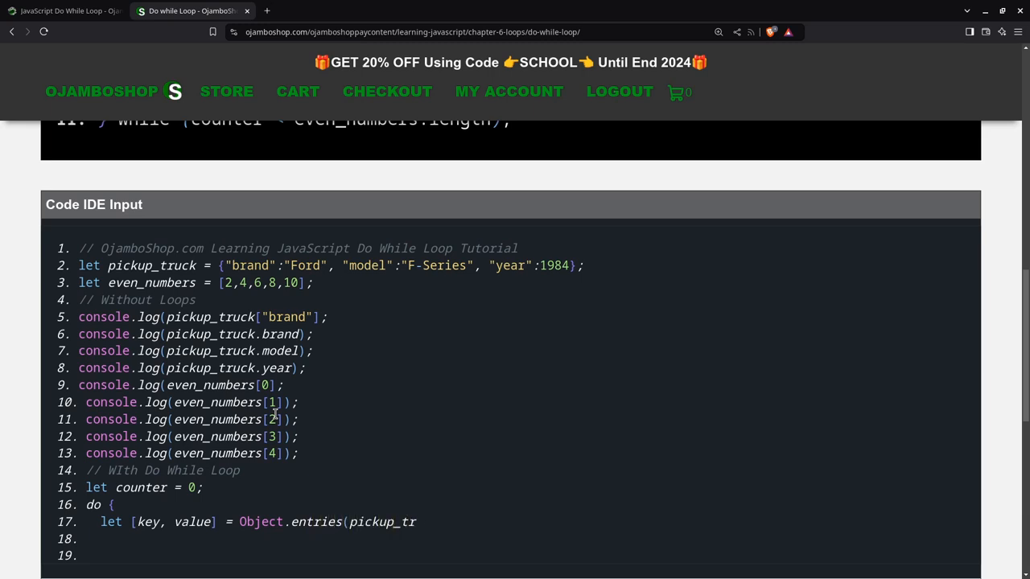
{"action": "type", "text": "uck)"}
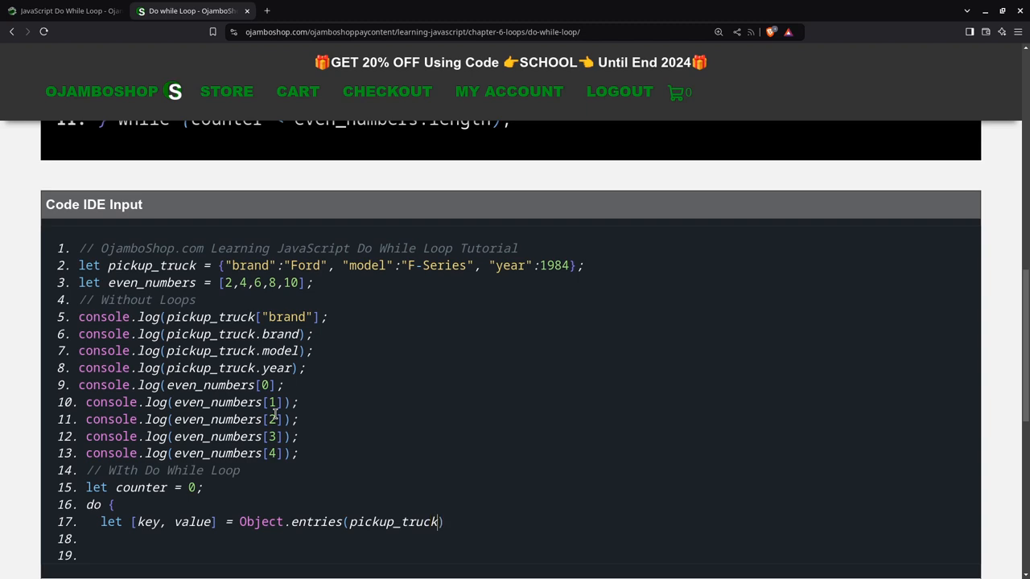
{"action": "type", "text": "[counte"}
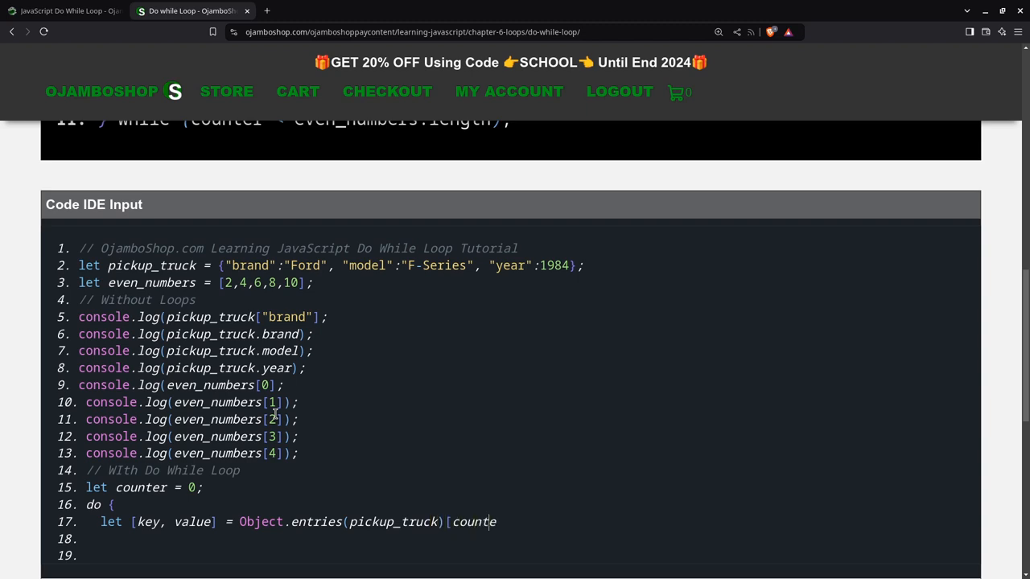
{"action": "type", "text": "r];"}
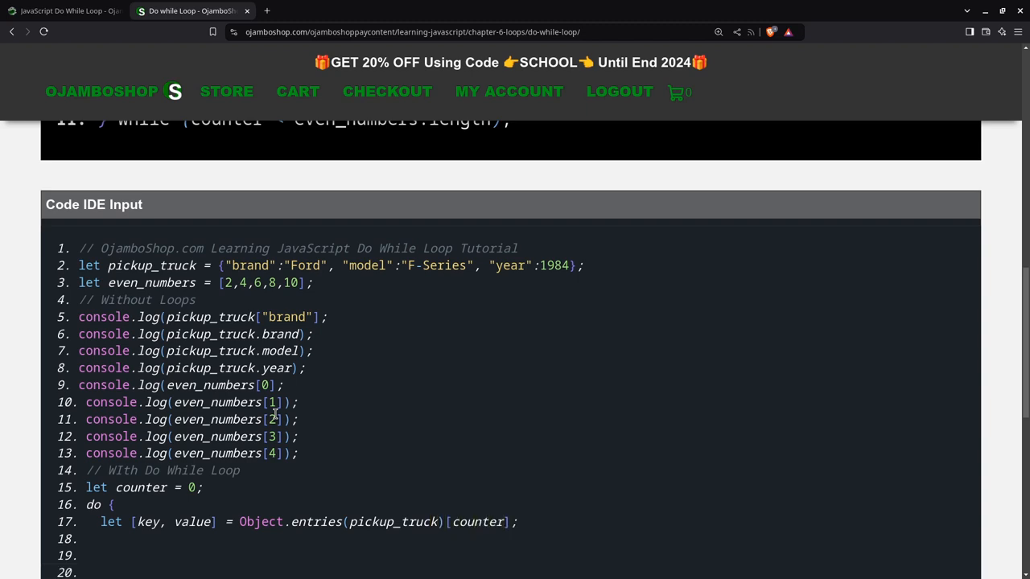
Step: Log each entry with the template `${key}: ${value}`
{"action": "type", "text": "co"}
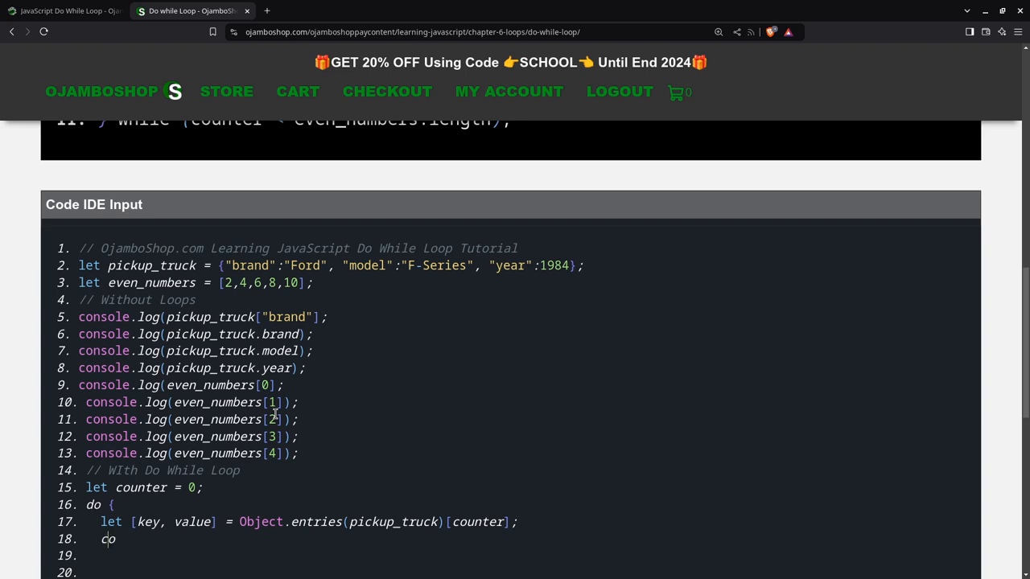
{"action": "type", "text": "nsole.log"}
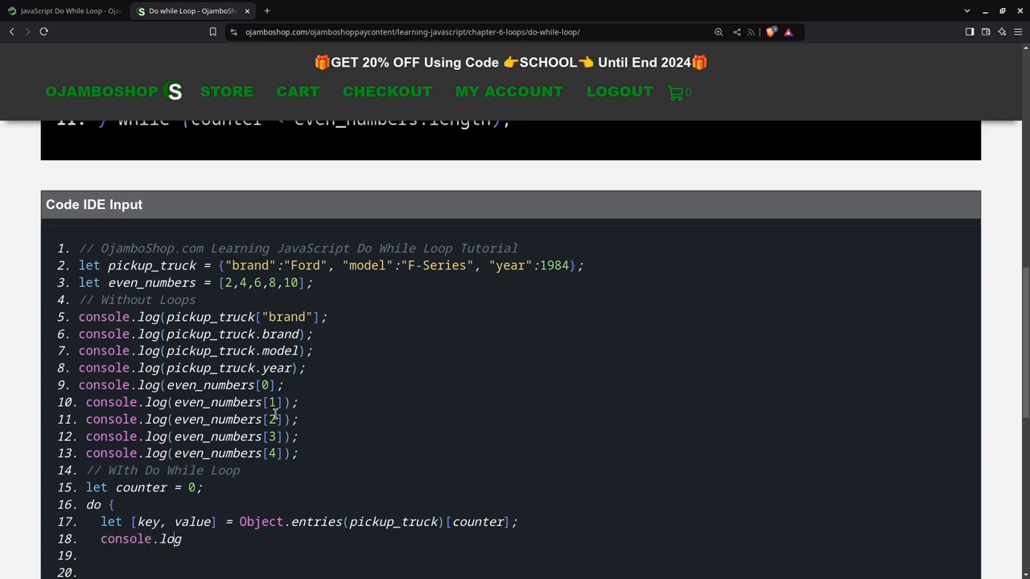
{"action": "type", "text": "(`$"}
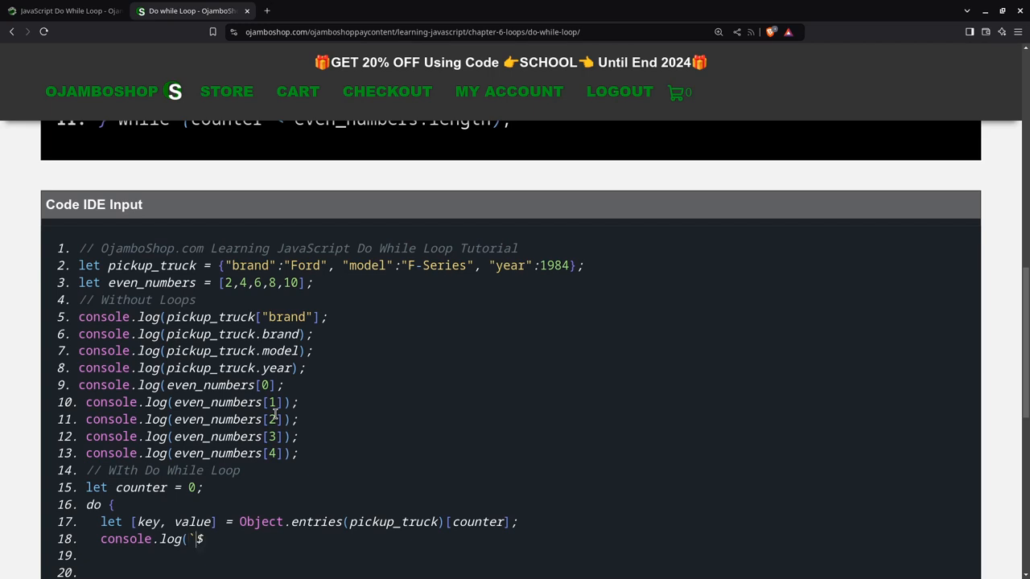
{"action": "type", "text": "{key"}
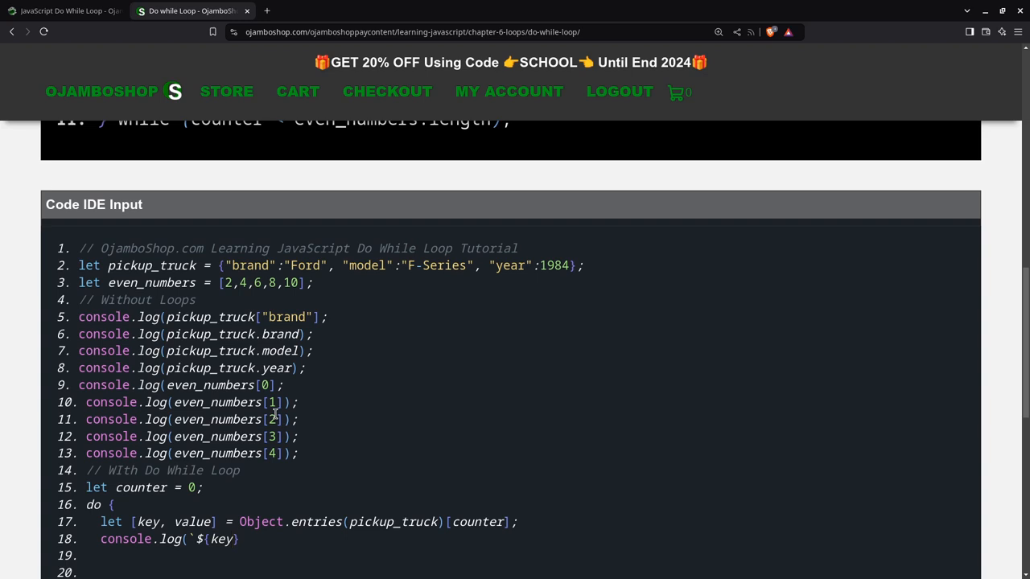
{"action": "type", "text": ":"}
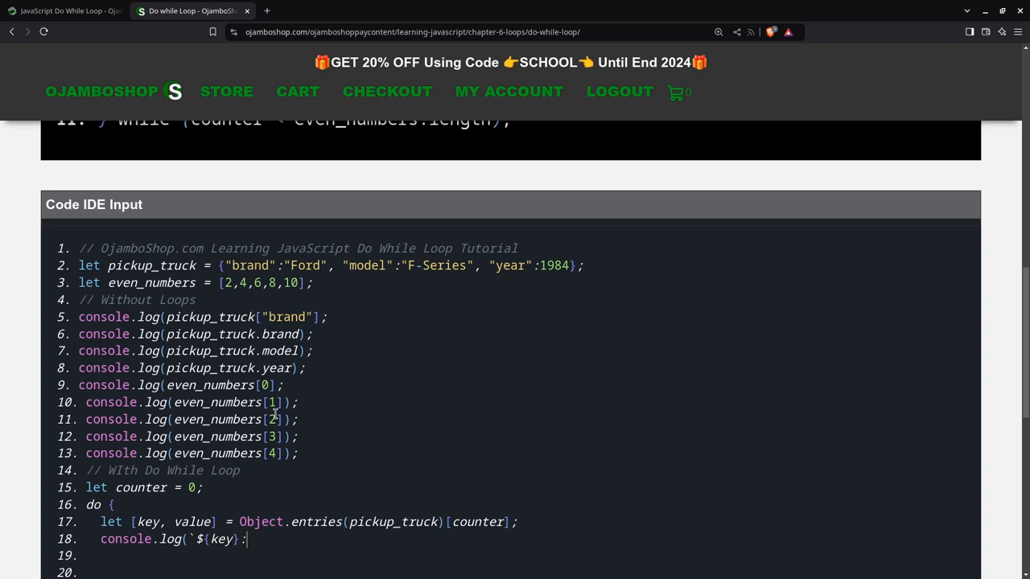
{"action": "type", "text": "${"}
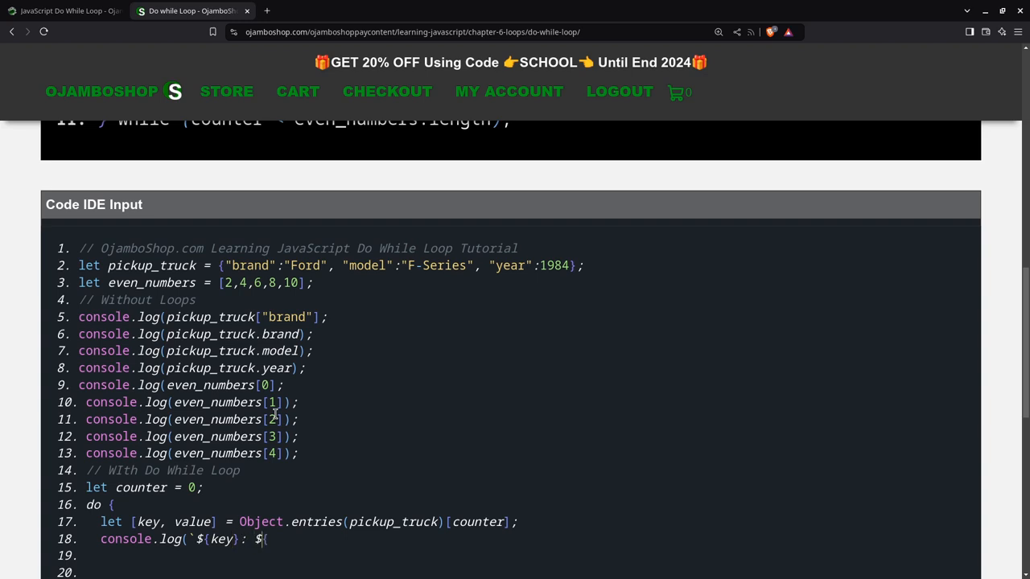
{"action": "type", "text": "value}`);"}
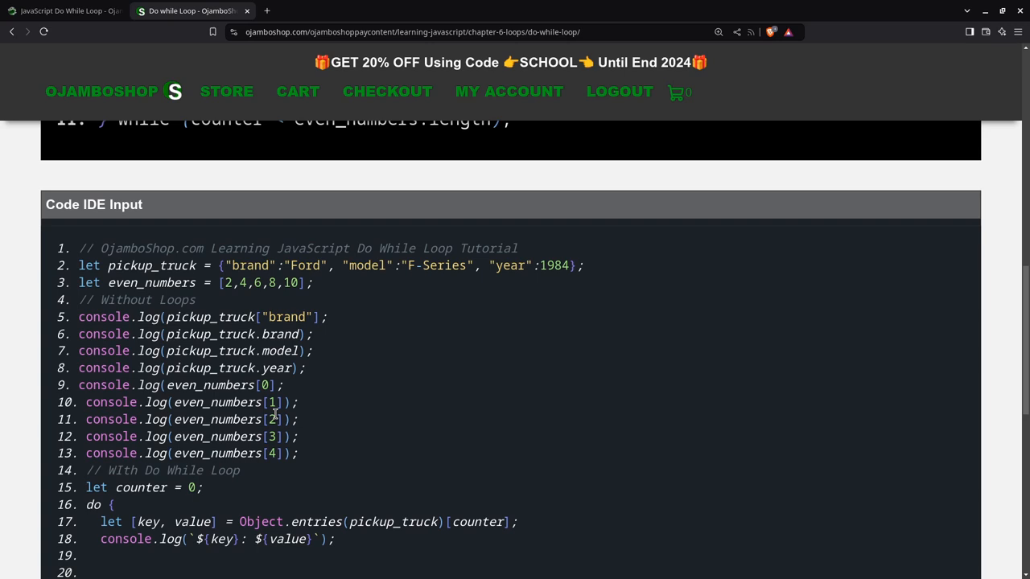
Step: Add counter++ and close with while (counter < Object.entries(pickup_truck).length)
{"action": "type", "text": "cou"}
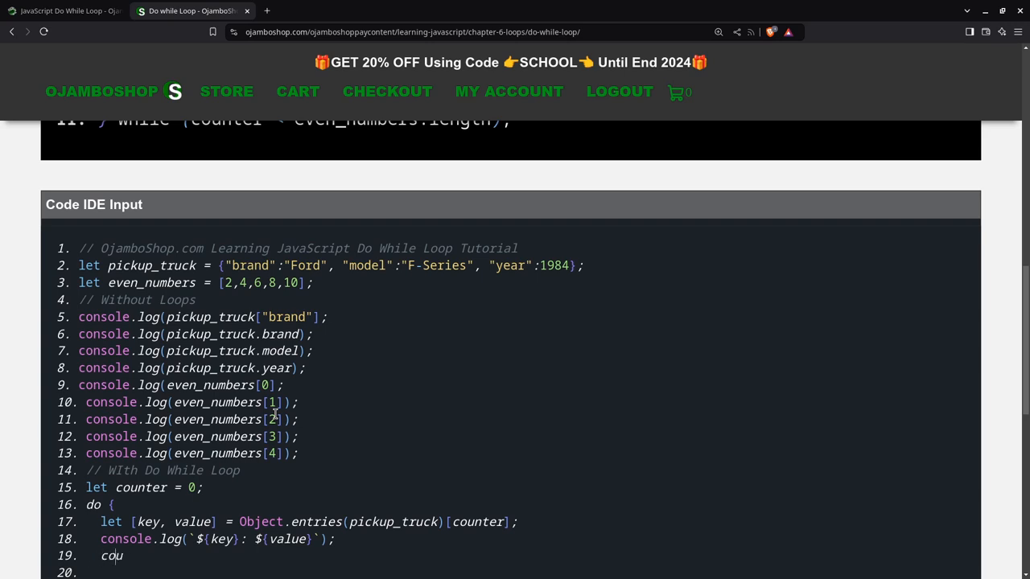
{"action": "type", "text": "nter++;"}
{"action": "left_click", "coordinate": [514, 573]}
{"action": "type", "text": "}"}
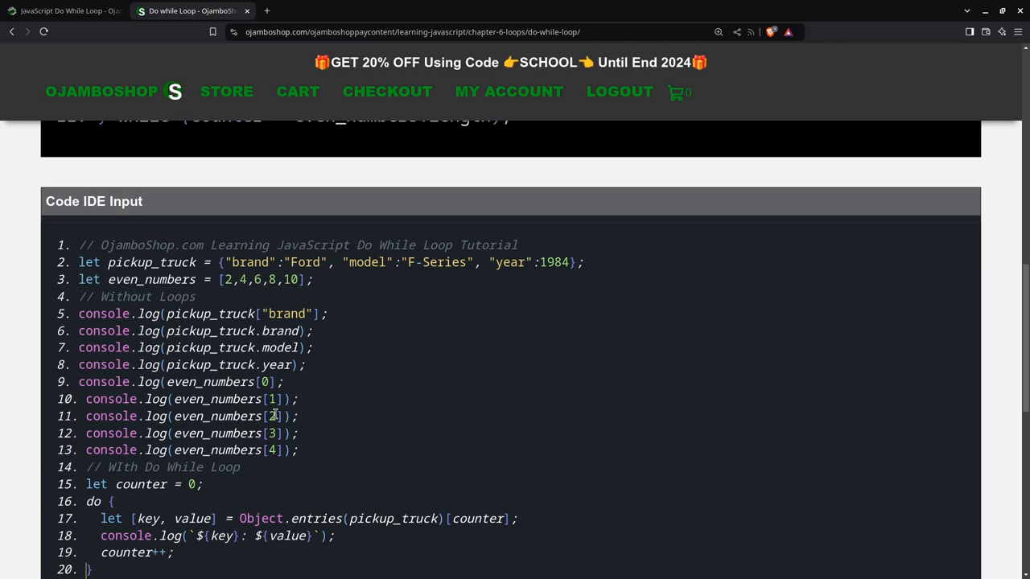
{"action": "scroll", "scroll_direction": "down", "scroll_amount": 3}
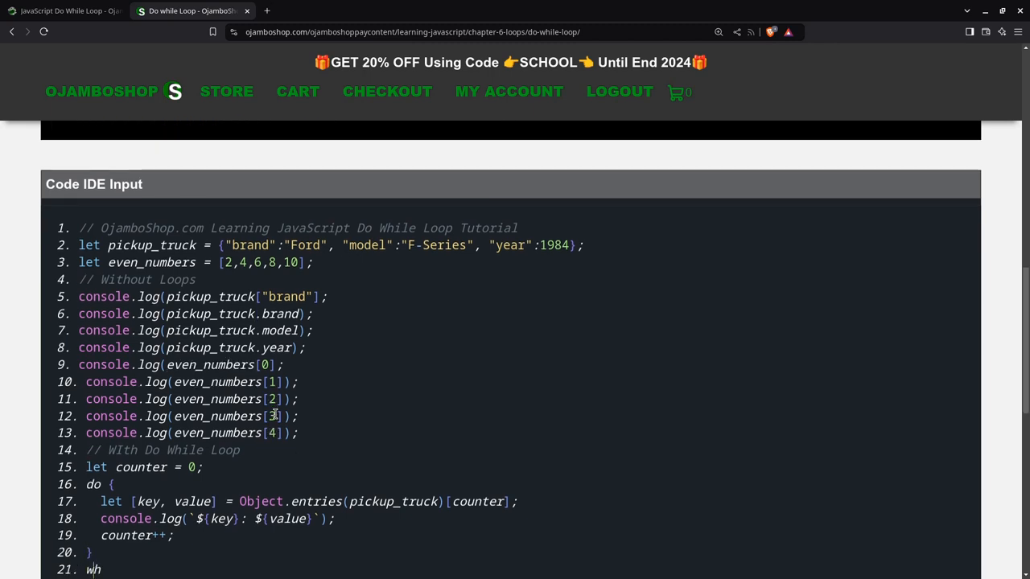
{"action": "type", "text": "ile (counter"}
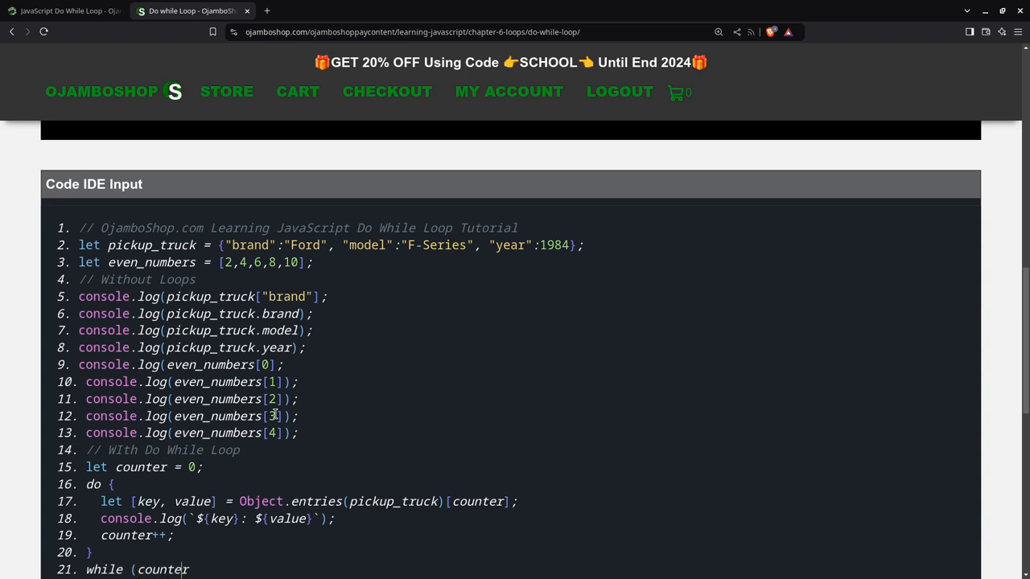
{"action": "type", "text": "<"}
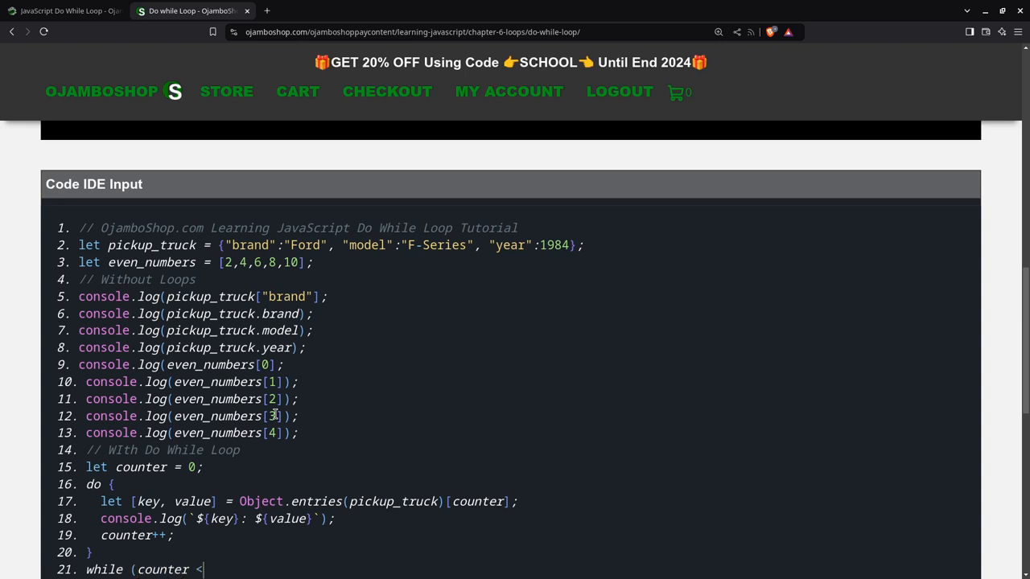
{"action": "type", "text": "Object.entries(p"}
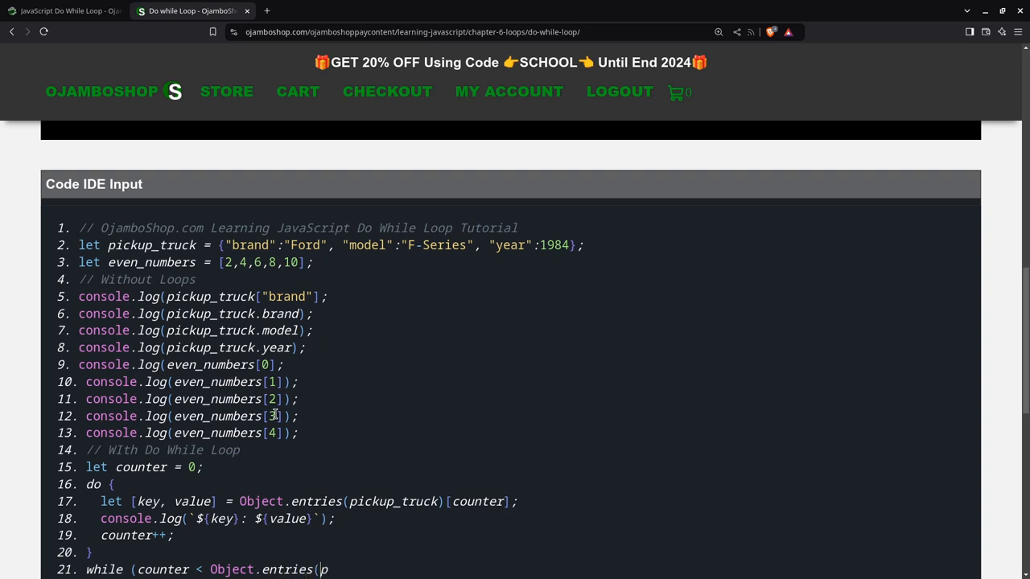
{"action": "type", "text": "ickup_truck)"}
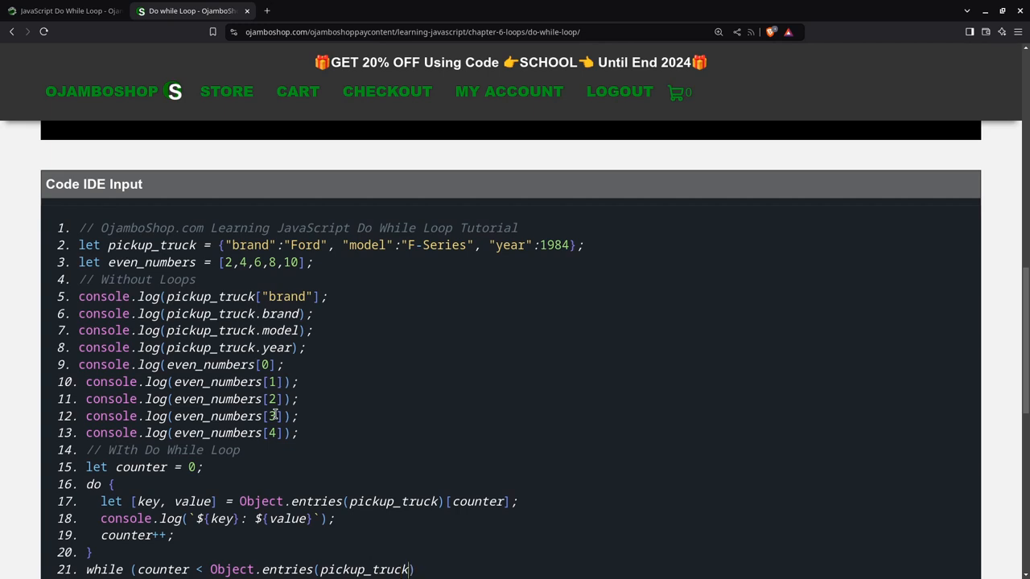
{"action": "type", "text": ".lengt"}
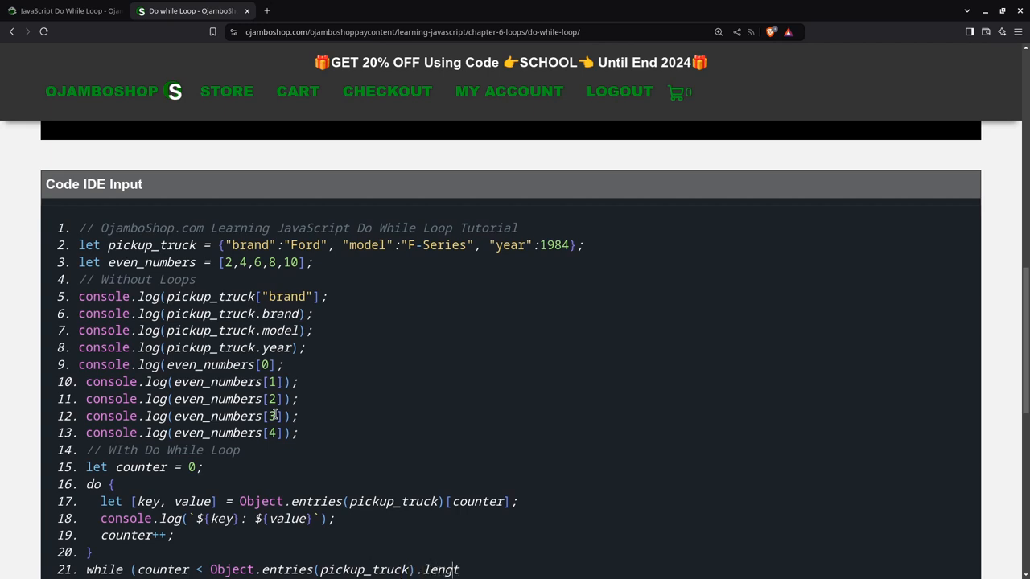
{"action": "type", "text": "h);"}
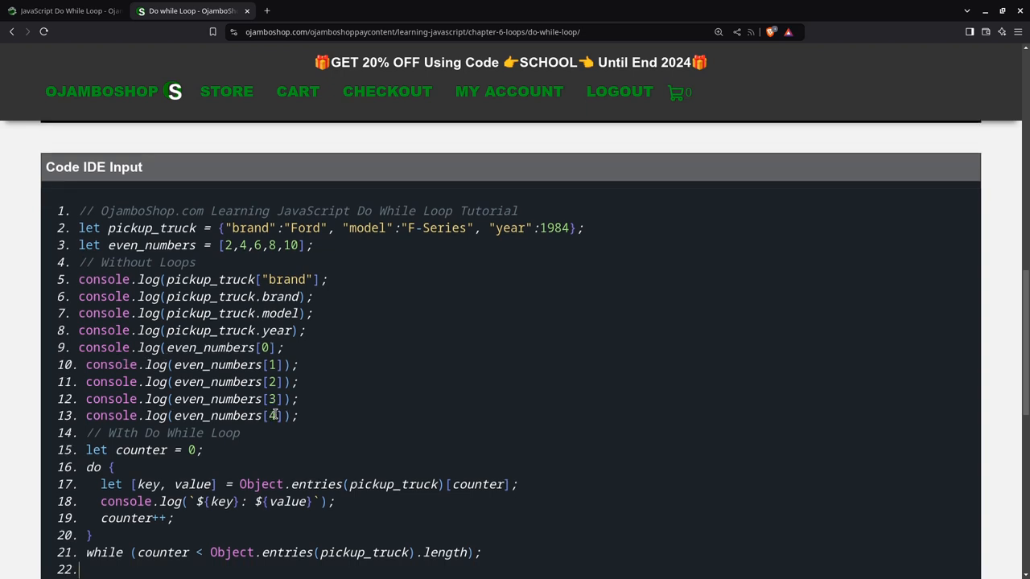
{"action": "type", "text": "let n"}
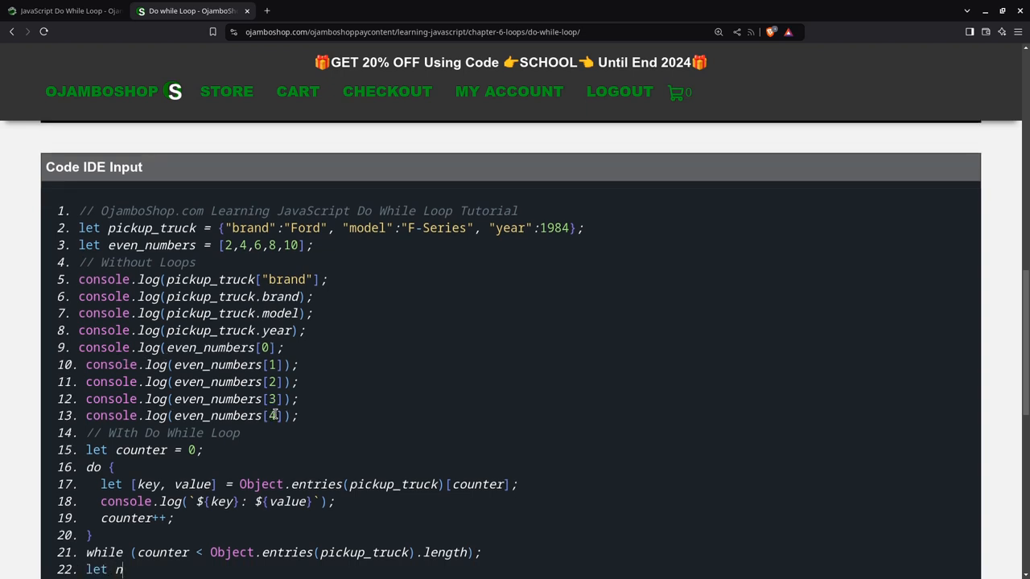
Step: Write let n = 0 and a do block logging even_numbers[n] while n < even_numbers.length
{"action": "type", "text": "= 0;"}
{"action": "type", "text": "do {"}
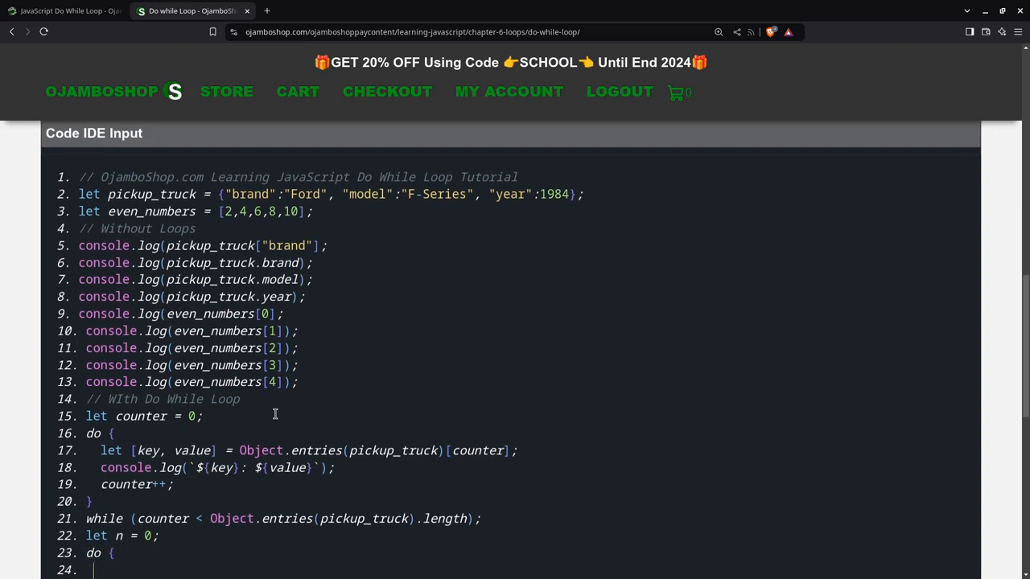
{"action": "type", "text": "console.log"}
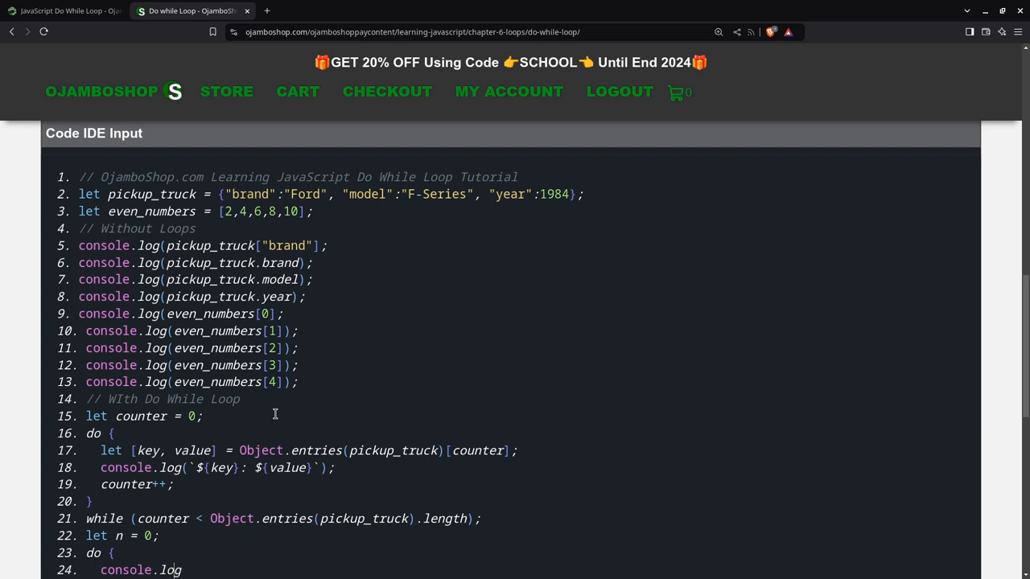
{"action": "type", "text": "(even_numbers[n]);"}
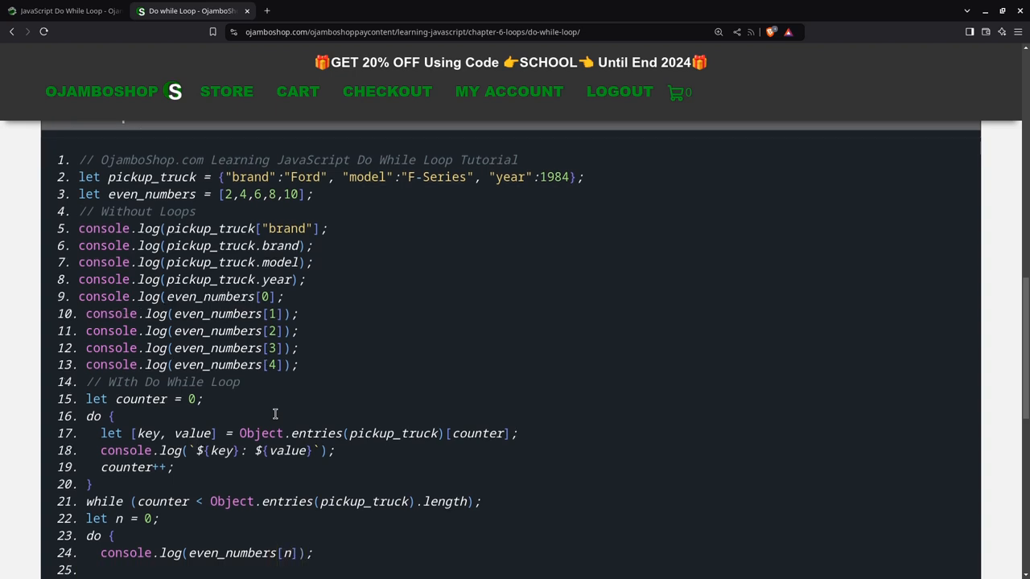
{"action": "type", "text": "n=="}
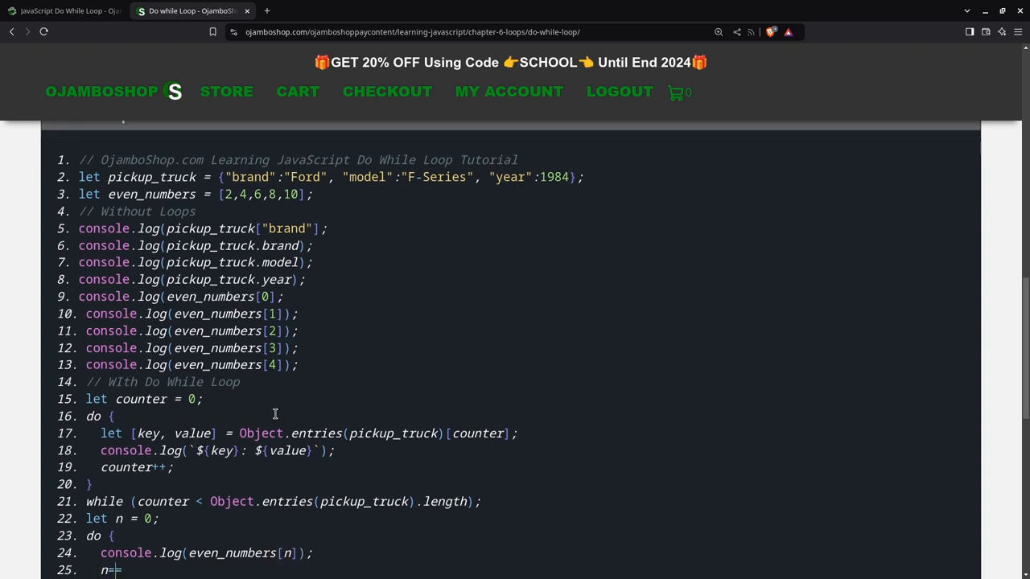
{"action": "key", "text": "Backspace"}
{"action": "type", "text": "while"}
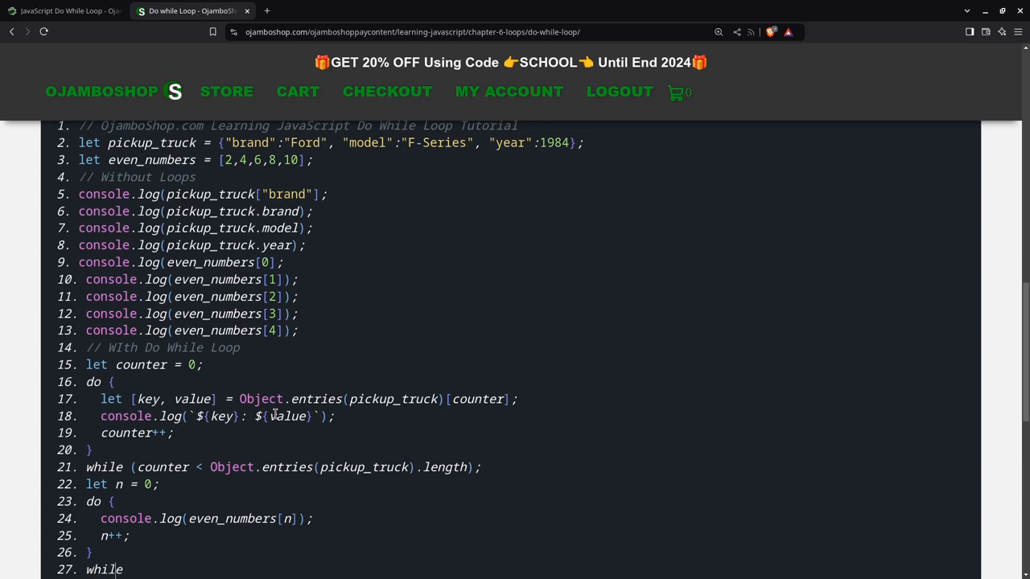
{"action": "type", "text": "(n < even_numbers.l"}
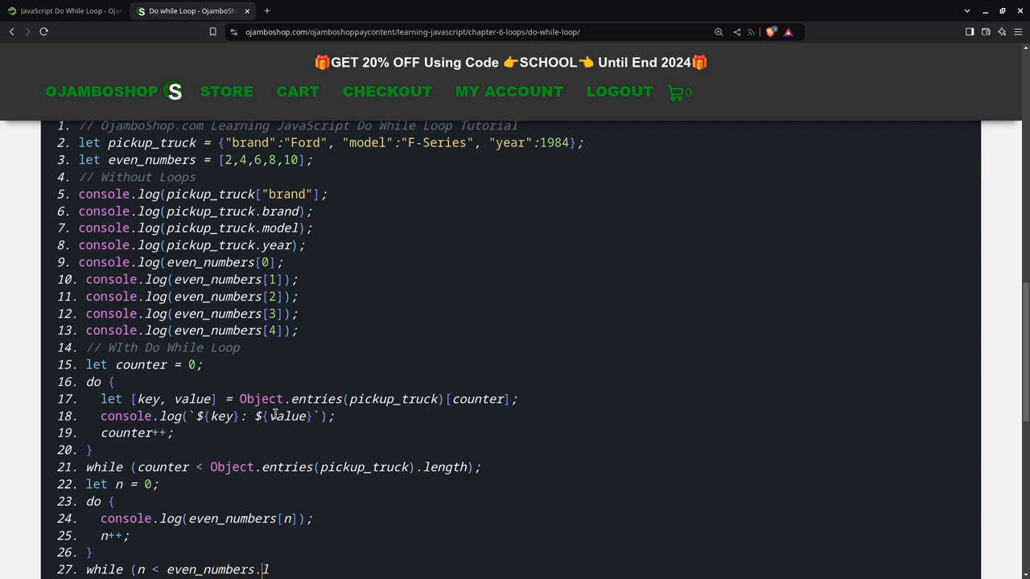
{"action": "type", "text": "ength);"}
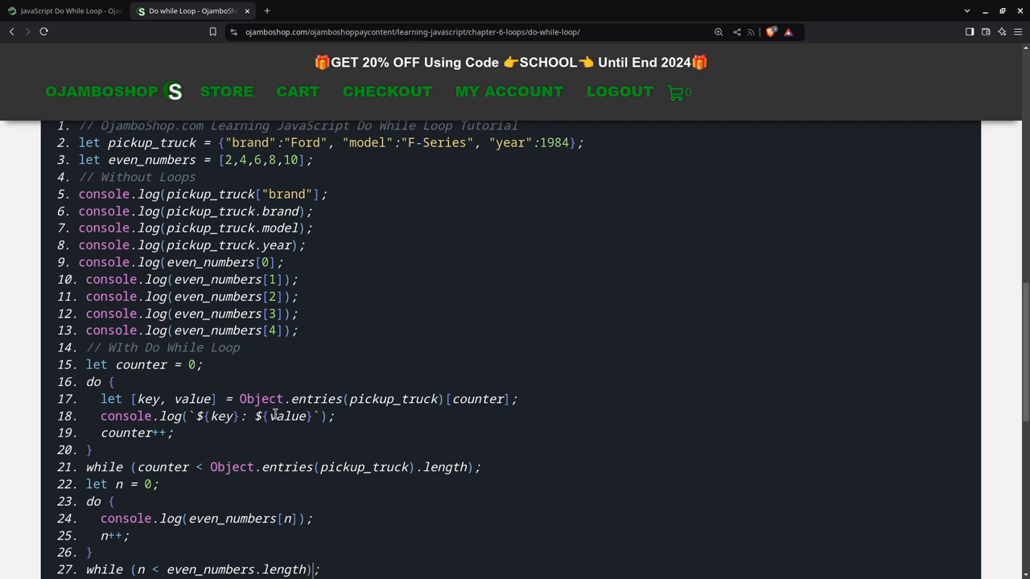
{"action": "scroll", "scroll_direction": "down", "scroll_amount": 3}
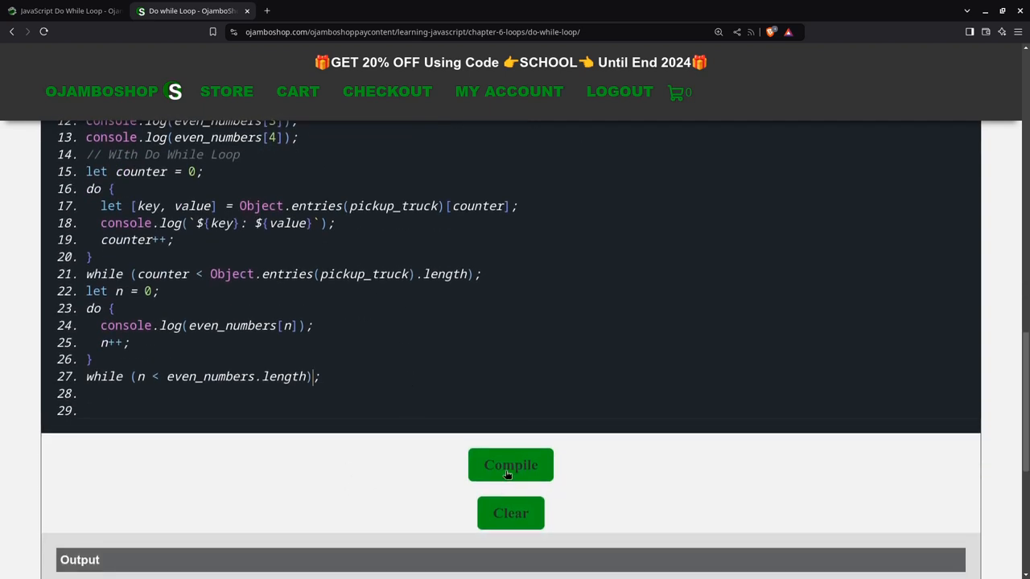
Step: Compile, add the missing ) on lines 5 and 9, and compile again
{"action": "left_click", "coordinate": [511, 464]}
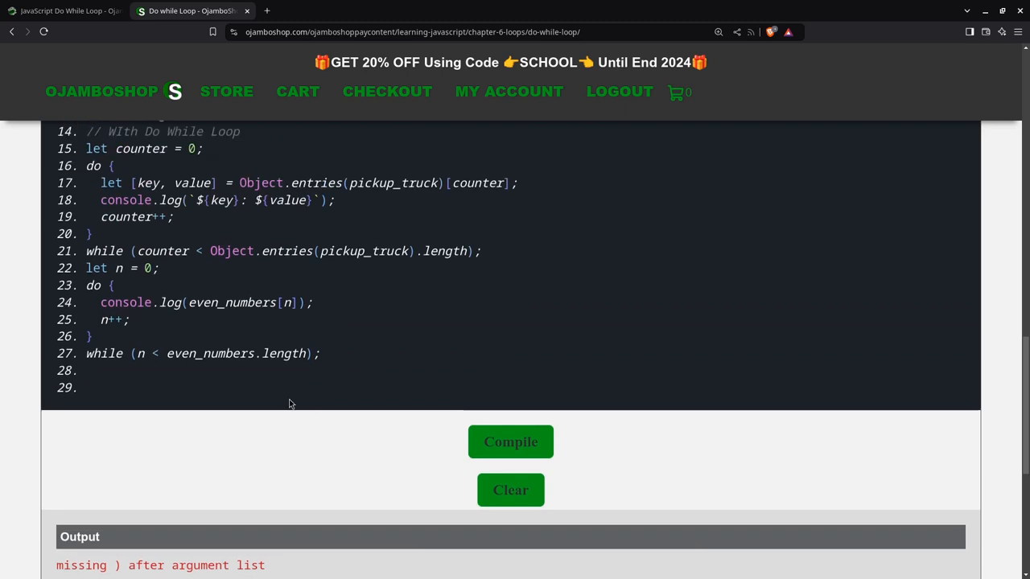
{"action": "scroll", "scroll_direction": "up", "scroll_amount": 3}
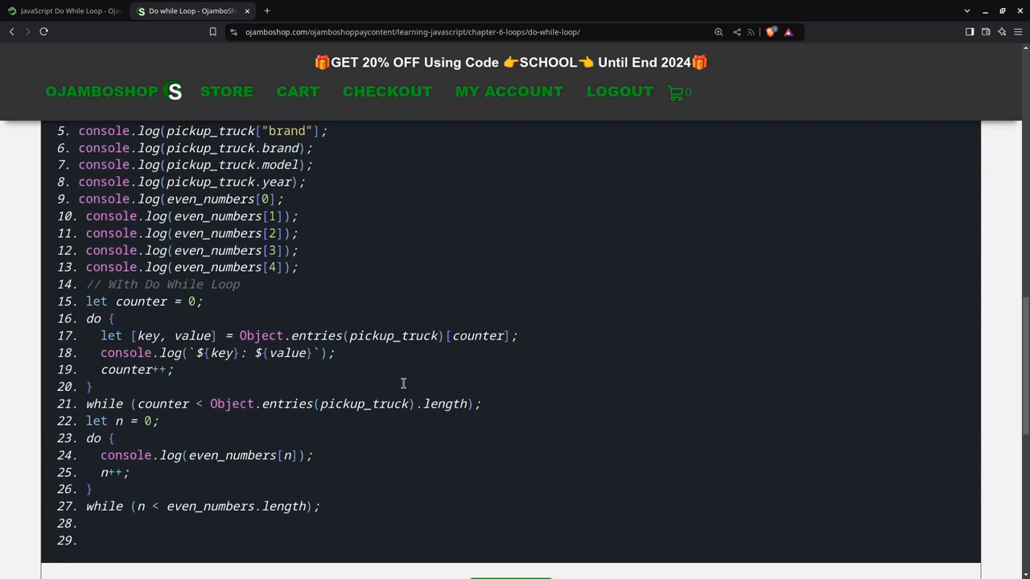
{"action": "scroll", "scroll_direction": "up", "scroll_amount": 3}
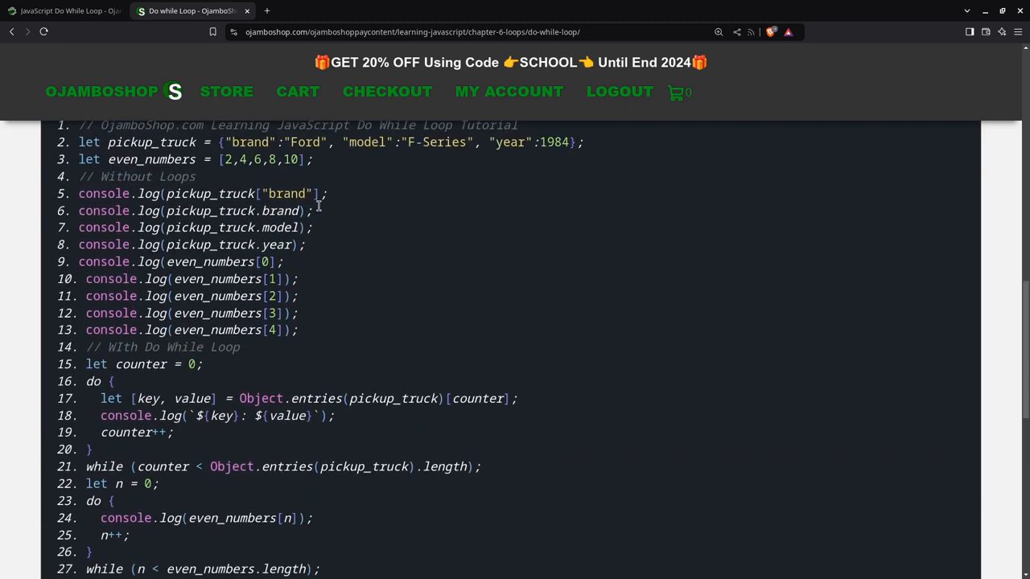
{"action": "mouse_move", "coordinate": [367, 237]}
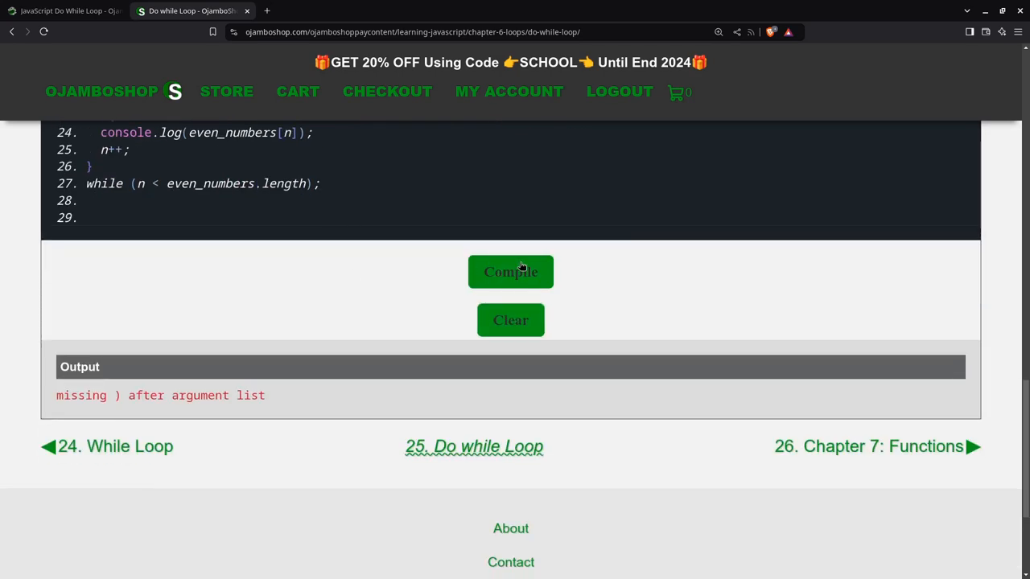
{"action": "scroll", "scroll_direction": "up", "scroll_amount": 3}
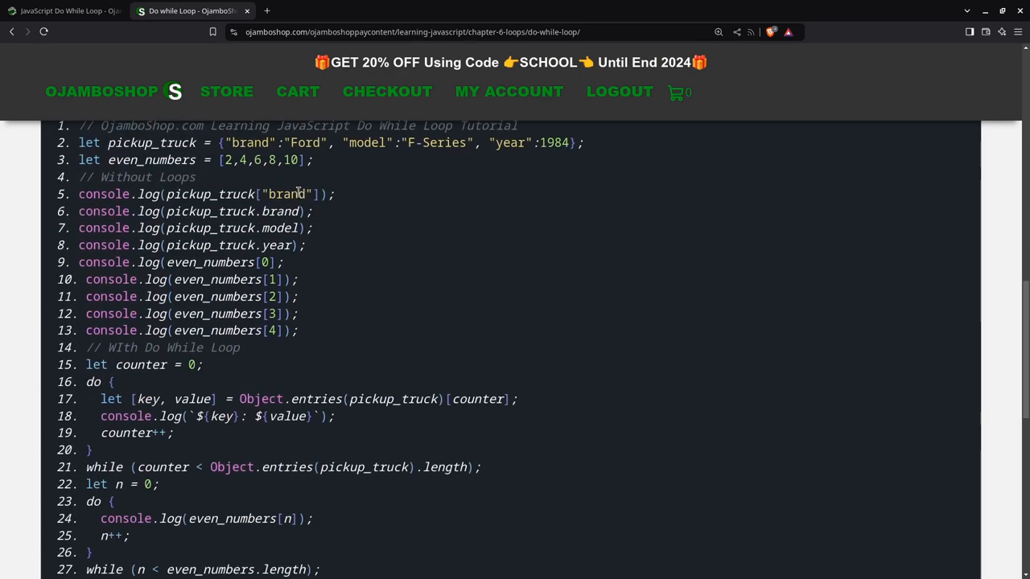
{"action": "scroll", "scroll_direction": "down", "scroll_amount": 3}
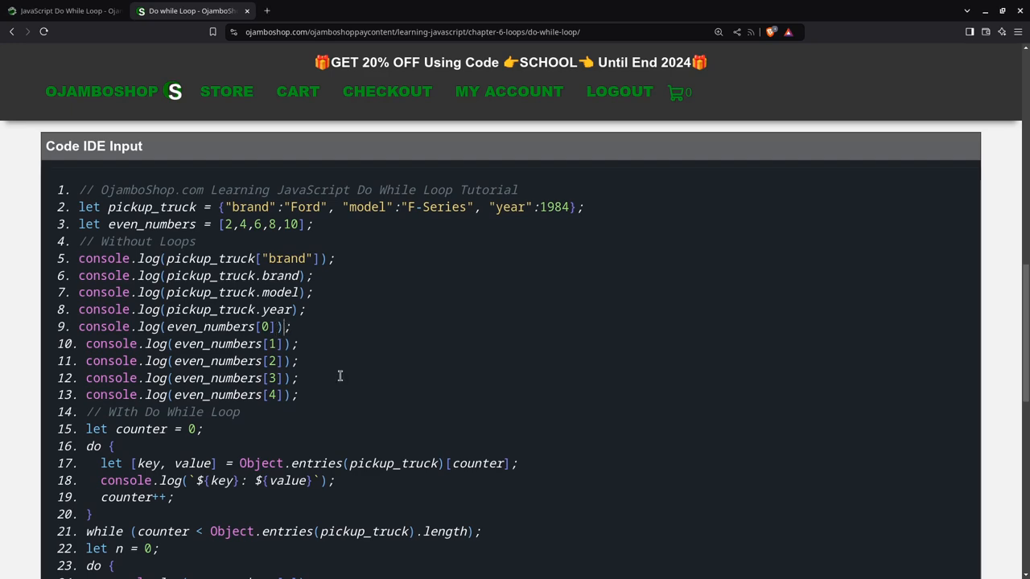
{"action": "scroll", "scroll_direction": "down", "scroll_amount": 3}
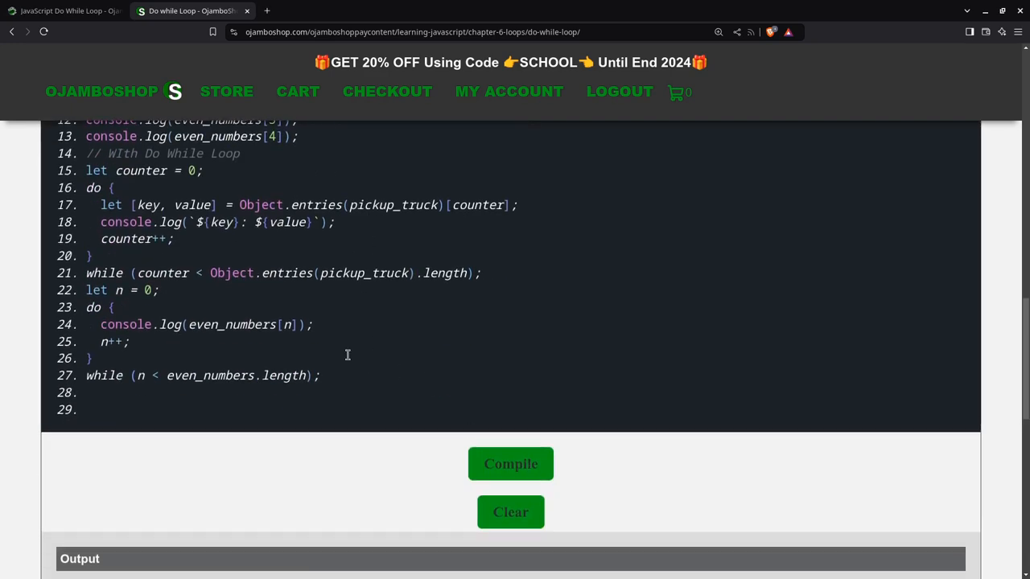
{"action": "left_click", "coordinate": [511, 463]}
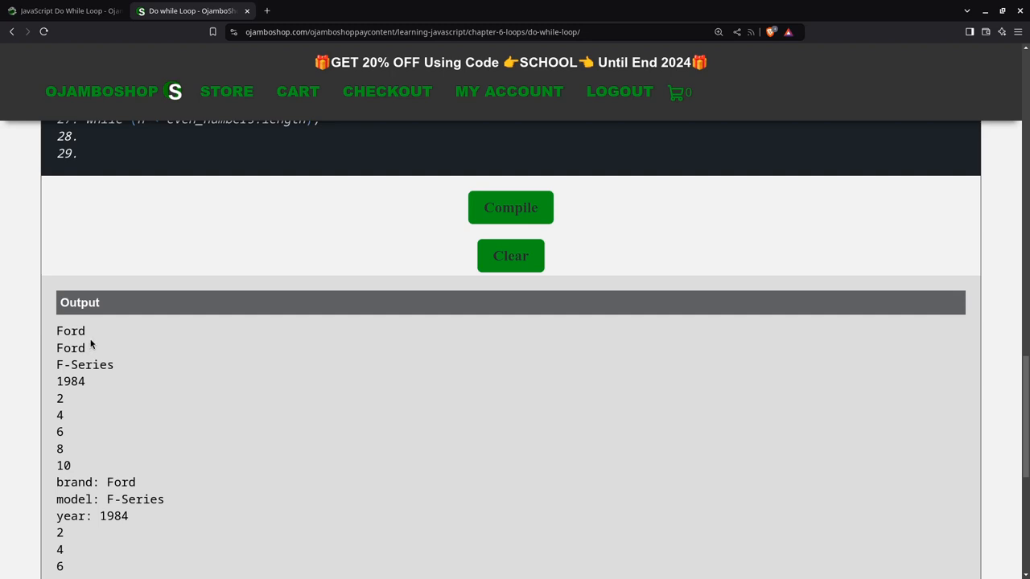
{"action": "mouse_move", "coordinate": [82, 357]}
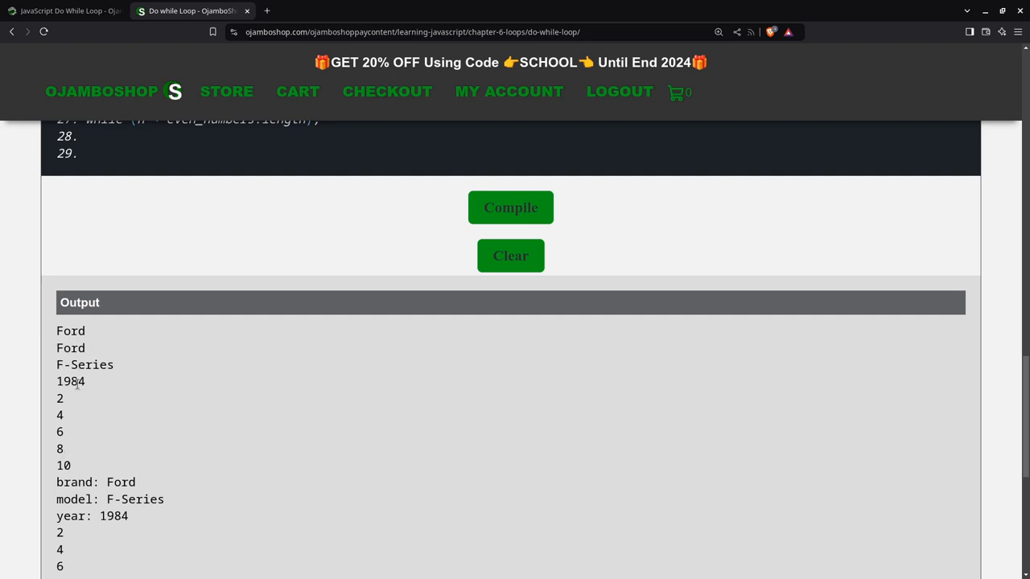
Step: Review the compiled output, then switch to the 'JavaScript Do While Loop - Ojambo' tab
{"action": "scroll", "scroll_direction": "down", "scroll_amount": 3}
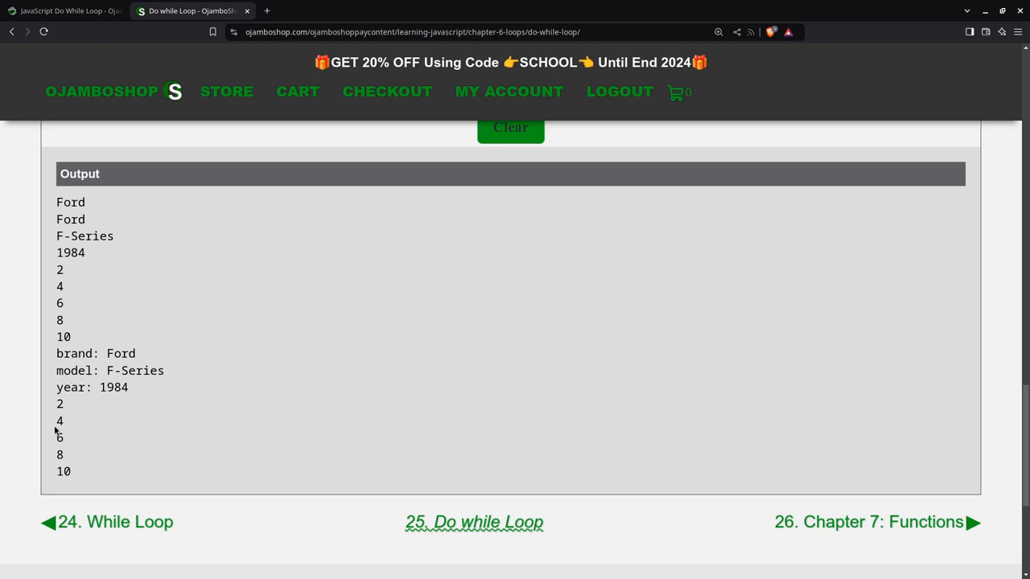
{"action": "scroll", "scroll_direction": "up", "scroll_amount": 3}
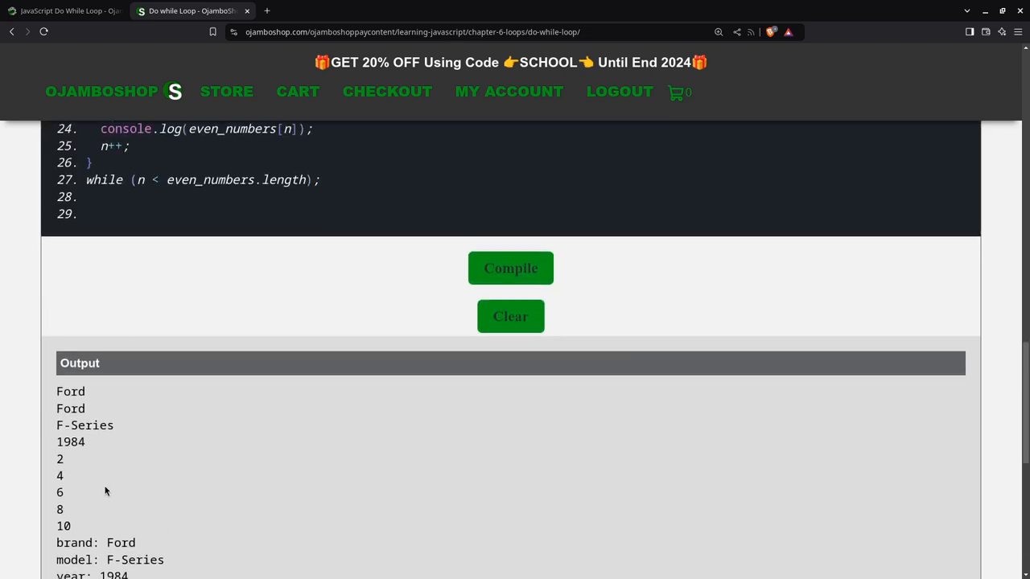
{"action": "scroll", "scroll_direction": "down", "scroll_amount": 3}
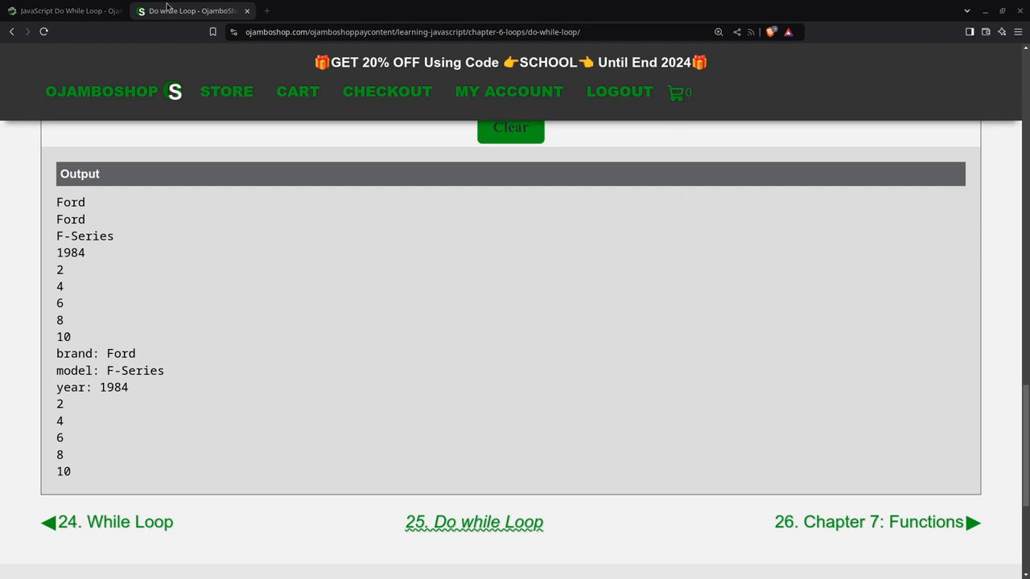
{"action": "left_click", "coordinate": [61, 11]}
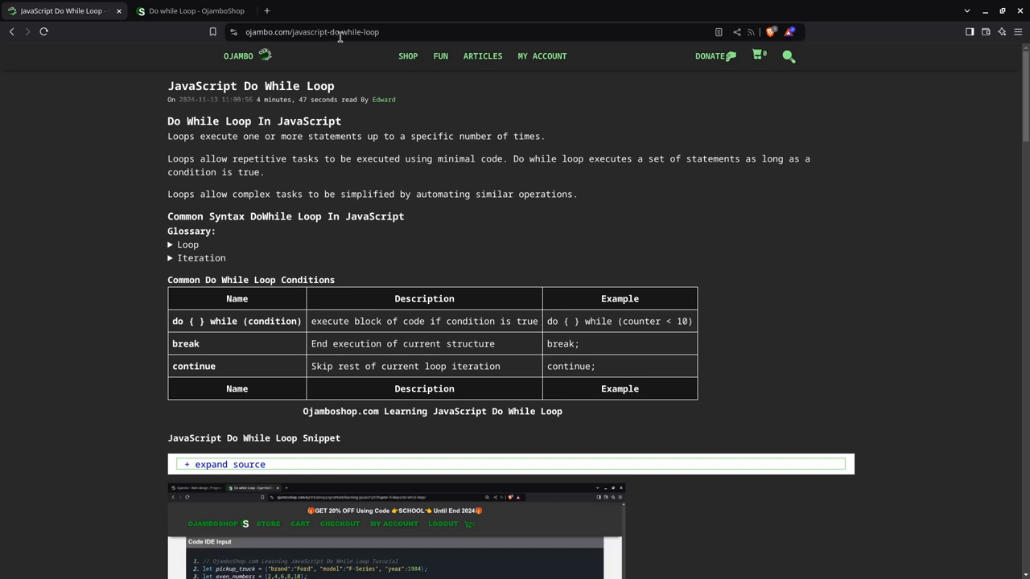
{"action": "mouse_move", "coordinate": [137, 177]}
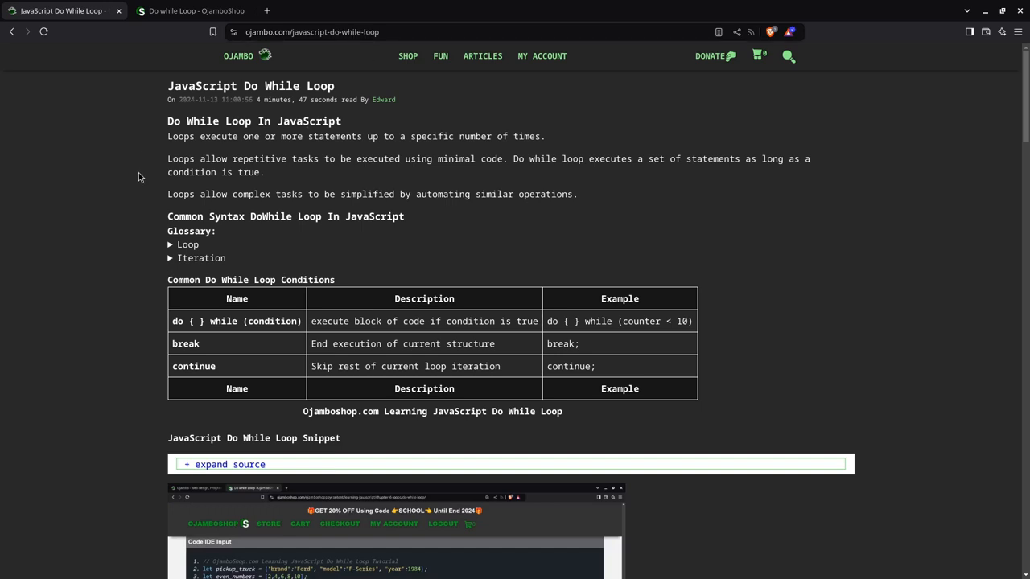
{"action": "mouse_move", "coordinate": [221, 286]}
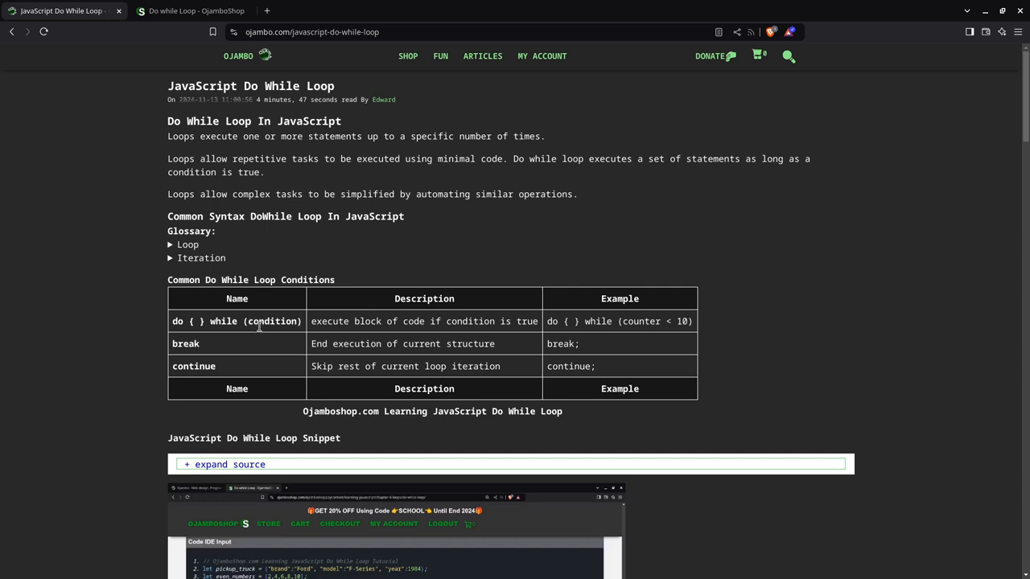
{"action": "mouse_move", "coordinate": [144, 335]}
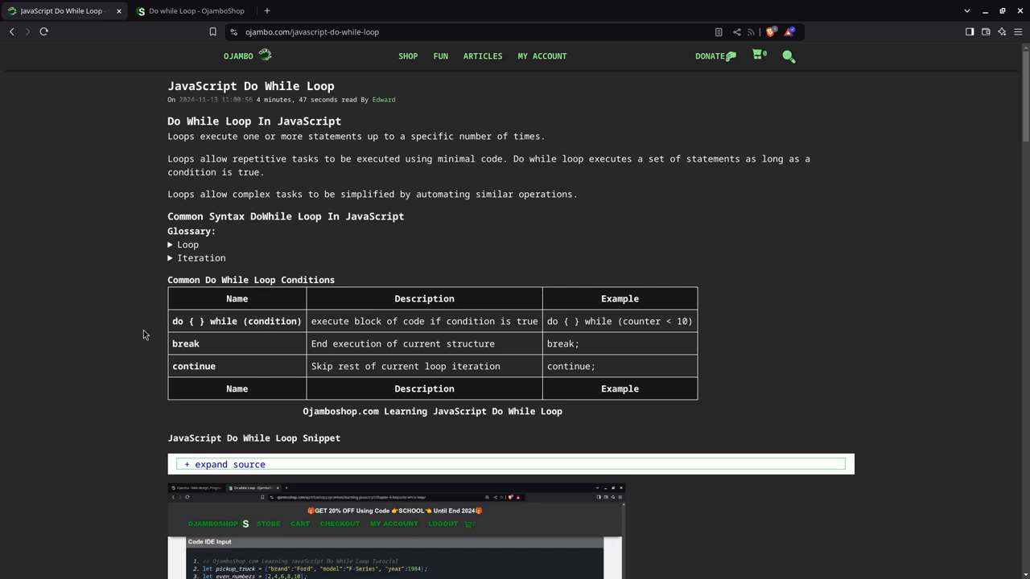
{"action": "mouse_move", "coordinate": [227, 321]}
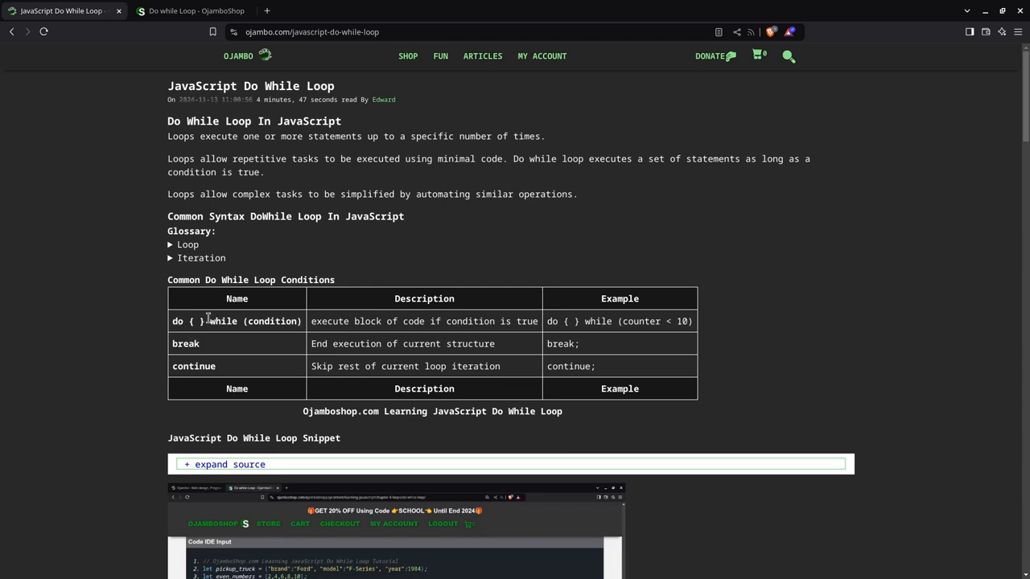
{"action": "mouse_move", "coordinate": [259, 322]}
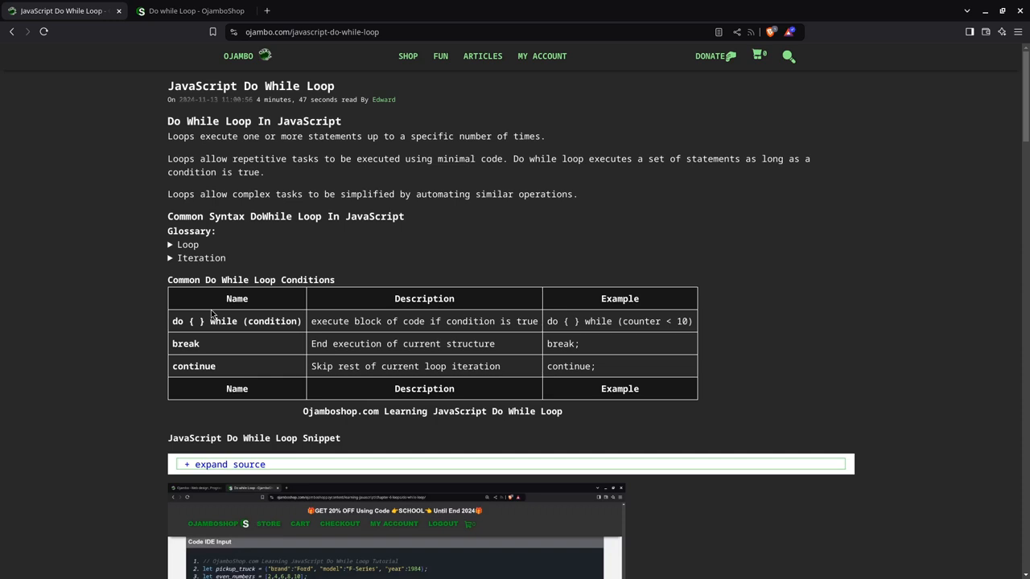
{"action": "mouse_move", "coordinate": [259, 314]}
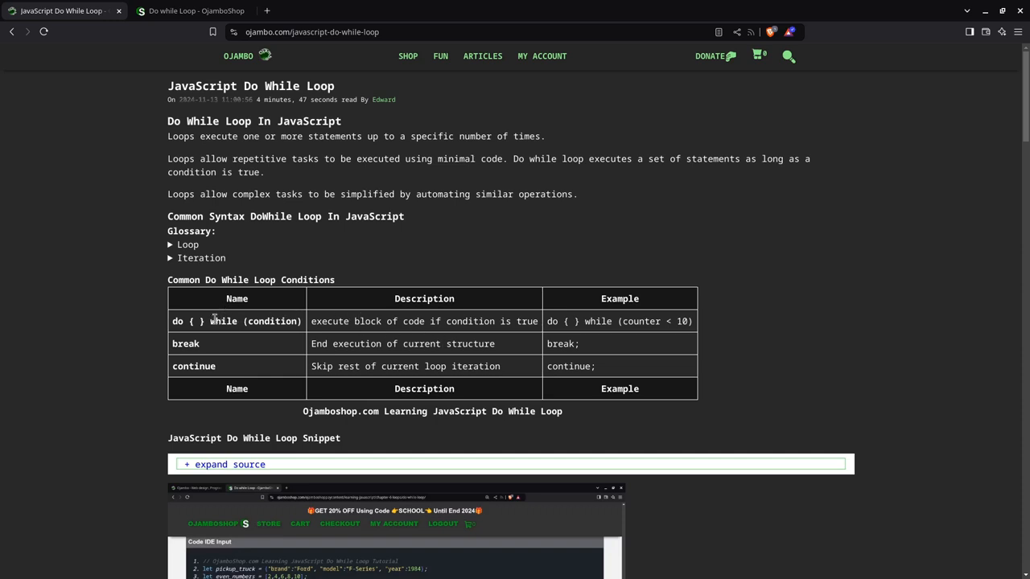
{"action": "scroll", "scroll_direction": "down", "scroll_amount": 3}
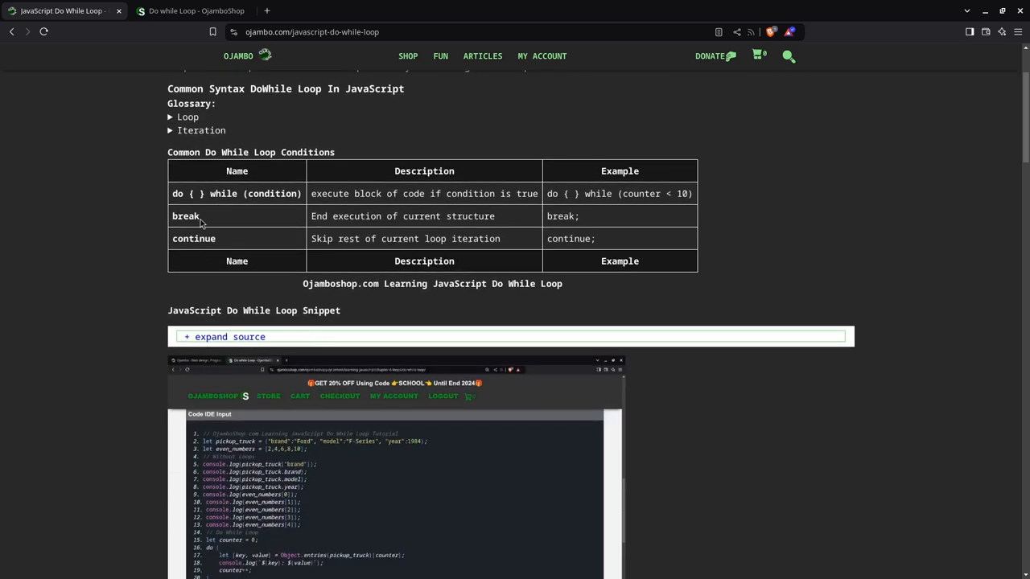
{"action": "mouse_move", "coordinate": [203, 233]}
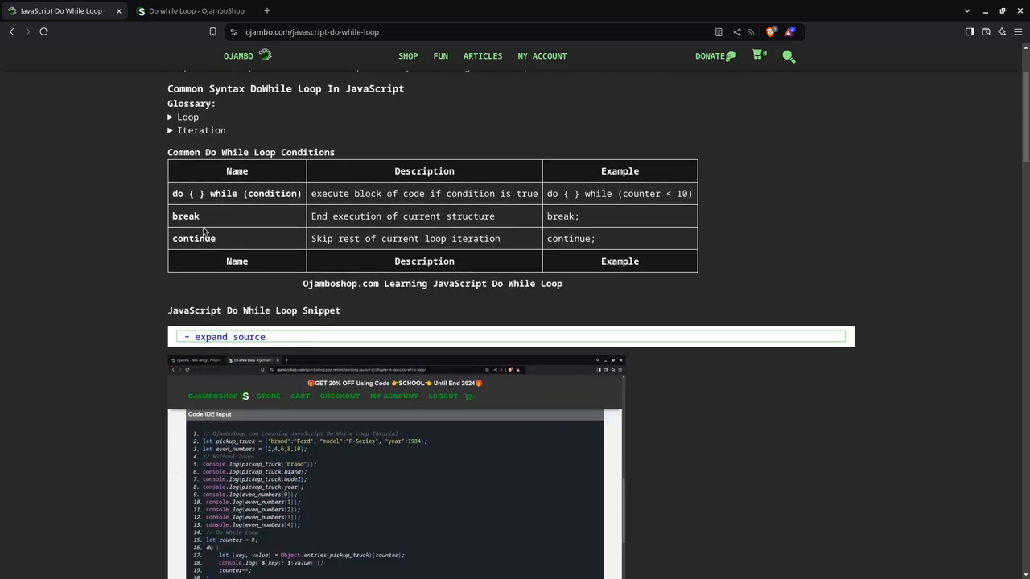
{"action": "mouse_move", "coordinate": [291, 229]}
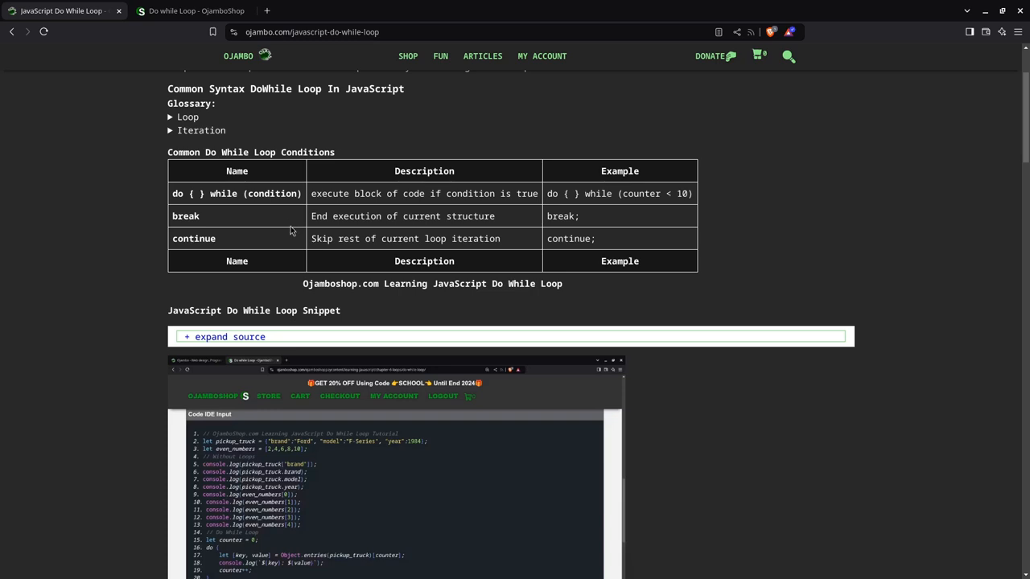
{"action": "mouse_move", "coordinate": [214, 219]}
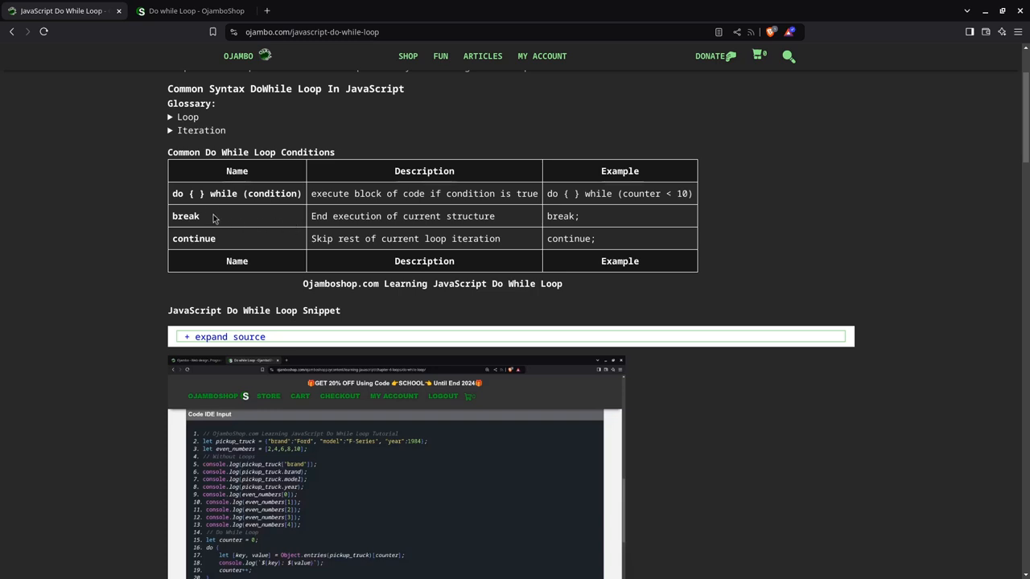
{"action": "mouse_move", "coordinate": [241, 245]}
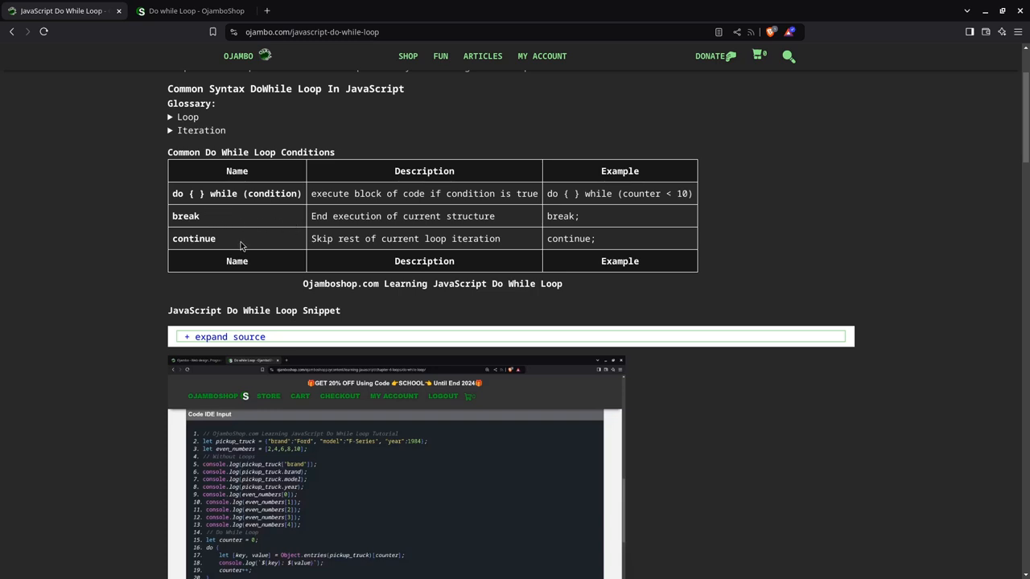
{"action": "mouse_move", "coordinate": [288, 229]}
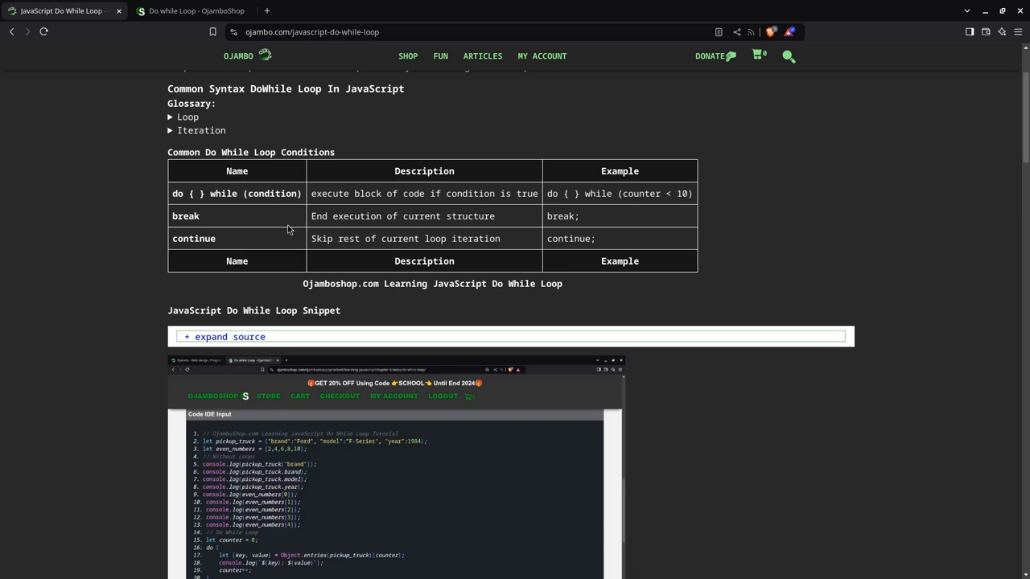
{"action": "scroll", "scroll_direction": "up", "scroll_amount": 3}
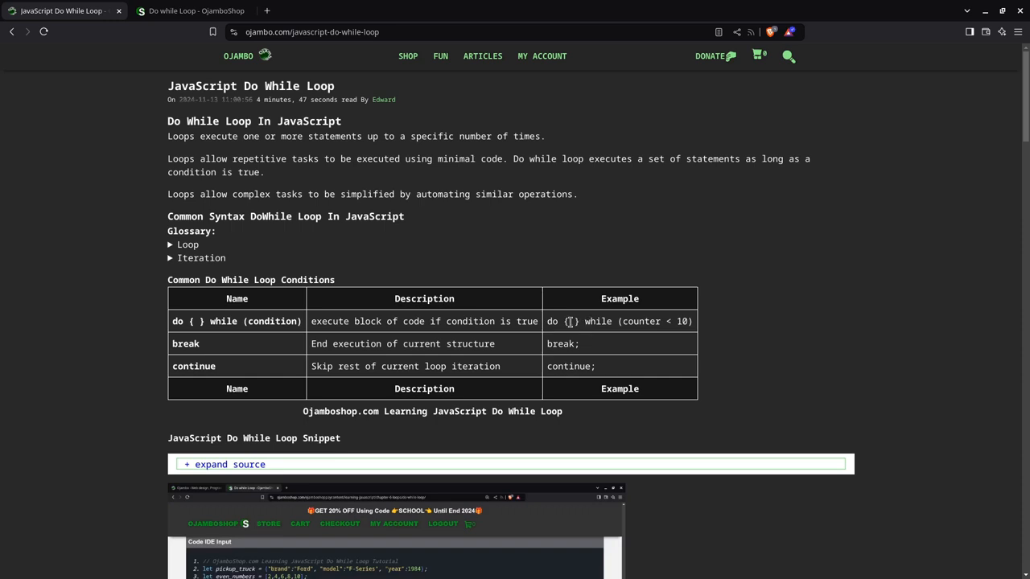
{"action": "mouse_move", "coordinate": [599, 336]}
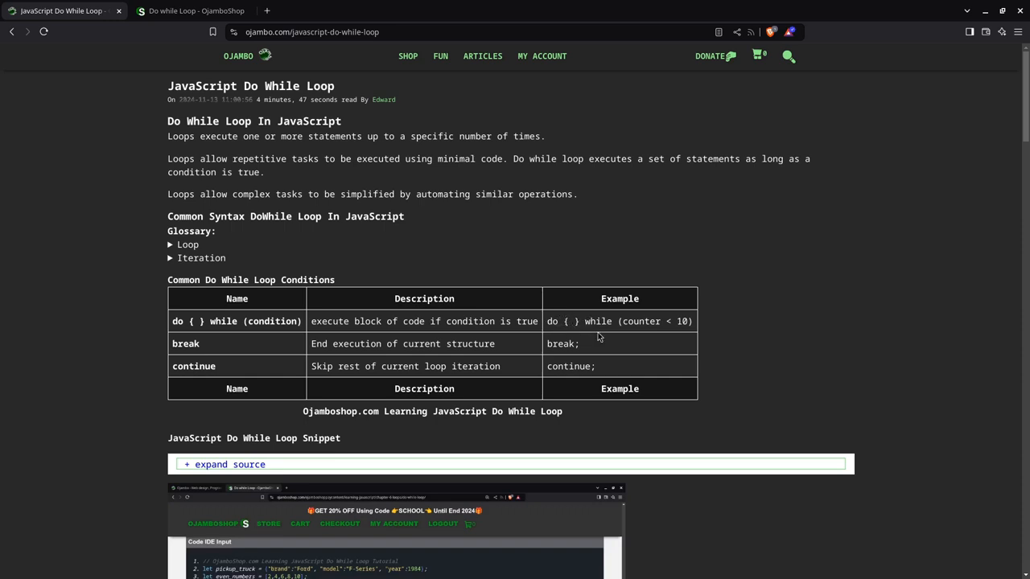
{"action": "mouse_move", "coordinate": [225, 378]}
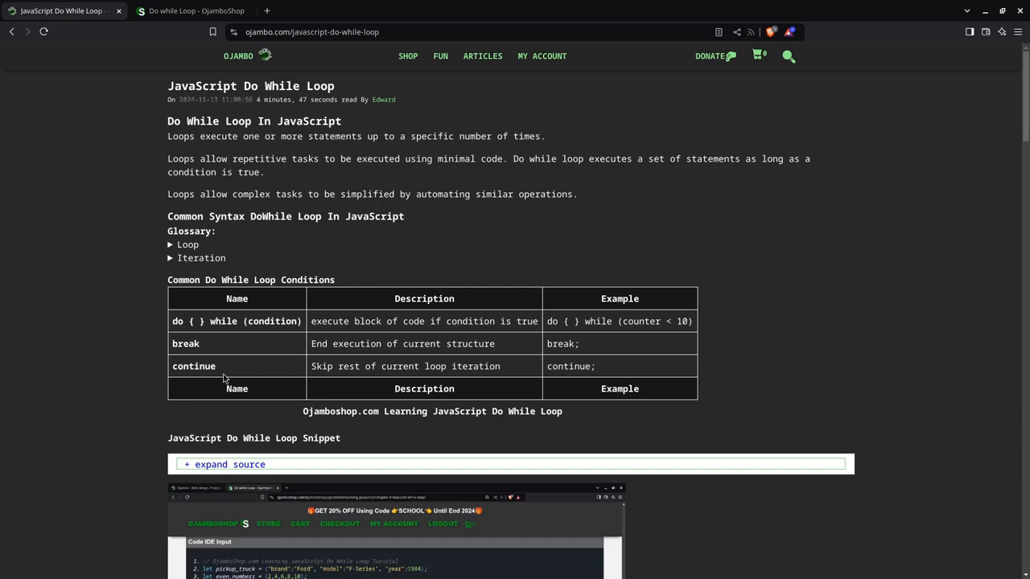
{"action": "scroll", "scroll_direction": "down", "scroll_amount": 3}
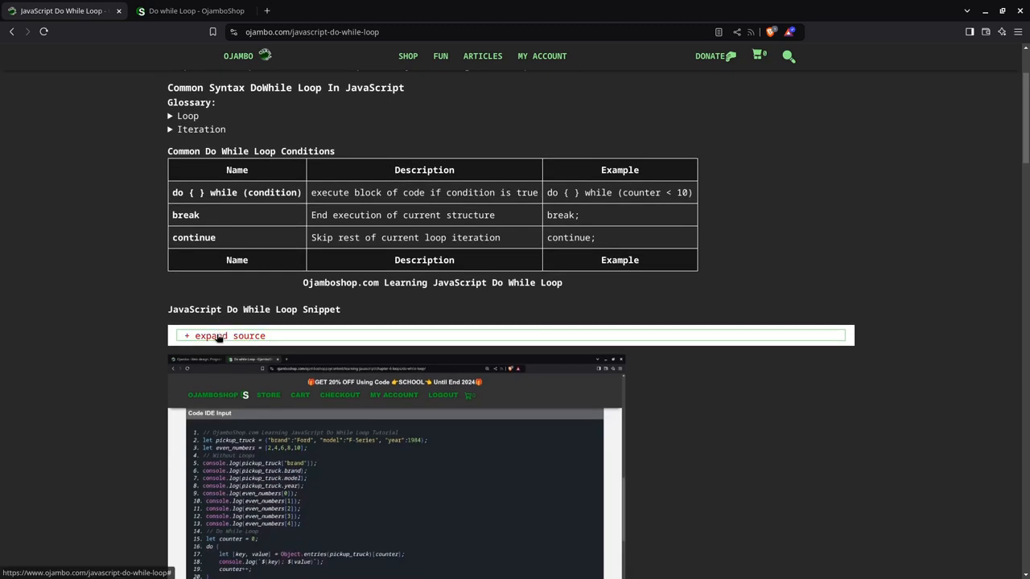
Step: Expand the snippet's source and move past the Web IDE screenshots and video to Usage
{"action": "left_click", "coordinate": [225, 335]}
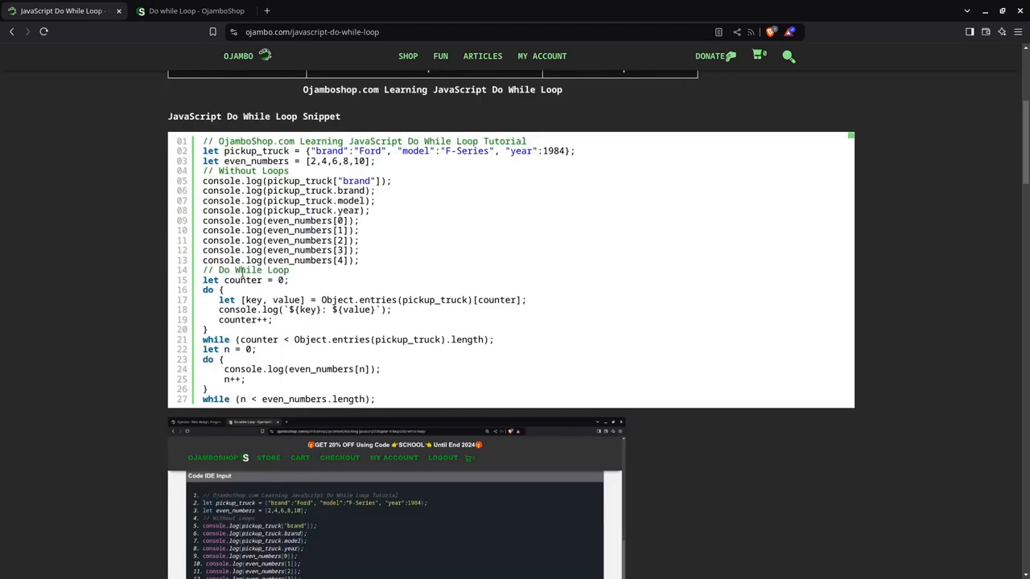
{"action": "scroll", "scroll_direction": "down", "scroll_amount": 3}
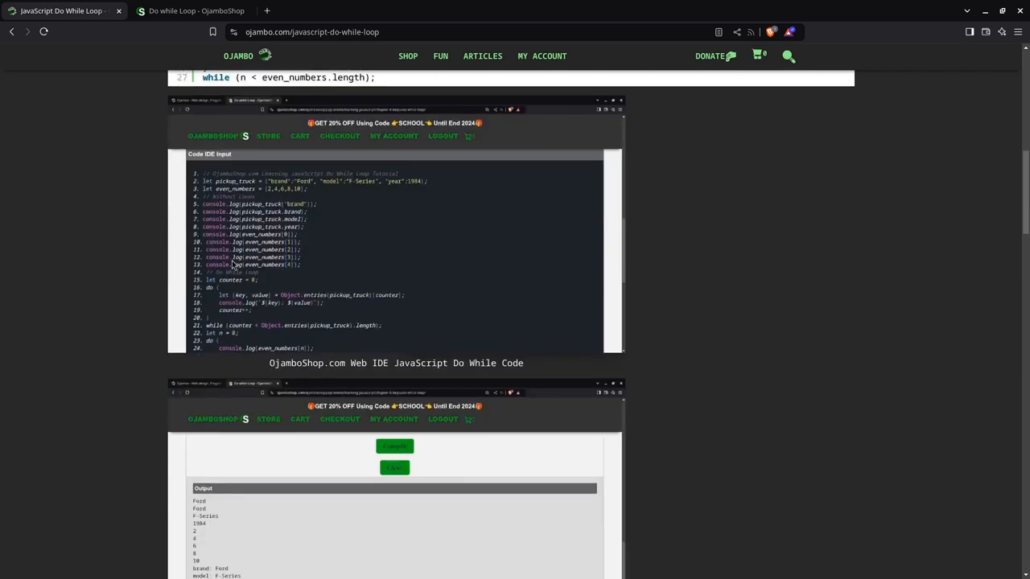
{"action": "mouse_move", "coordinate": [218, 158]}
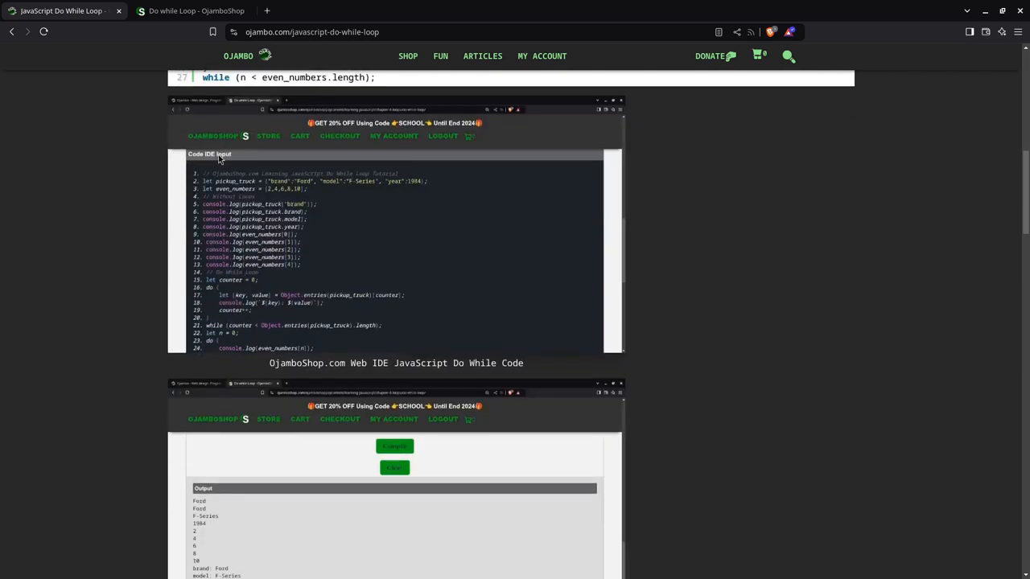
{"action": "scroll", "scroll_direction": "down", "scroll_amount": 3}
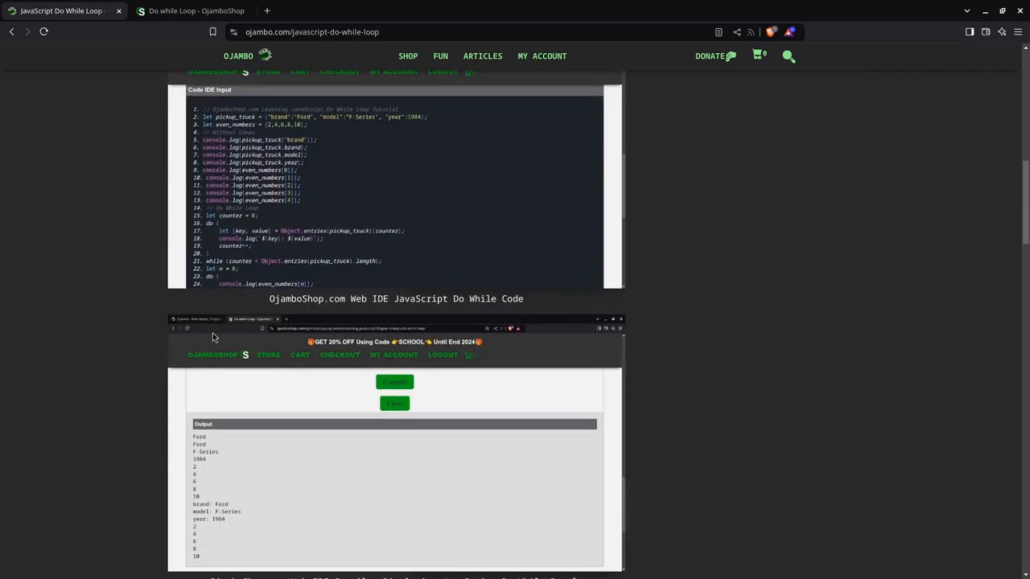
{"action": "scroll", "scroll_direction": "down", "scroll_amount": 3}
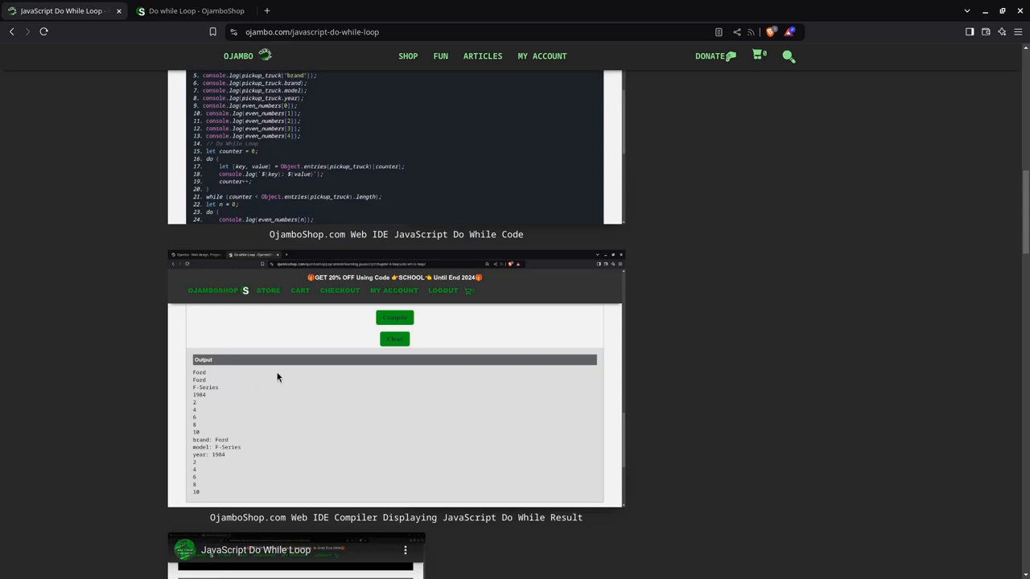
{"action": "scroll", "scroll_direction": "down", "scroll_amount": 3}
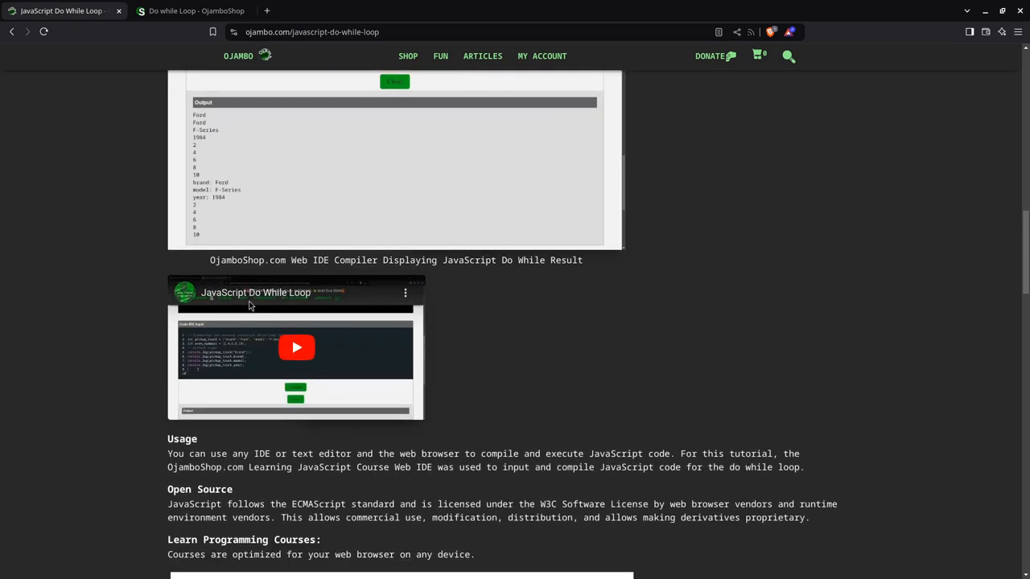
{"action": "scroll", "scroll_direction": "down", "scroll_amount": 3}
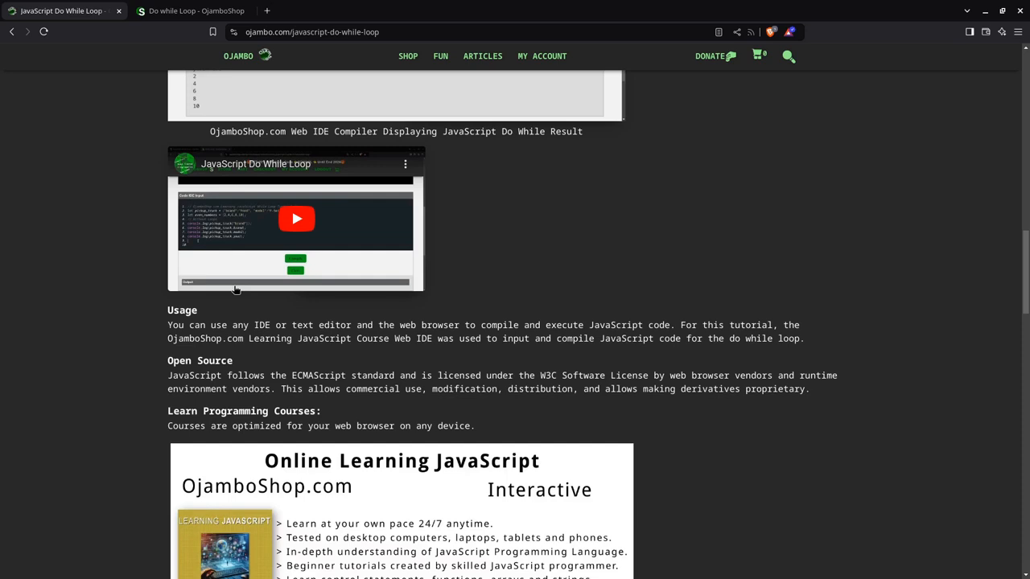
{"action": "mouse_move", "coordinate": [367, 330]}
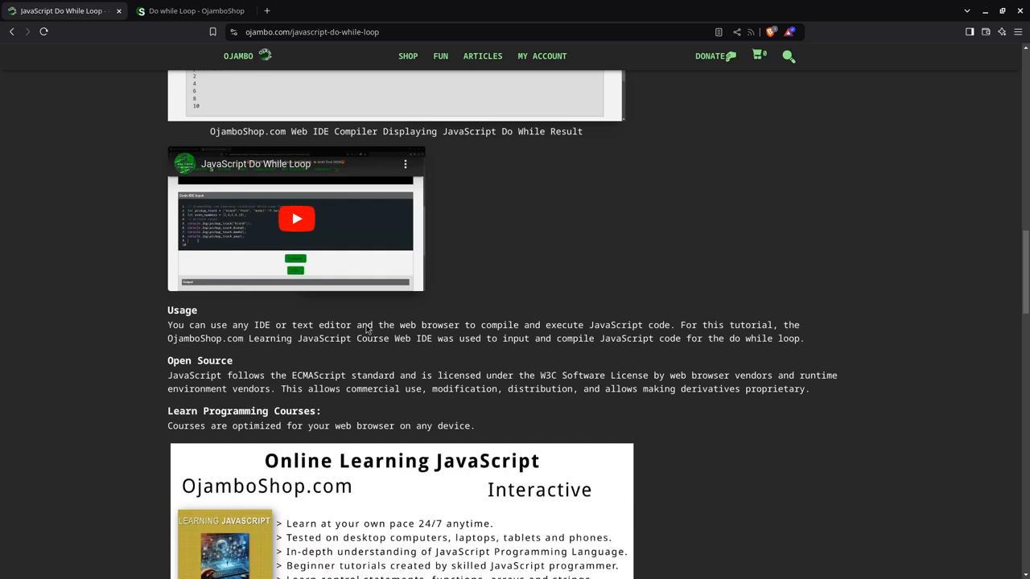
Step: Read the Usage, Open Source and Learning JavaScript sections down to the 20% coupon offer
{"action": "scroll", "scroll_direction": "down", "scroll_amount": 3}
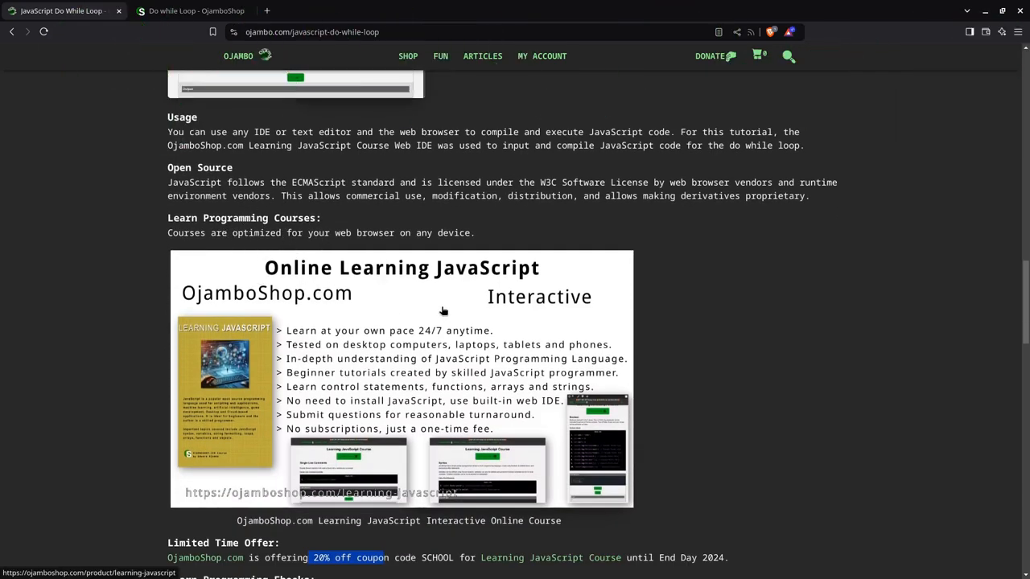
{"action": "scroll", "scroll_direction": "down", "scroll_amount": 3}
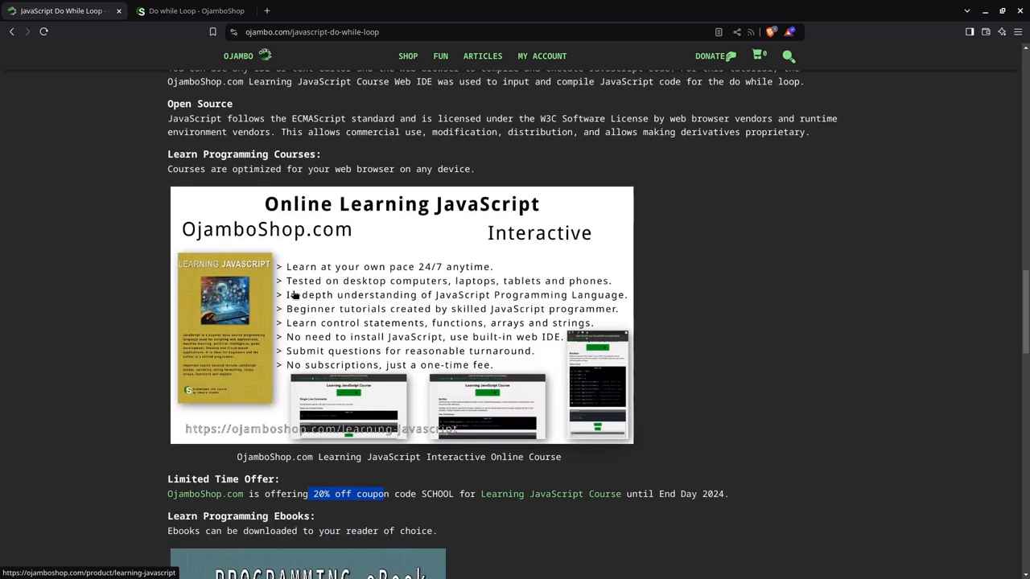
{"action": "scroll", "scroll_direction": "down", "scroll_amount": 3}
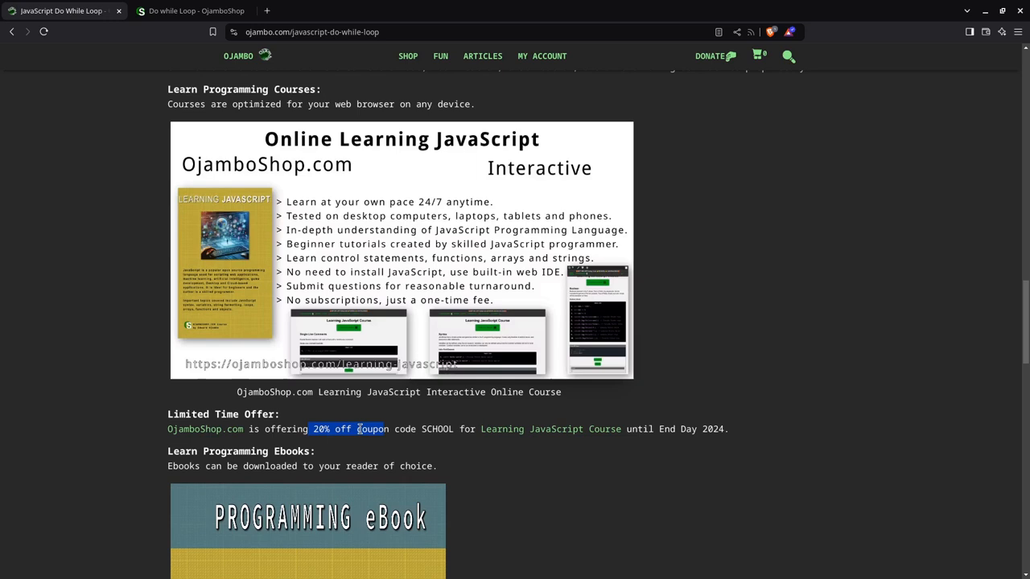
{"action": "mouse_move", "coordinate": [385, 461]}
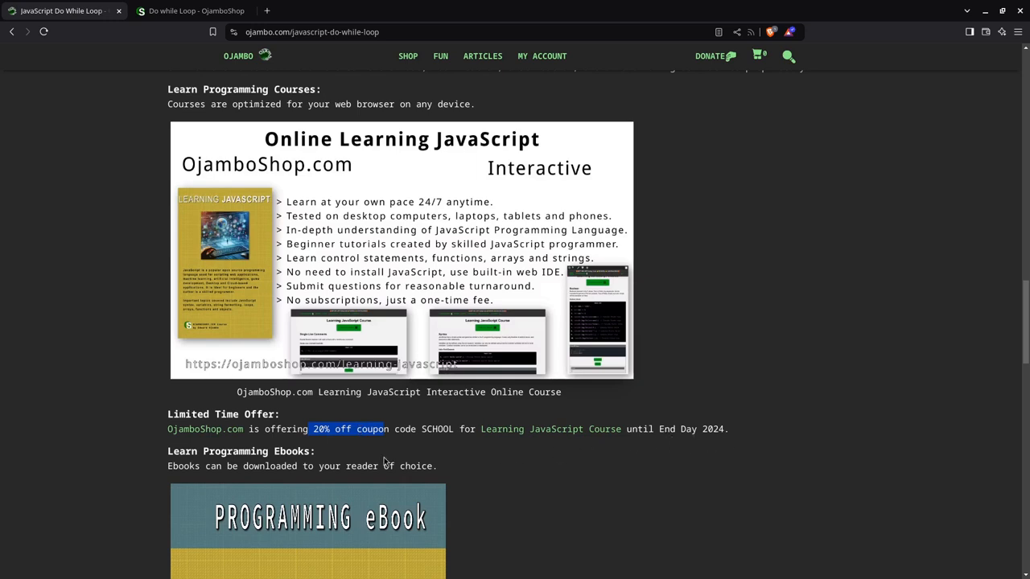
{"action": "mouse_move", "coordinate": [395, 441]}
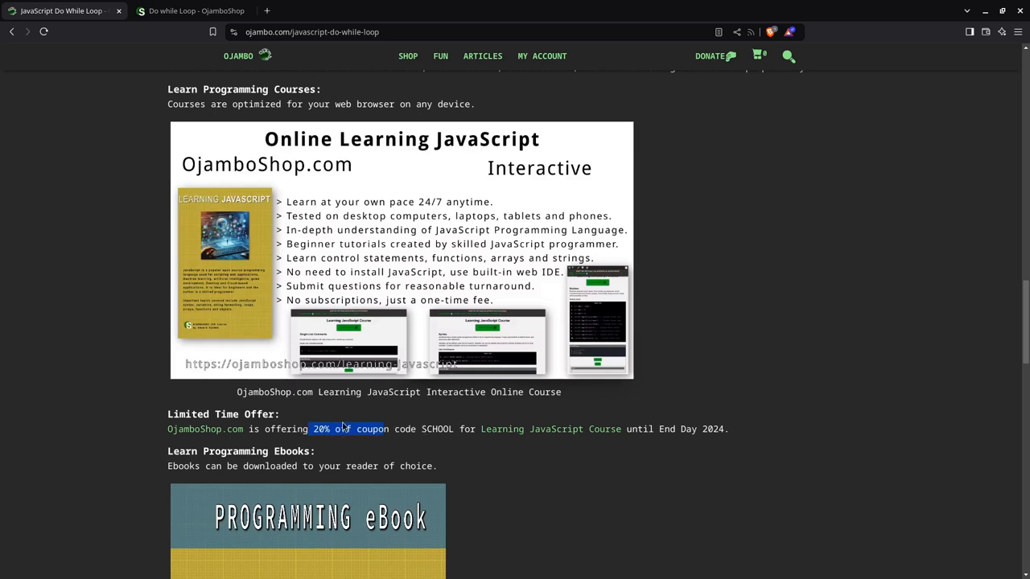
{"action": "mouse_move", "coordinate": [358, 419]}
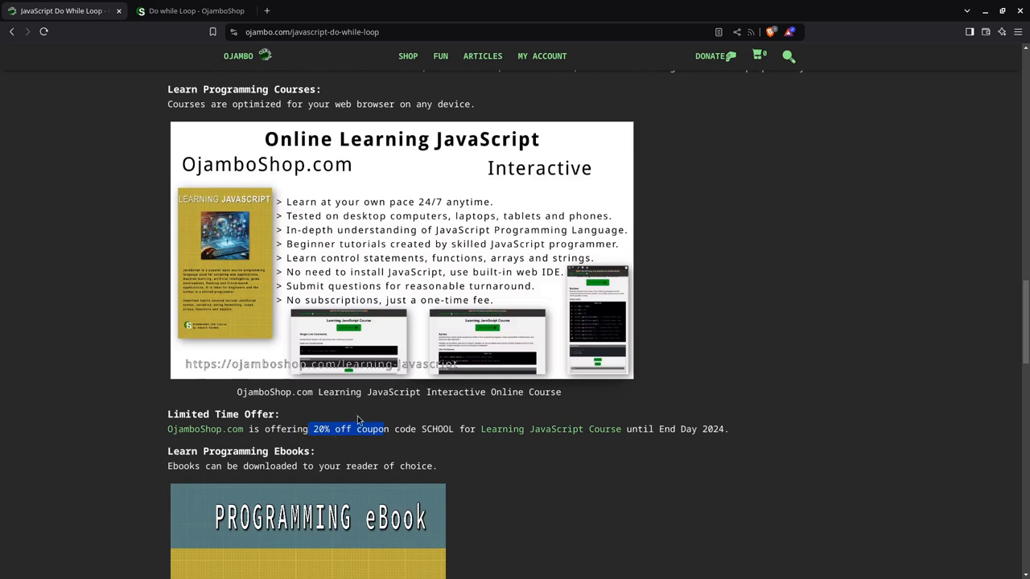
{"action": "mouse_move", "coordinate": [366, 397]}
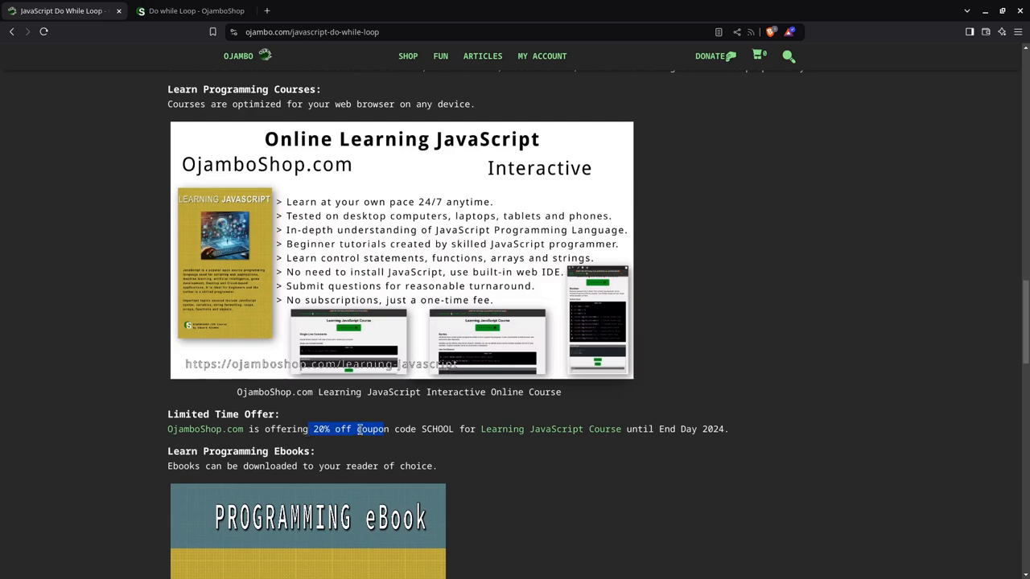
Step: Scroll past the course promo to the Learning JavaScript ebook cover and Conclusion
{"action": "scroll", "scroll_direction": "down", "scroll_amount": 3}
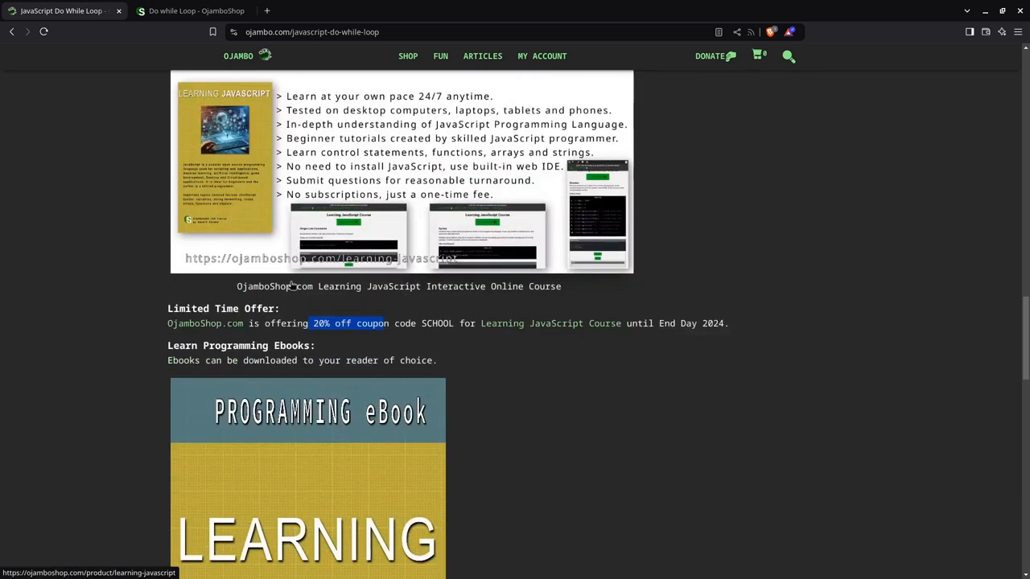
{"action": "scroll", "scroll_direction": "down", "scroll_amount": 3}
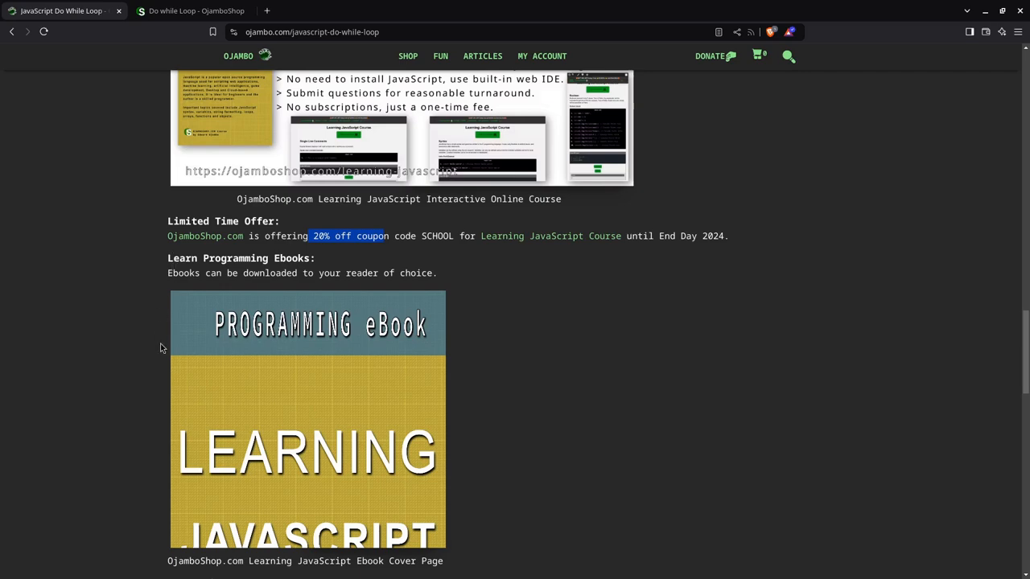
{"action": "mouse_move", "coordinate": [276, 340]}
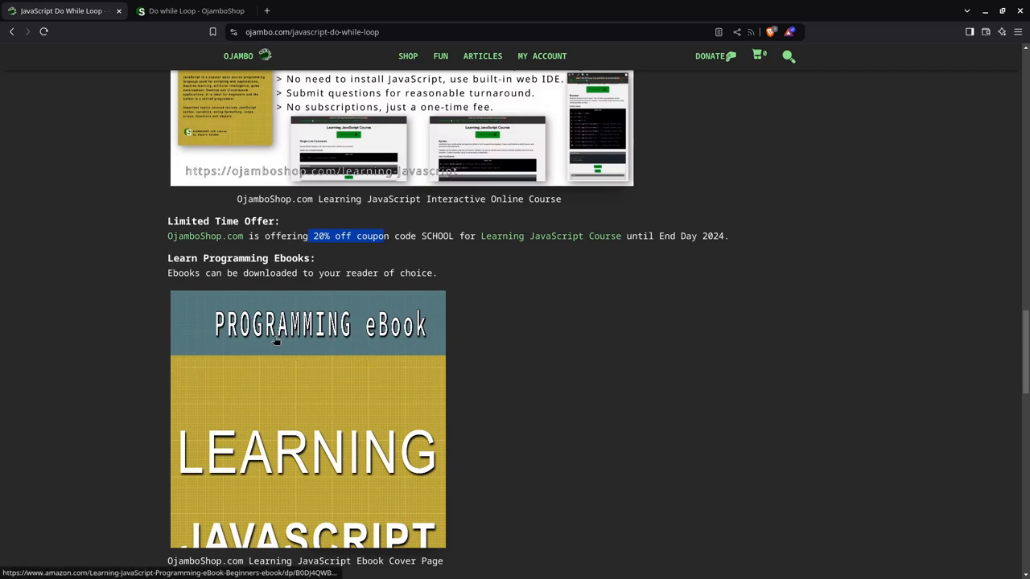
{"action": "mouse_move", "coordinate": [199, 319]}
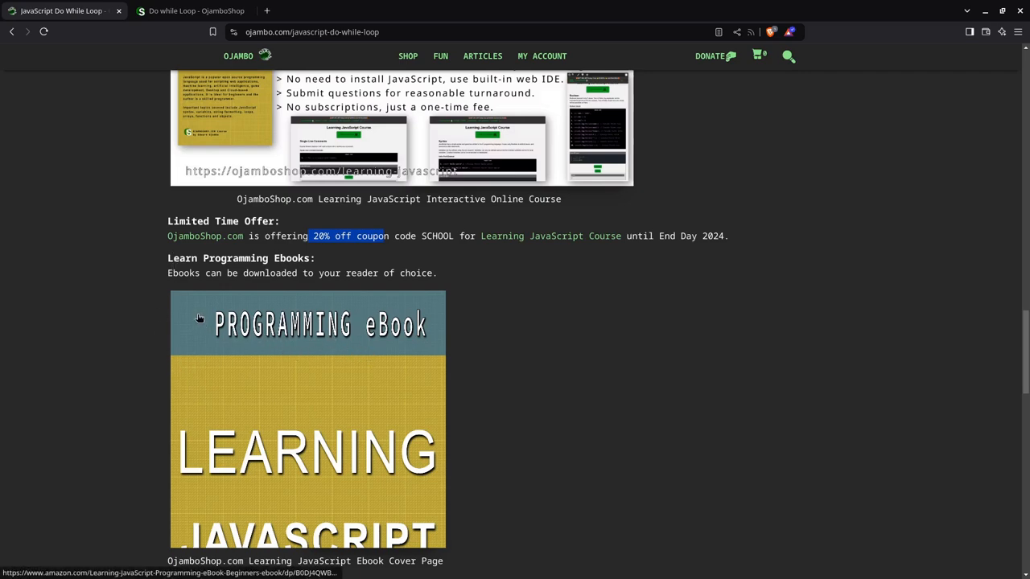
{"action": "mouse_move", "coordinate": [320, 348]}
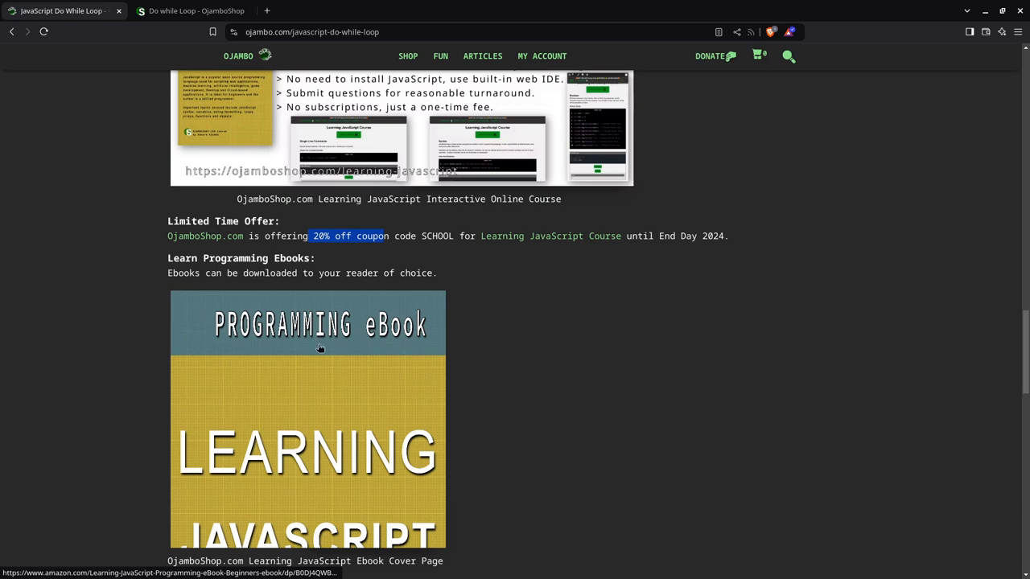
{"action": "mouse_move", "coordinate": [334, 365]}
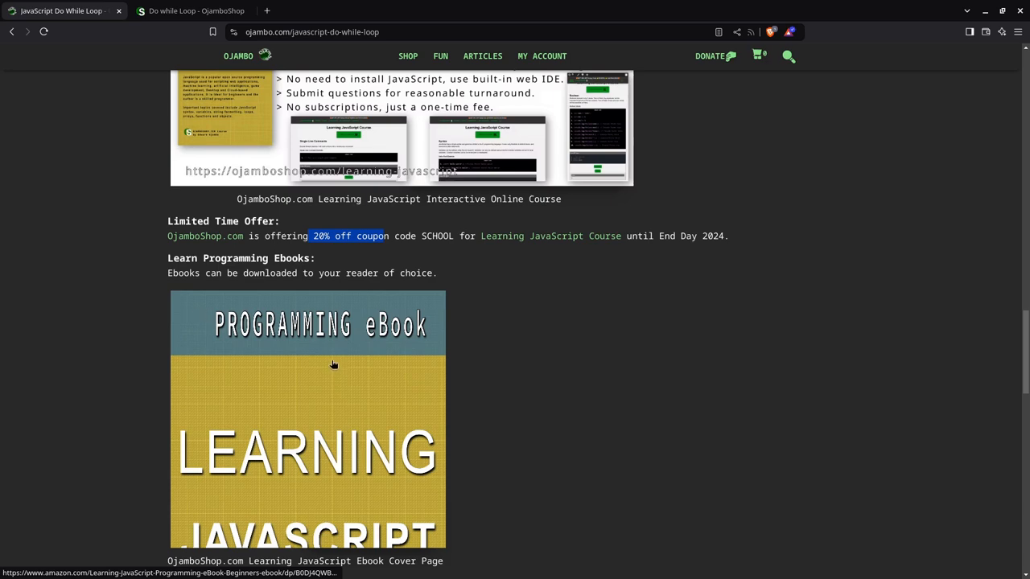
{"action": "mouse_move", "coordinate": [292, 349]}
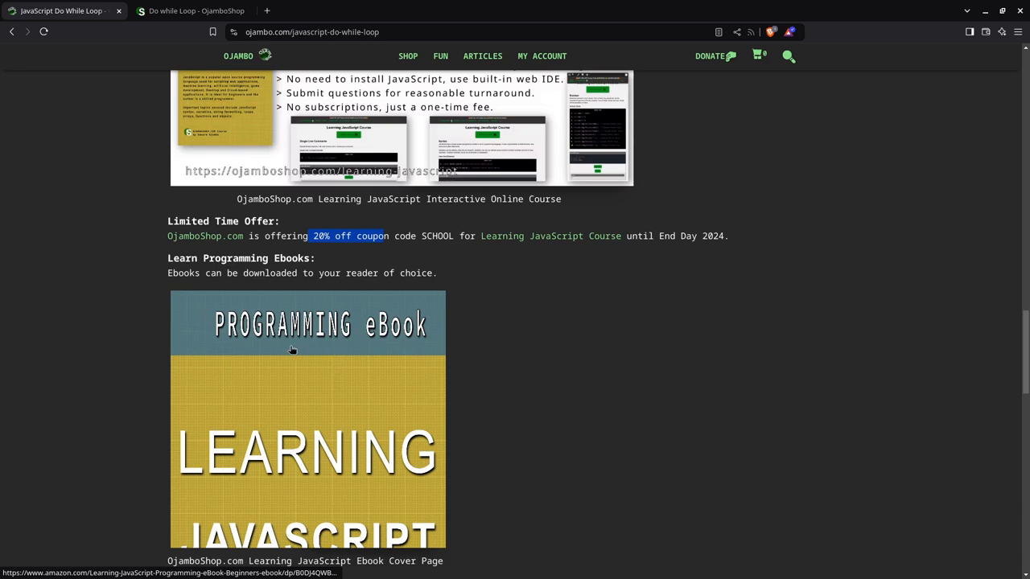
{"action": "scroll", "scroll_direction": "down", "scroll_amount": 3}
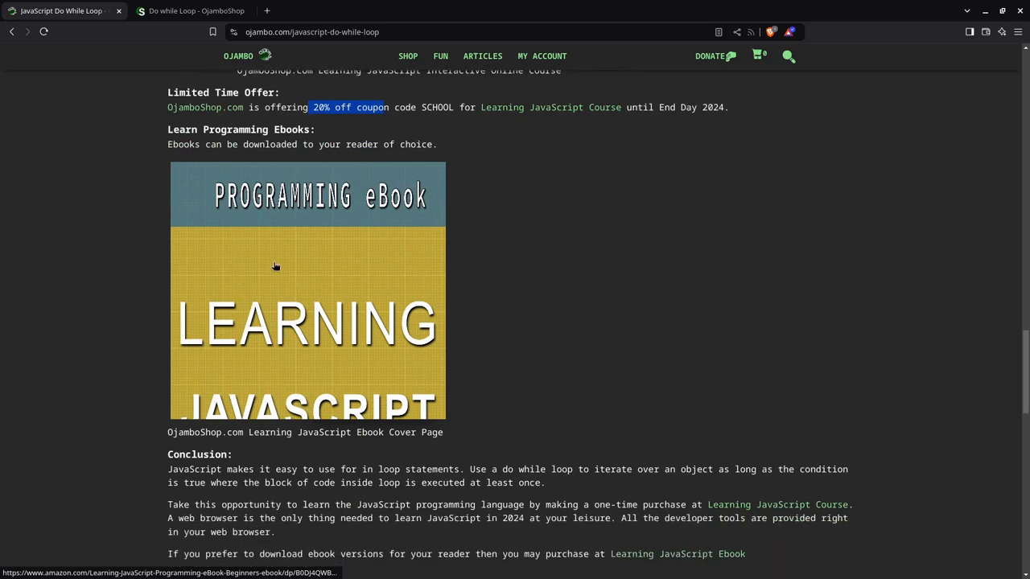
{"action": "mouse_move", "coordinate": [231, 218]}
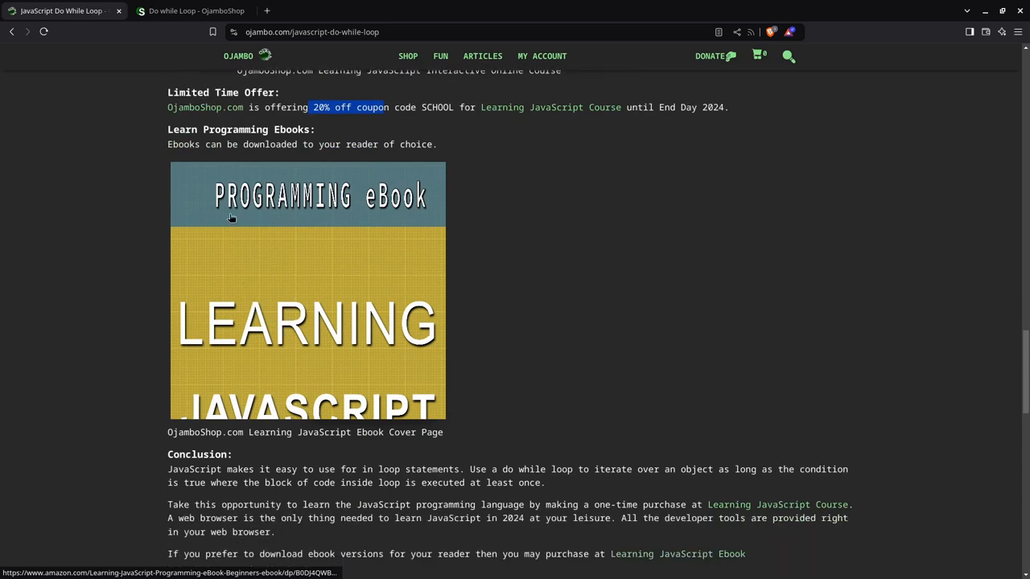
{"action": "mouse_move", "coordinate": [282, 228]}
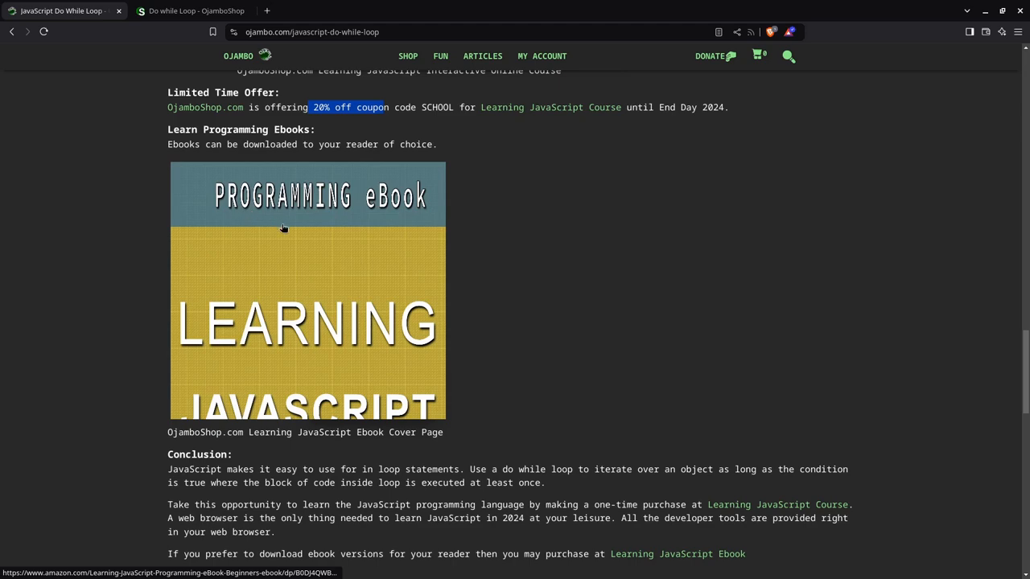
Step: Scroll past the Conclusion through the References and Previous link to Leave a Reply
{"action": "scroll", "scroll_direction": "down", "scroll_amount": 3}
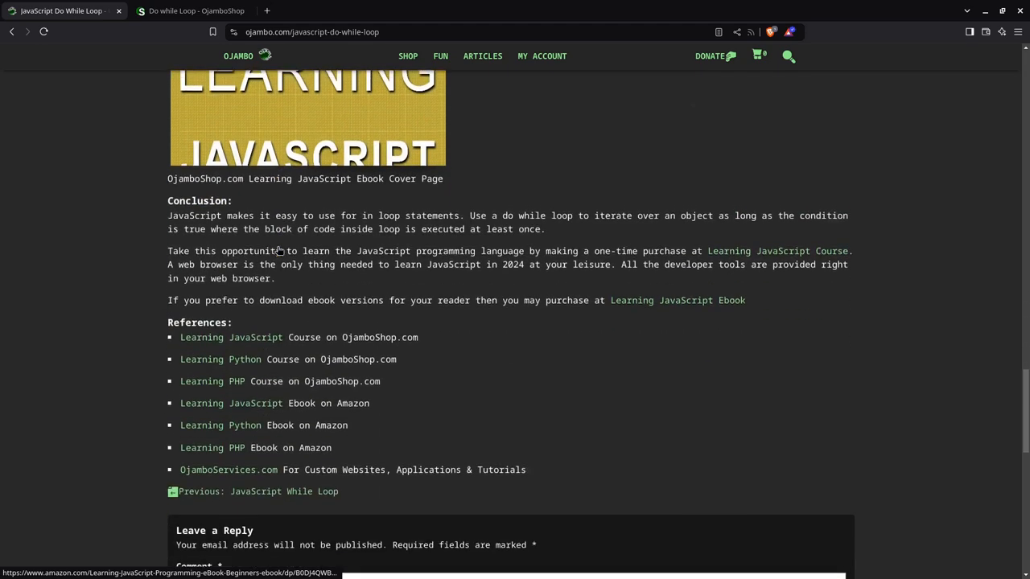
{"action": "scroll", "scroll_direction": "down", "scroll_amount": 3}
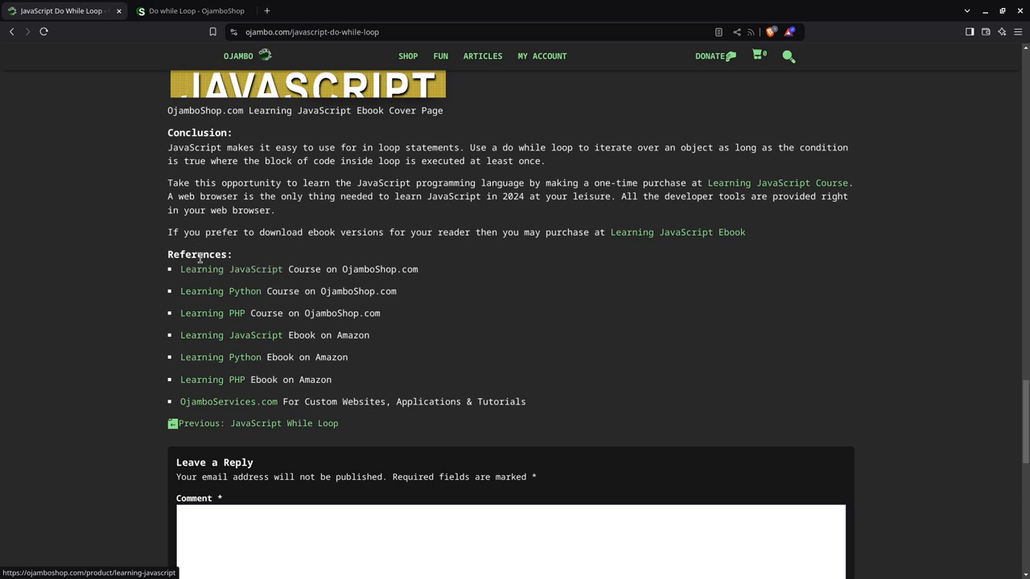
{"action": "mouse_move", "coordinate": [340, 284]}
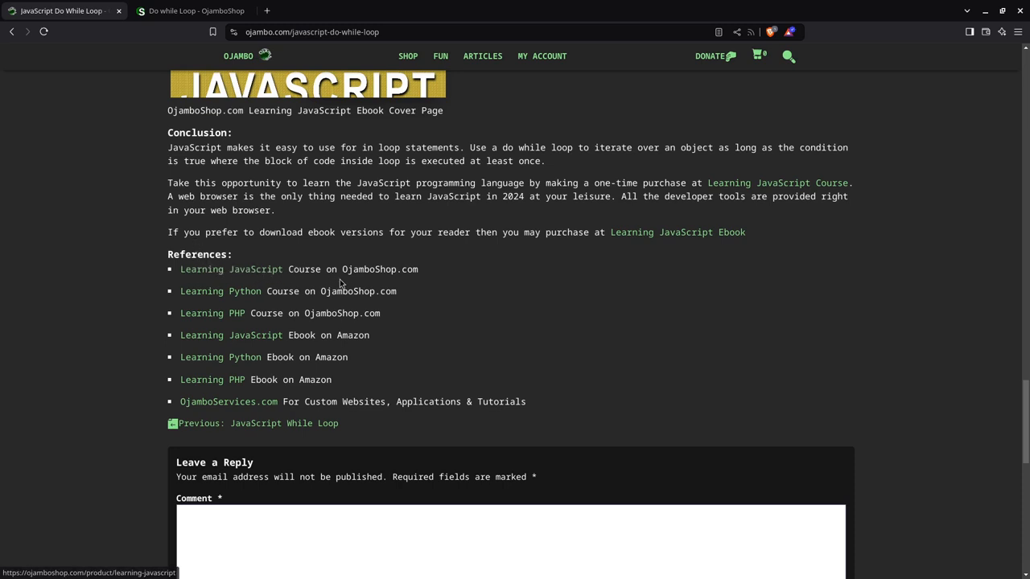
{"action": "mouse_move", "coordinate": [181, 339]}
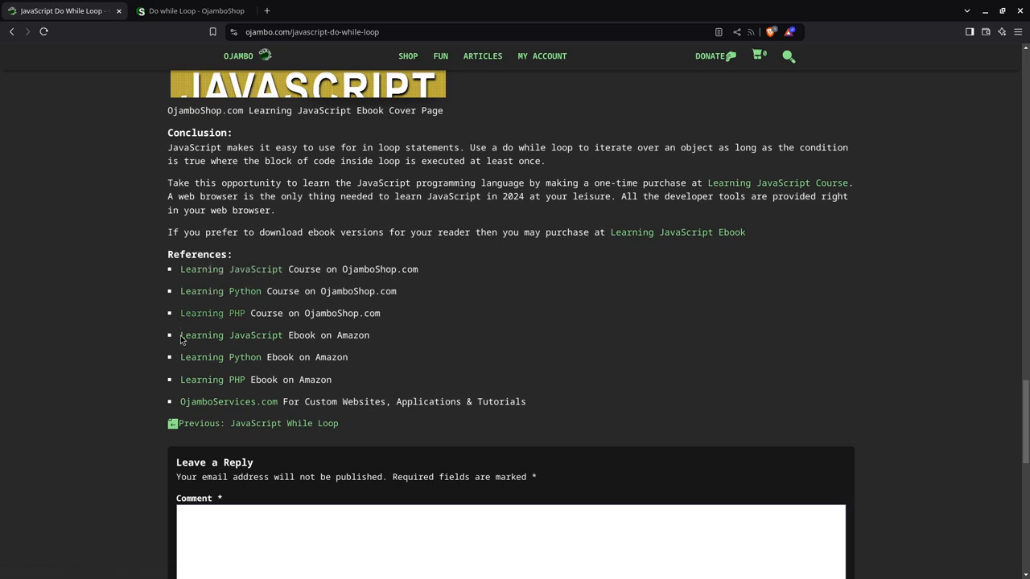
{"action": "mouse_move", "coordinate": [370, 349]}
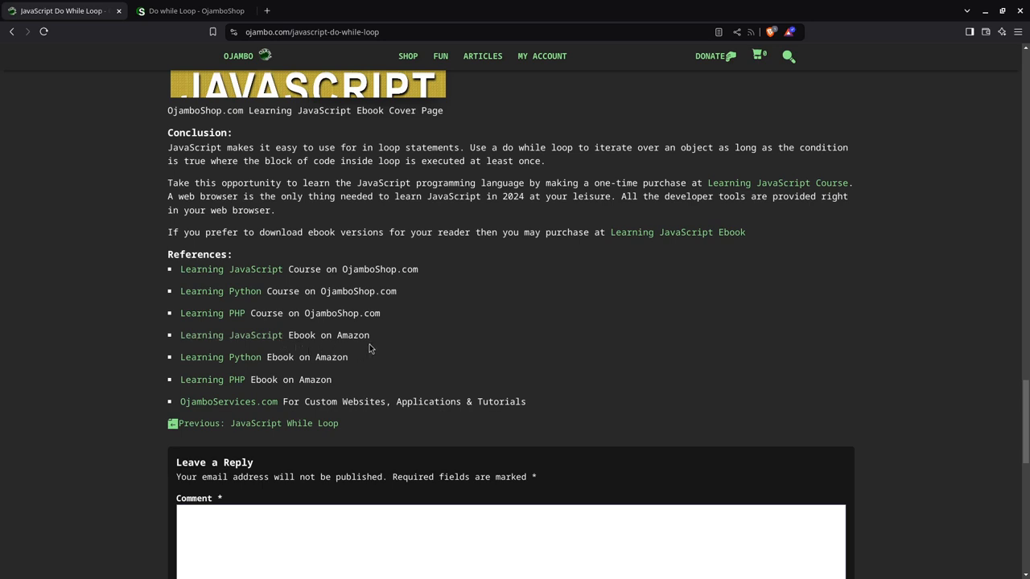
{"action": "scroll", "scroll_direction": "down", "scroll_amount": 3}
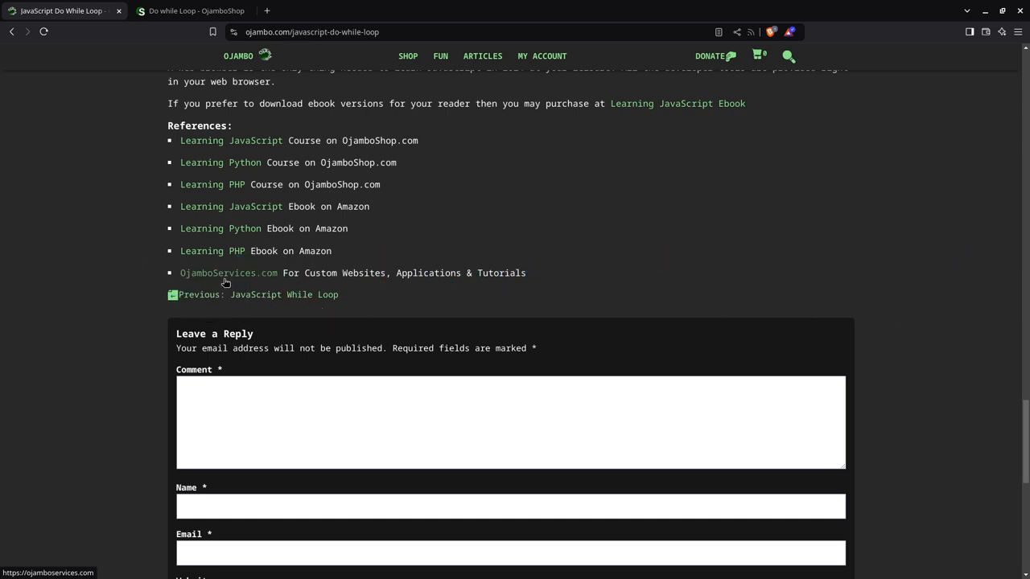
{"action": "mouse_move", "coordinate": [394, 287]}
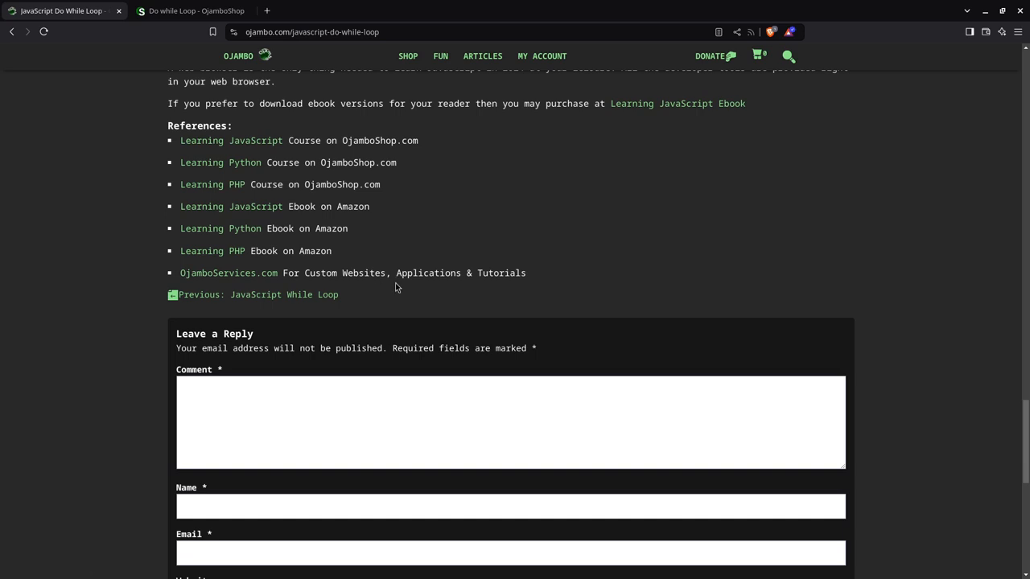
{"action": "mouse_move", "coordinate": [505, 274]}
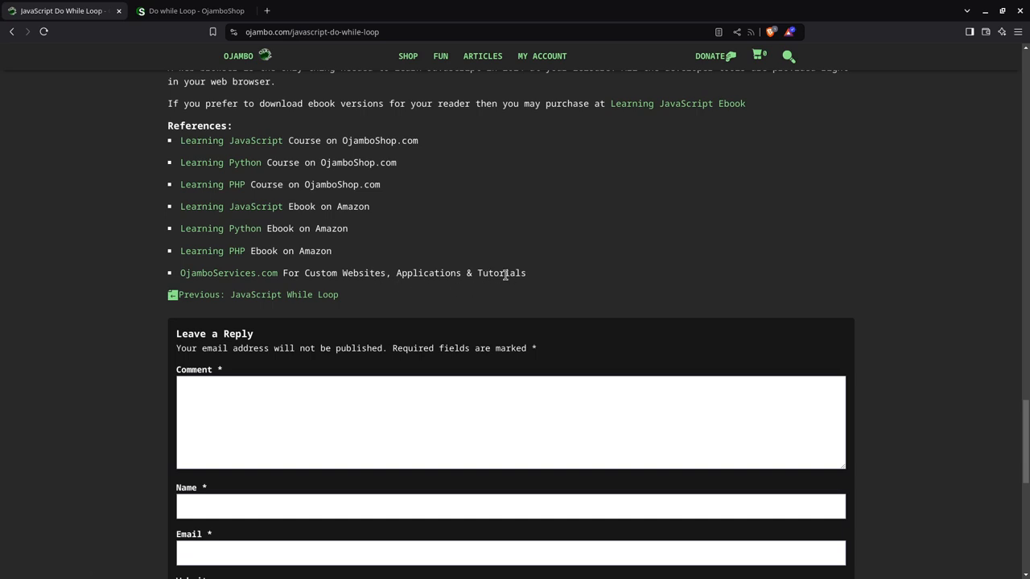
{"action": "mouse_move", "coordinate": [318, 273]}
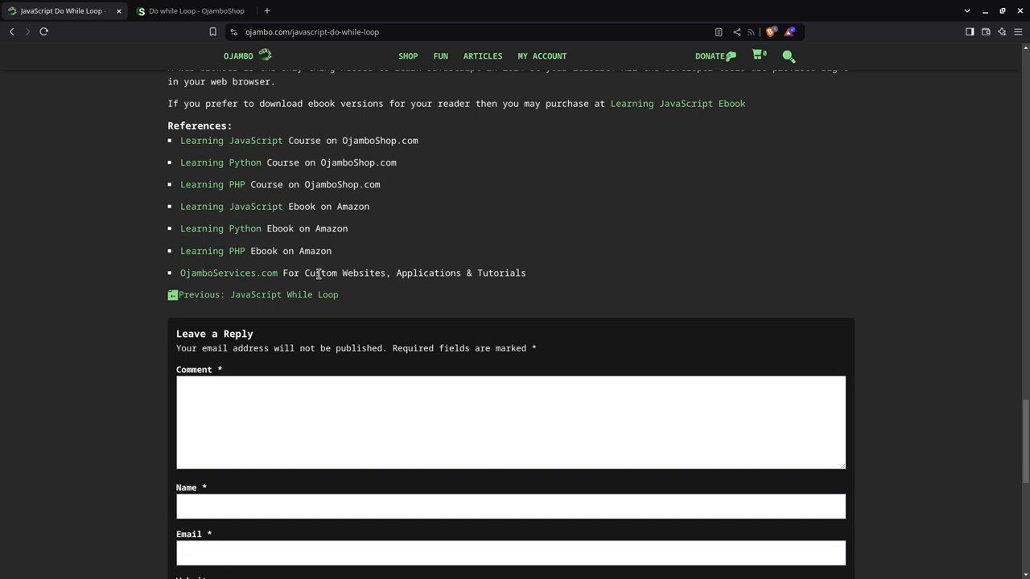
{"action": "mouse_move", "coordinate": [375, 276]}
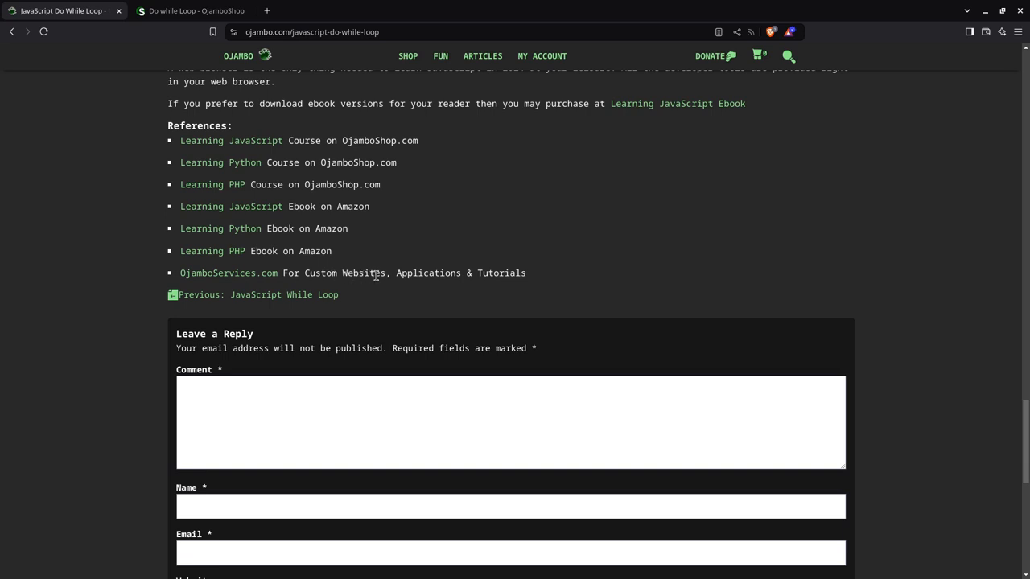
{"action": "mouse_move", "coordinate": [419, 272]}
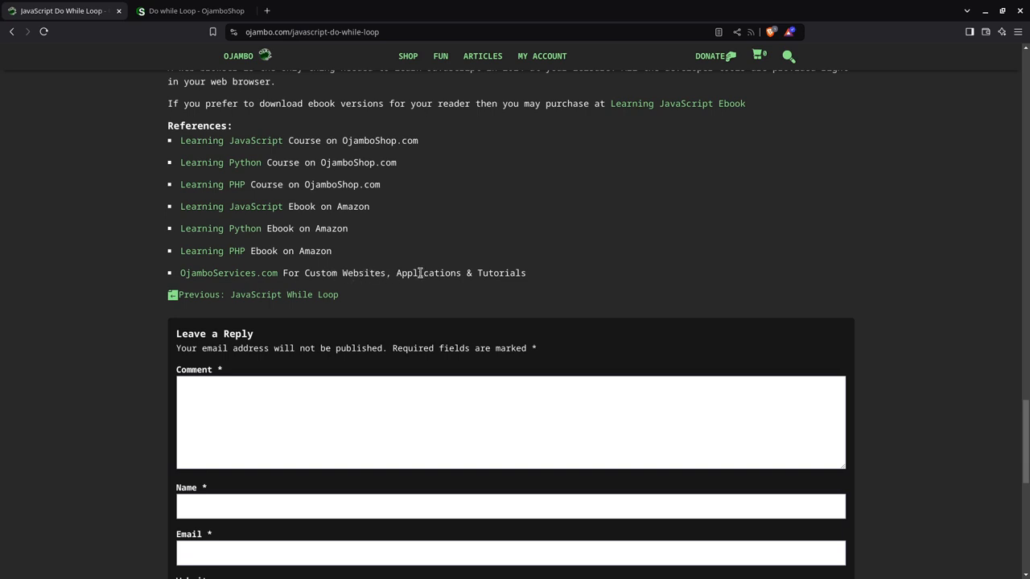
{"action": "mouse_move", "coordinate": [416, 273]}
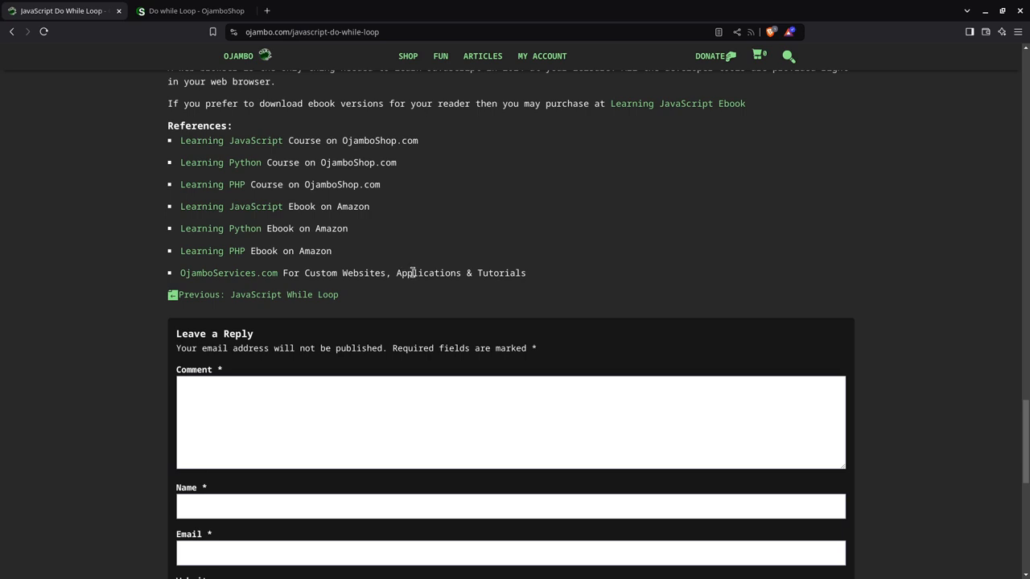
{"action": "mouse_move", "coordinate": [404, 273]}
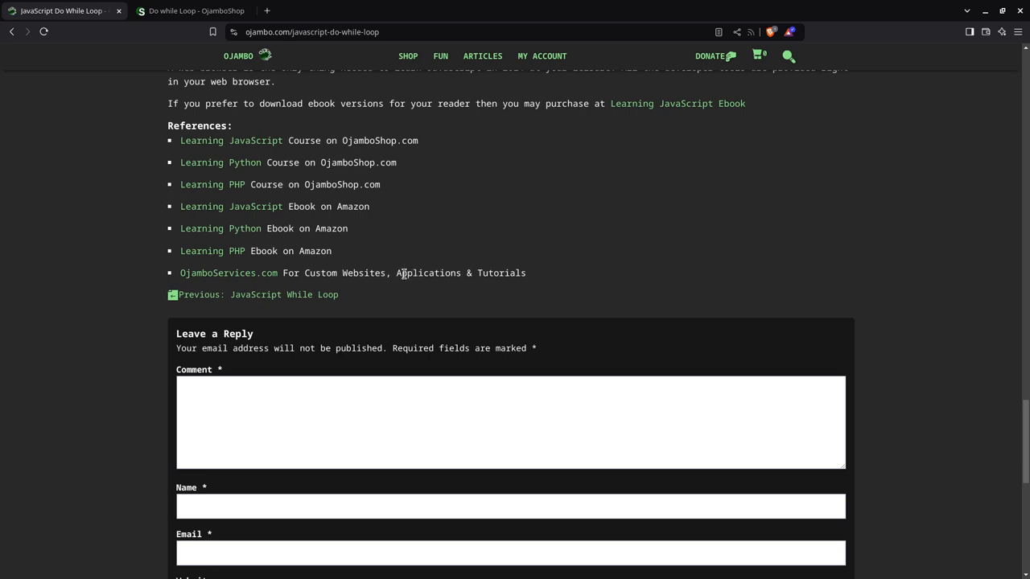